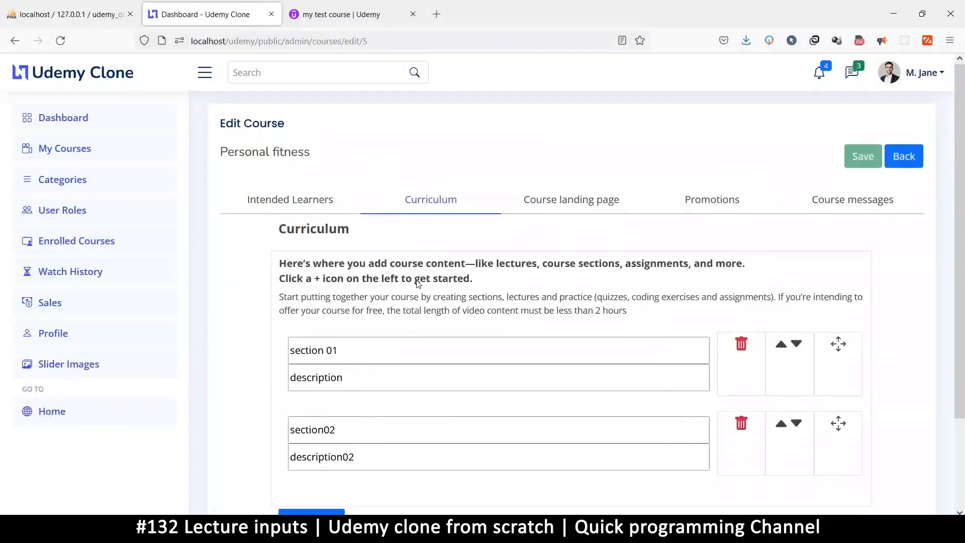
Review the Personal fitness curriculum's two existing sections and introduction text.
{"action": "scroll", "scroll_direction": "down", "scroll_amount": 3}
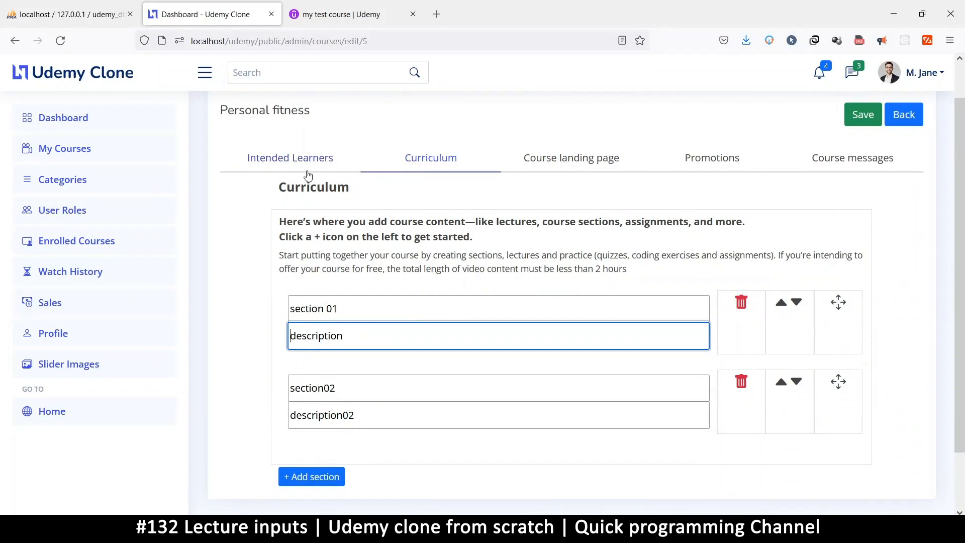
{"action": "mouse_move", "coordinate": [598, 166]}
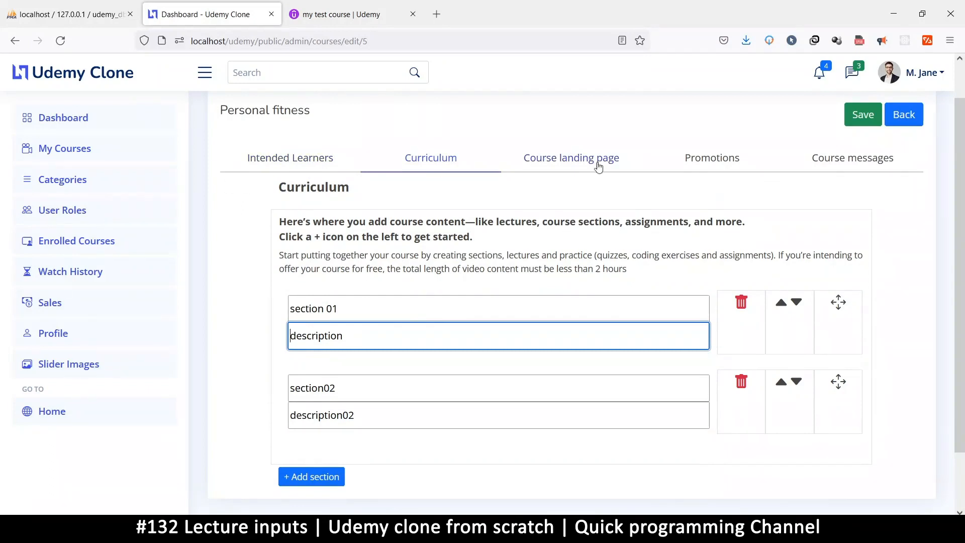
{"action": "mouse_move", "coordinate": [683, 172]}
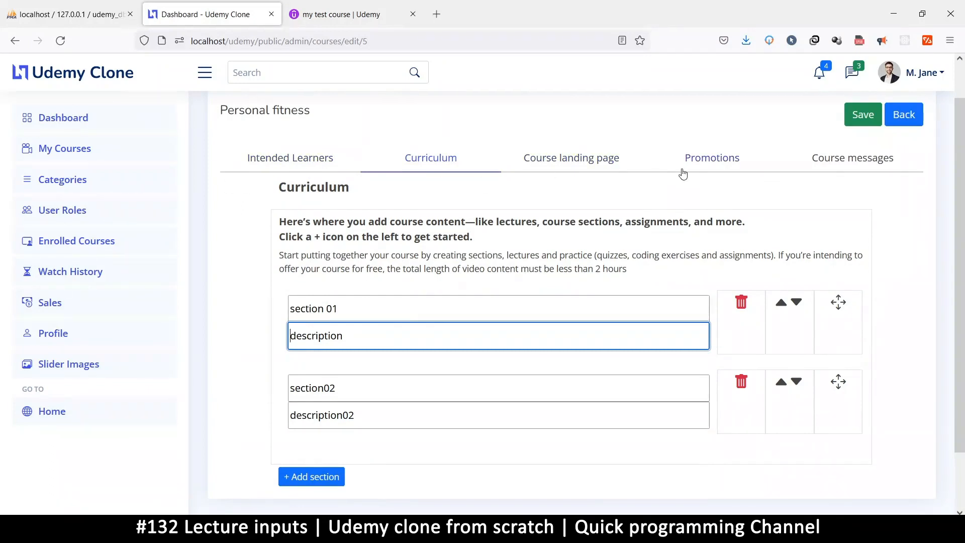
{"action": "mouse_move", "coordinate": [728, 232]}
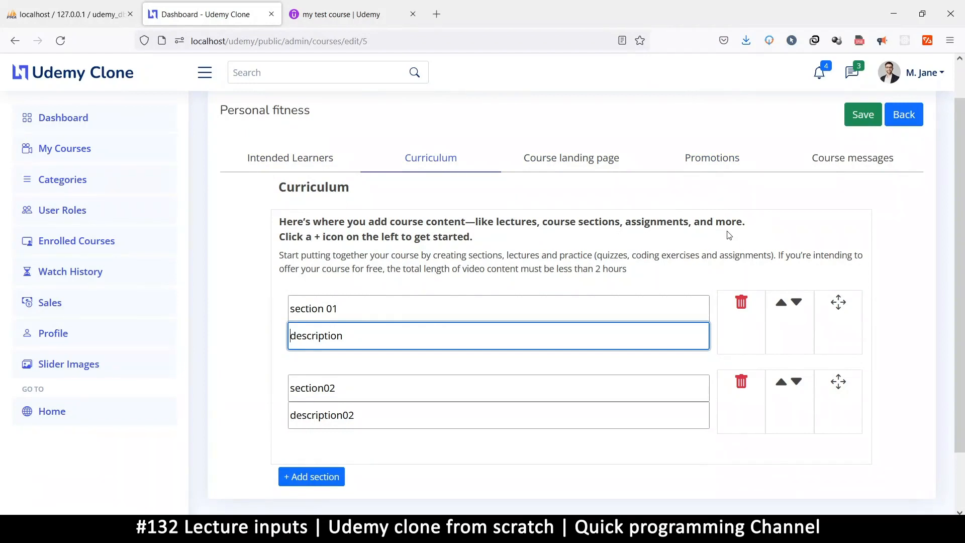
{"action": "mouse_move", "coordinate": [468, 303]}
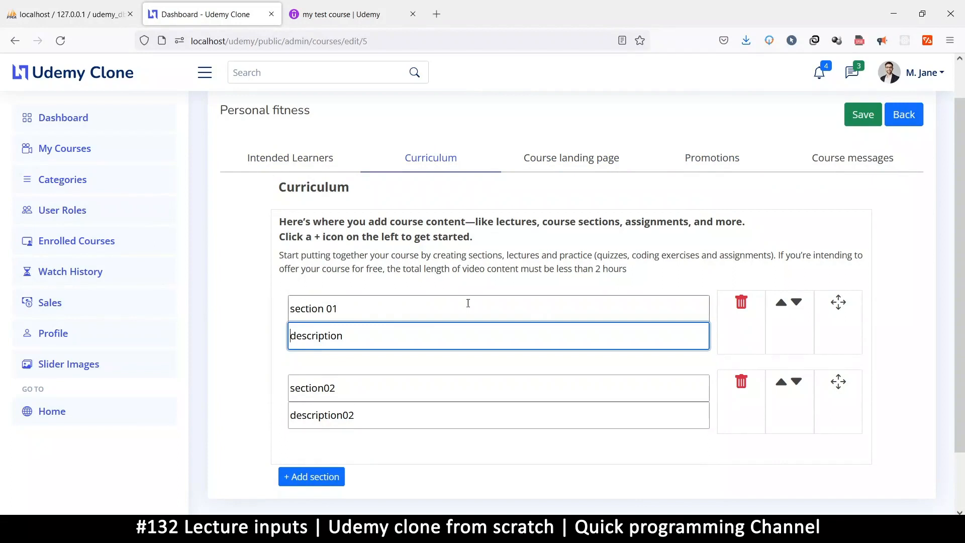
{"action": "left_click", "coordinate": [465, 308]}
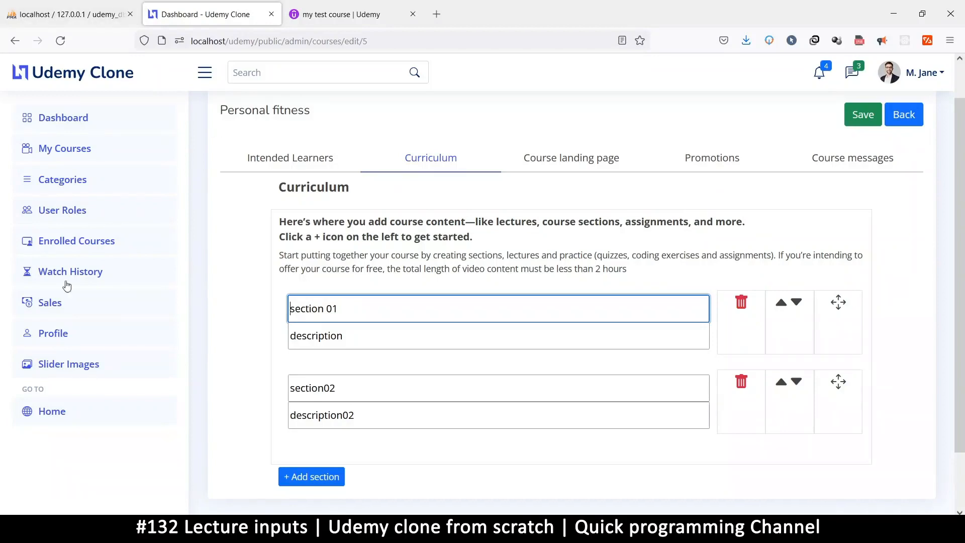
{"action": "mouse_move", "coordinate": [125, 217]}
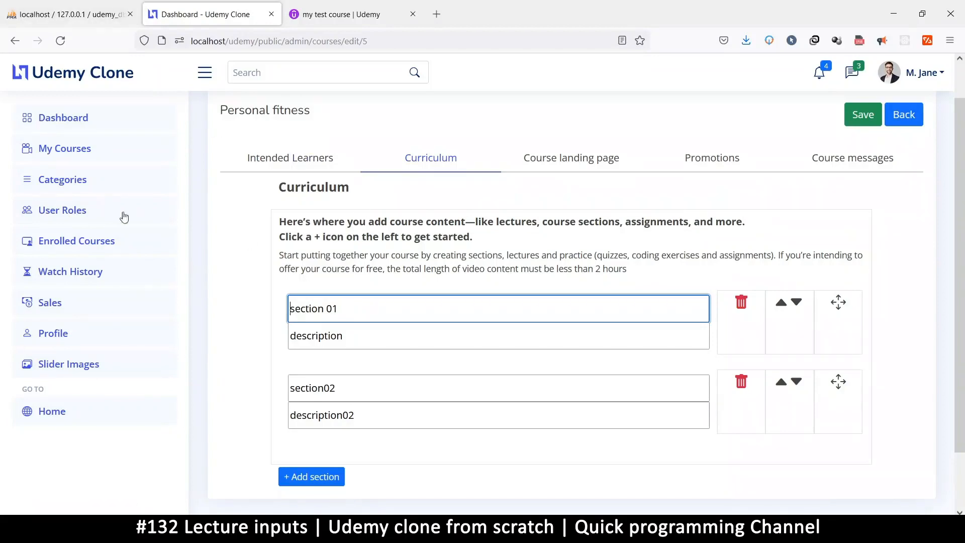
{"action": "mouse_move", "coordinate": [391, 248]}
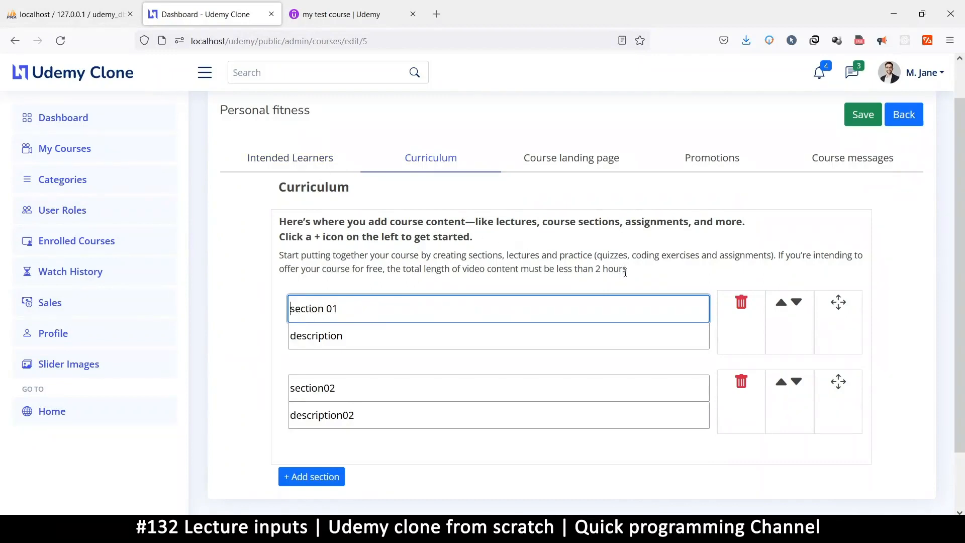
{"action": "left_click_drag", "start_coordinate": [279, 221], "coordinate": [627, 270]}
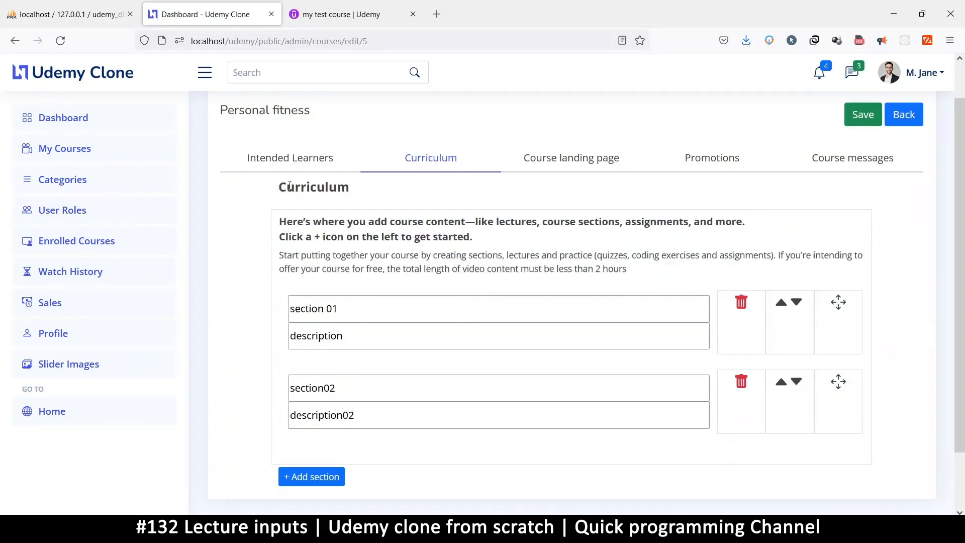
{"action": "double_click", "coordinate": [313, 187]}
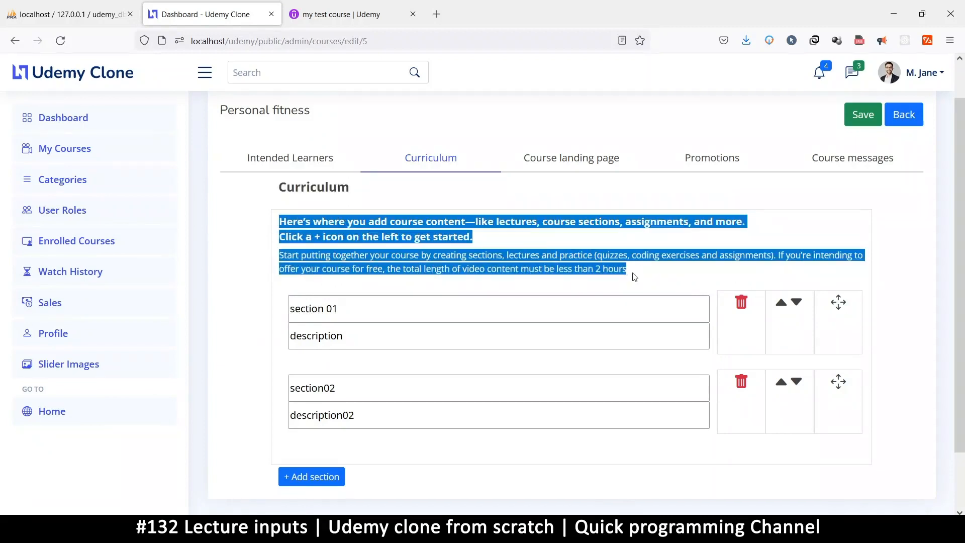
{"action": "mouse_move", "coordinate": [635, 289]}
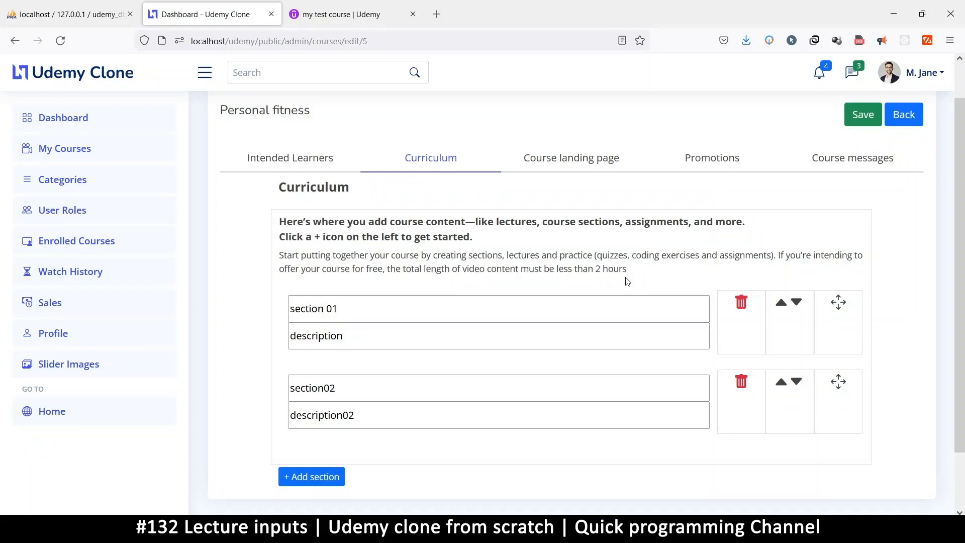
{"action": "mouse_move", "coordinate": [658, 273]}
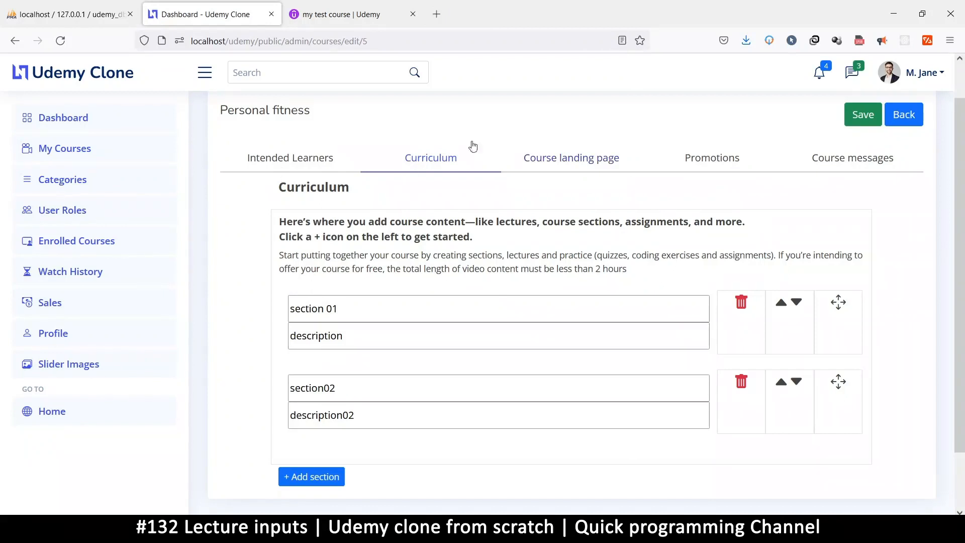
{"action": "mouse_move", "coordinate": [529, 235]}
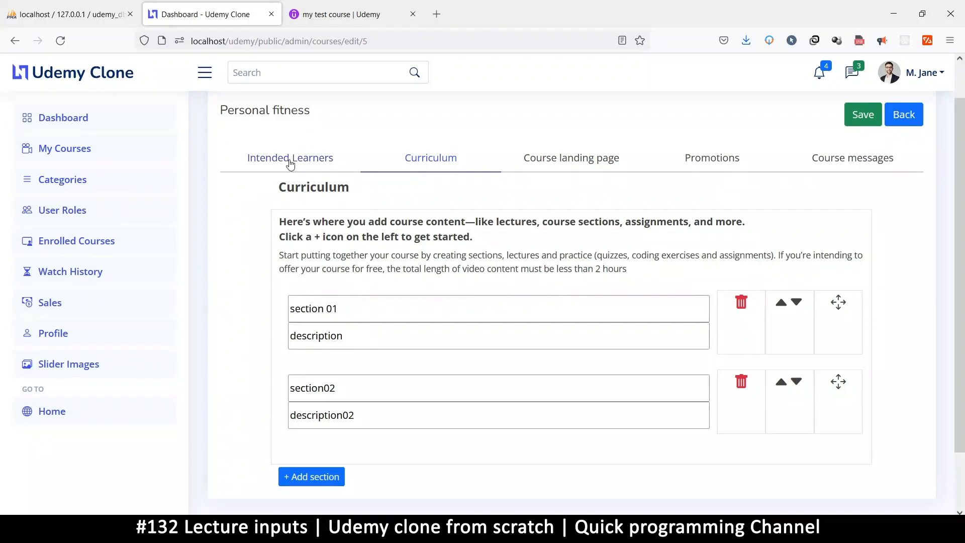
{"action": "mouse_move", "coordinate": [294, 169]}
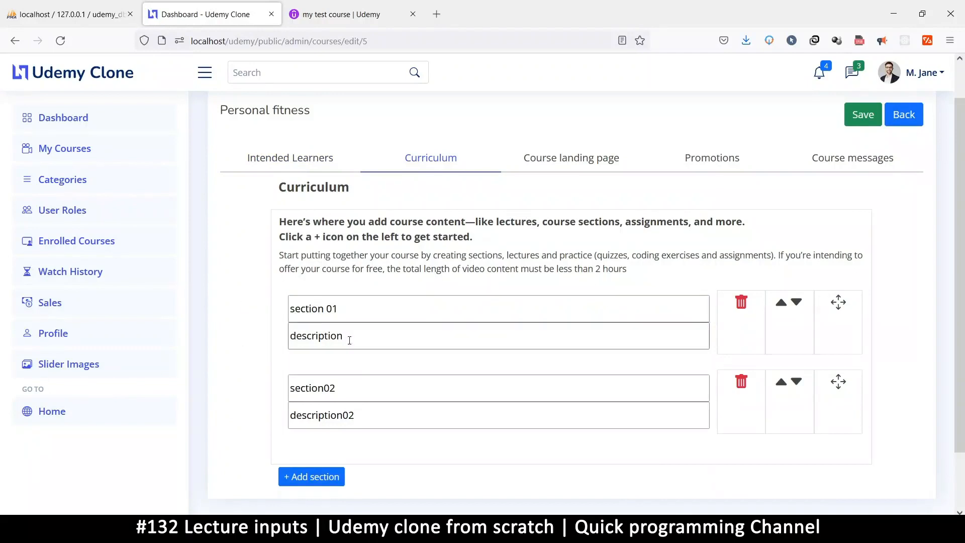
Add a third, empty section below the two titled sections using '+ Add section'.
{"action": "left_click", "coordinate": [310, 475]}
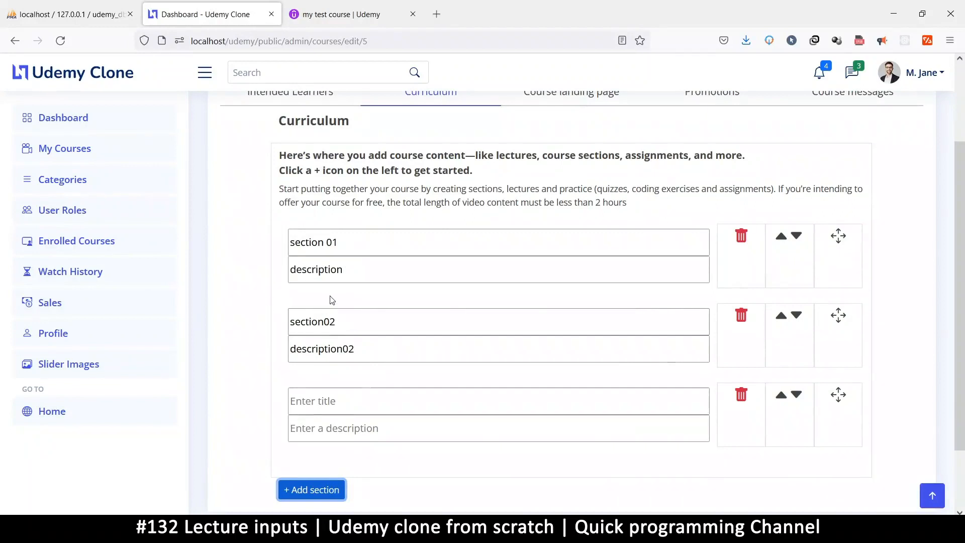
{"action": "mouse_move", "coordinate": [480, 298]}
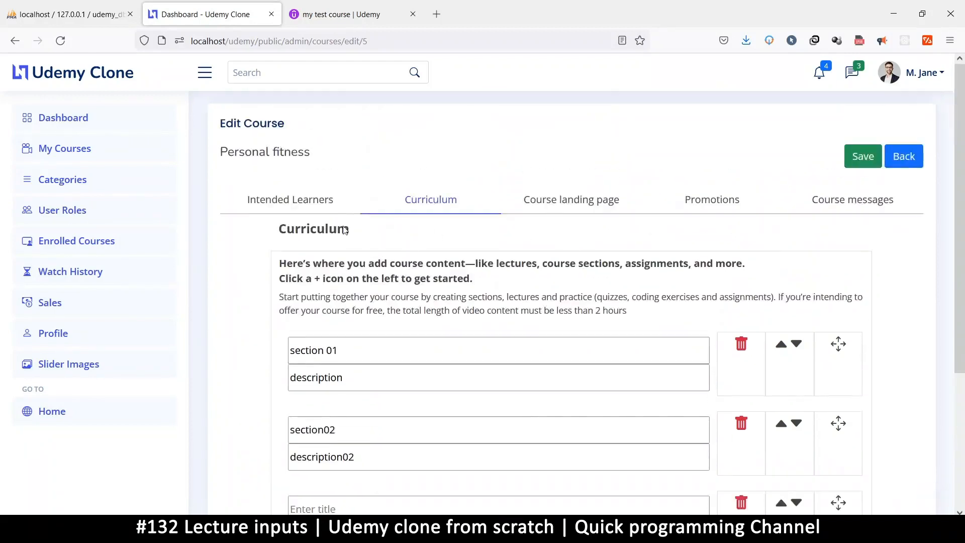
{"action": "mouse_move", "coordinate": [119, 298]}
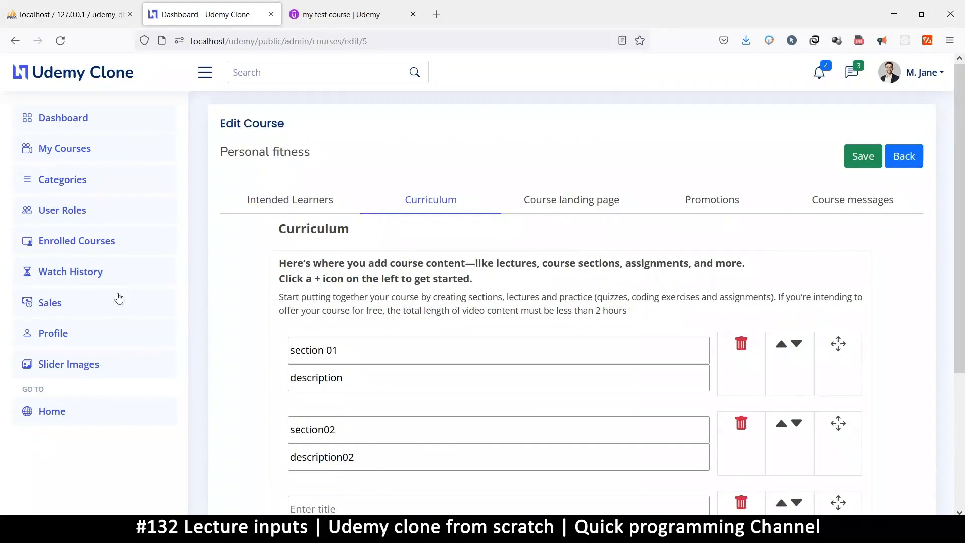
{"action": "mouse_move", "coordinate": [130, 103]}
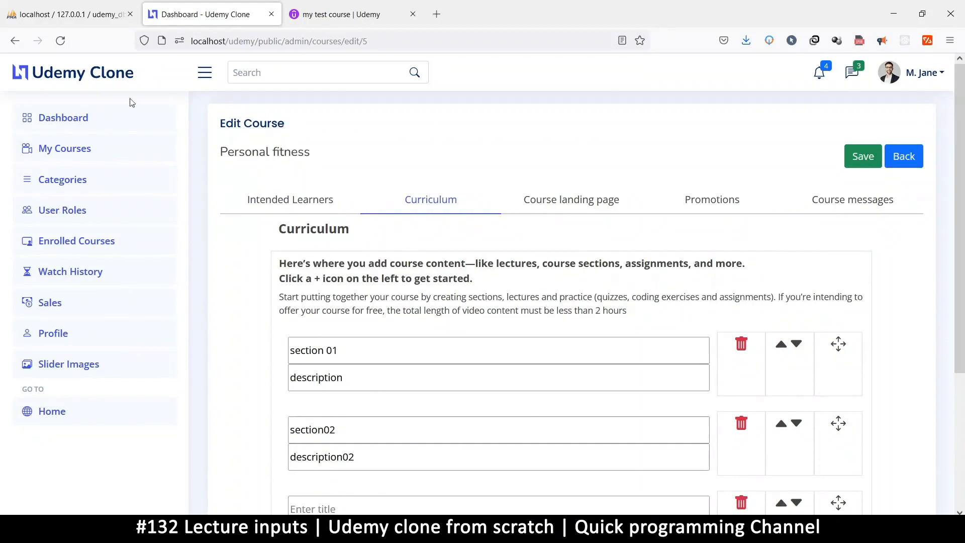
{"action": "mouse_move", "coordinate": [344, 193]}
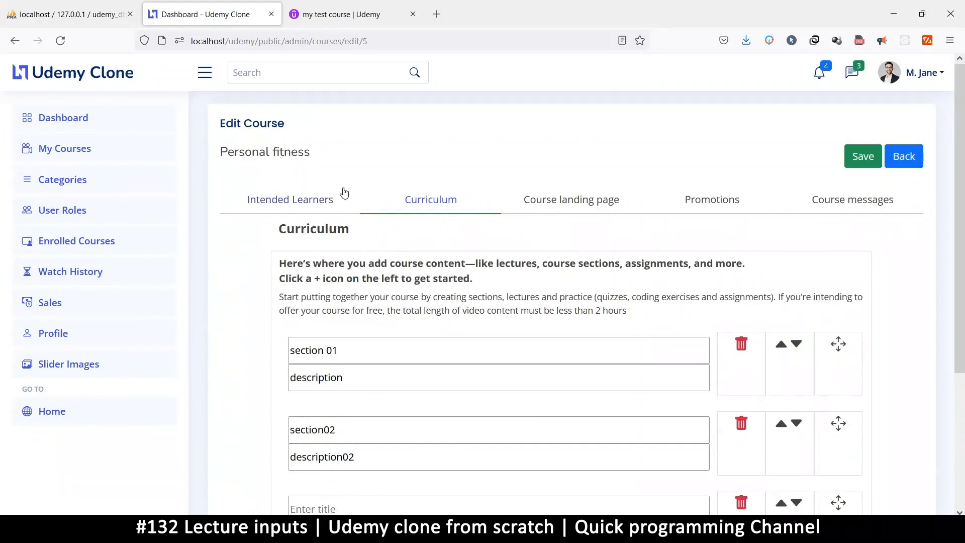
{"action": "scroll", "scroll_direction": "down", "scroll_amount": 3}
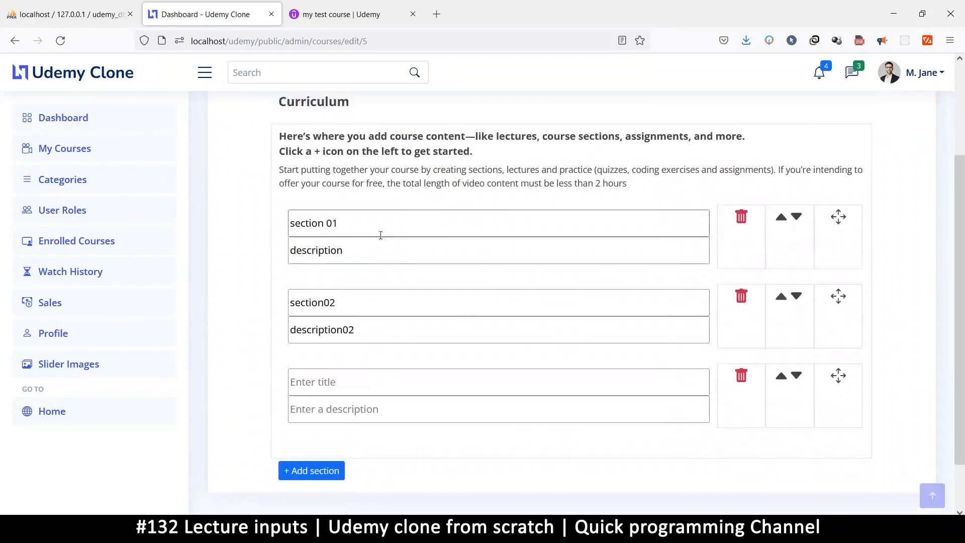
{"action": "scroll", "scroll_direction": "down", "scroll_amount": 3}
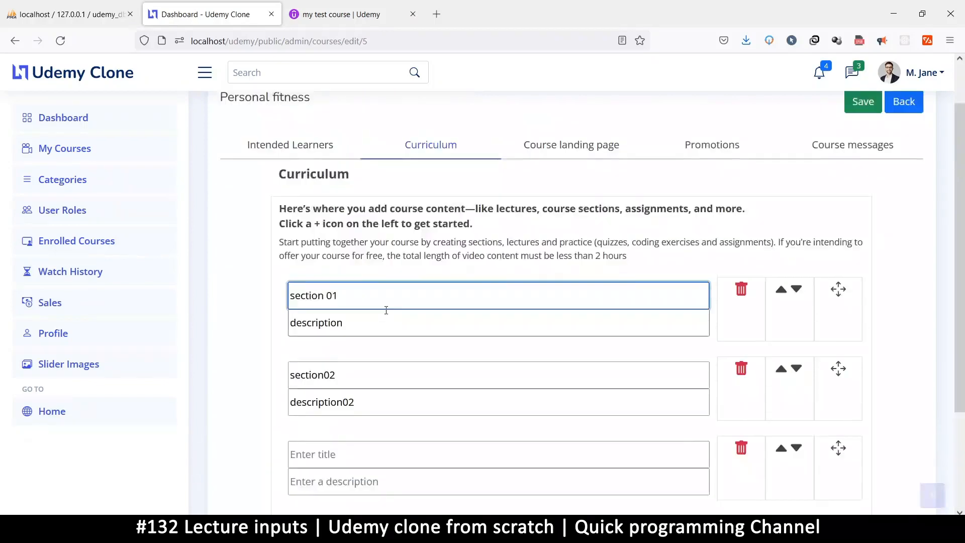
{"action": "scroll", "scroll_direction": "down", "scroll_amount": 3}
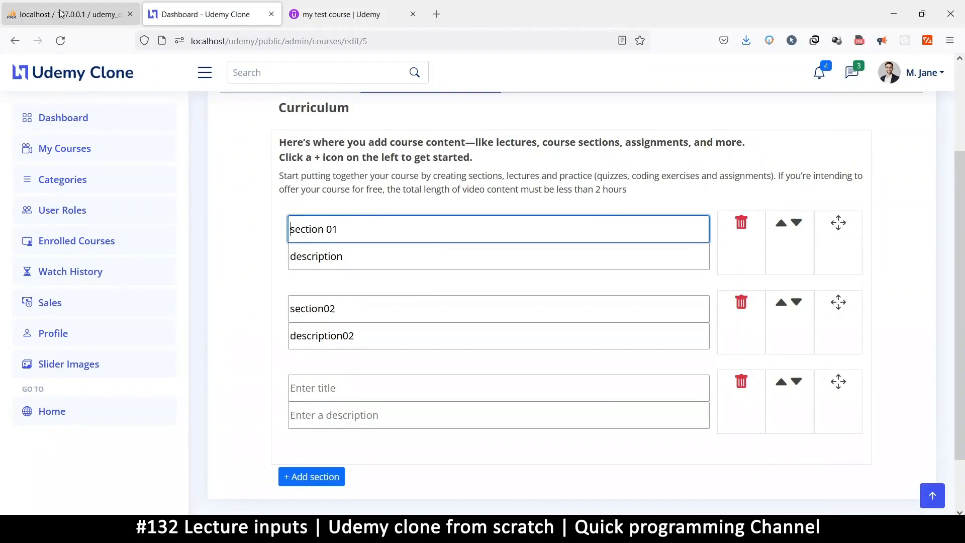
Browse the udemy_db courses_meta table showing the section 01 and section02 rows.
{"action": "left_click", "coordinate": [61, 14]}
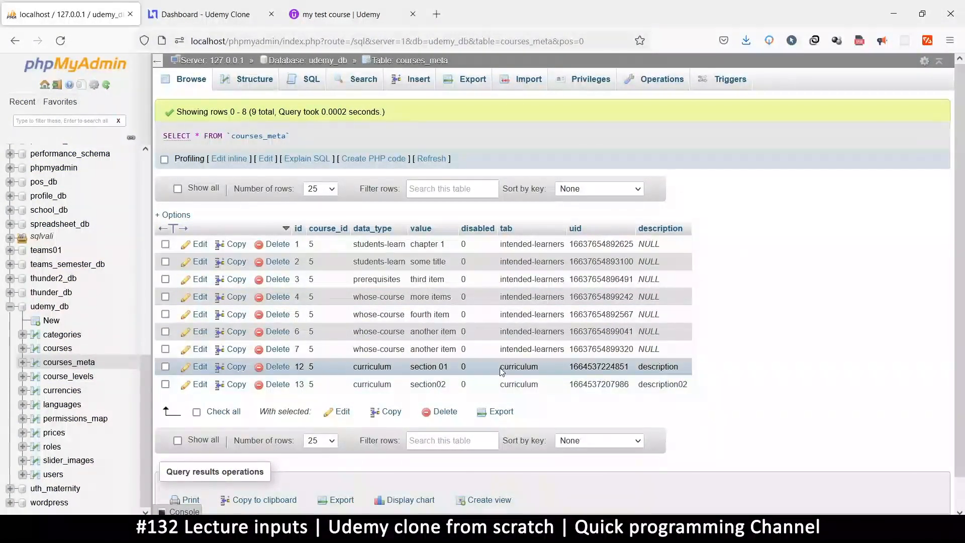
{"action": "mouse_move", "coordinate": [501, 368]}
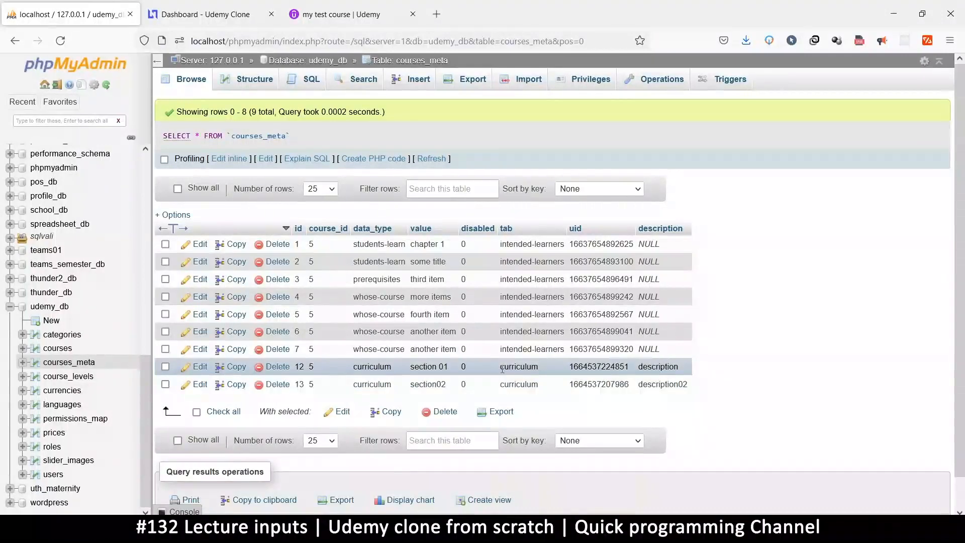
{"action": "mouse_move", "coordinate": [594, 429]}
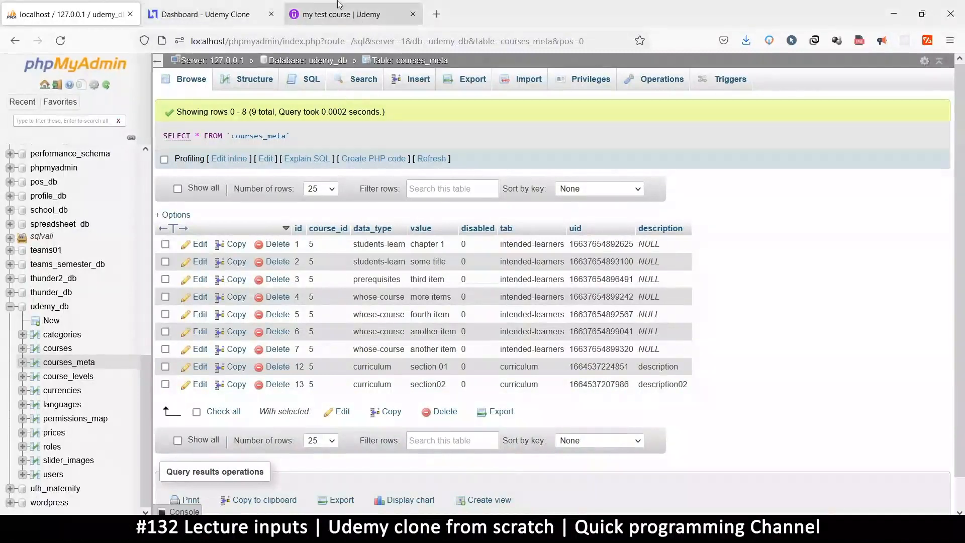
Bring up the real Udemy test course's curriculum for comparison.
{"action": "left_click", "coordinate": [351, 14]}
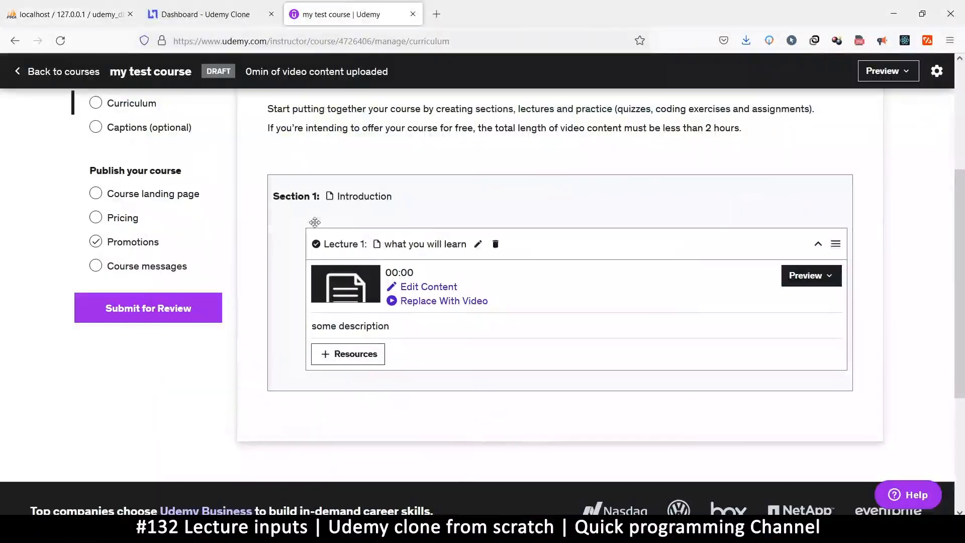
{"action": "mouse_move", "coordinate": [339, 346]}
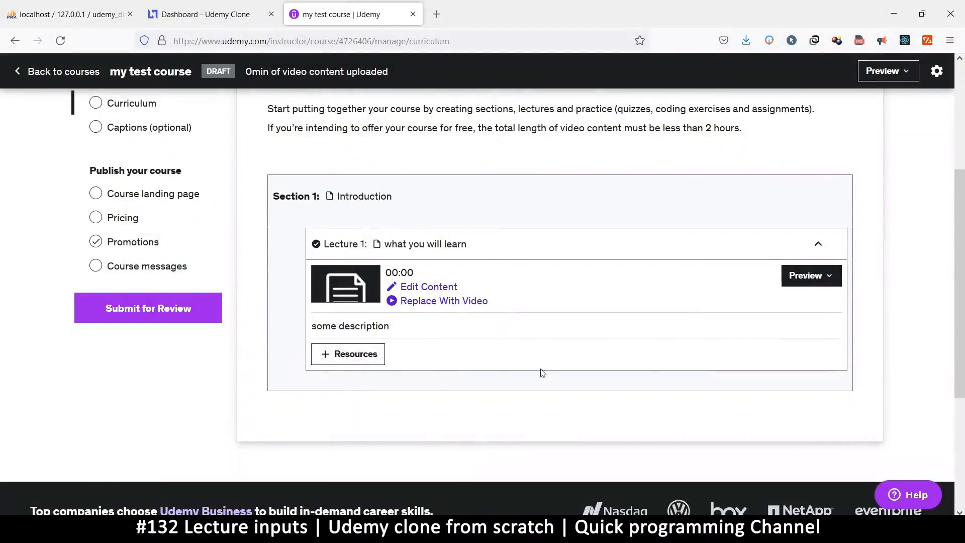
{"action": "left_click", "coordinate": [209, 14]}
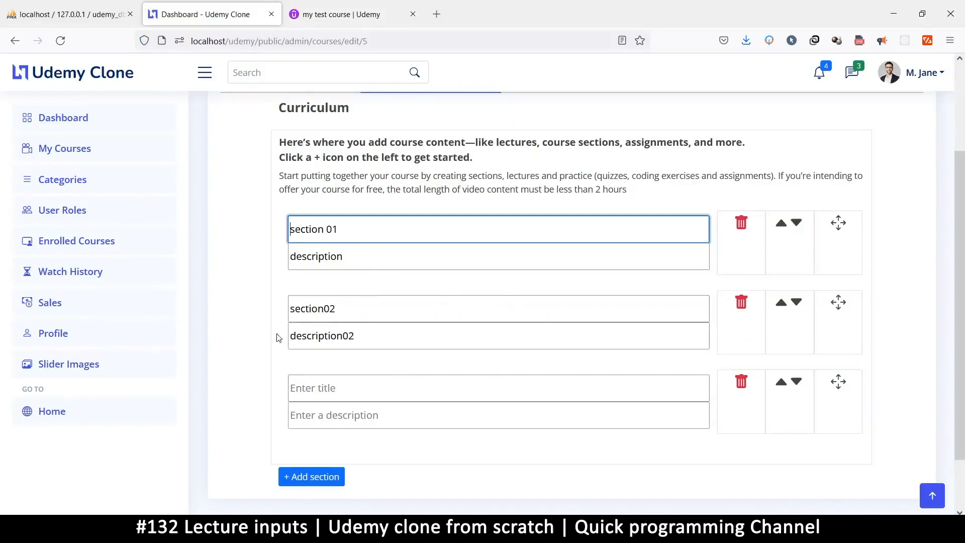
{"action": "left_click", "coordinate": [352, 14]}
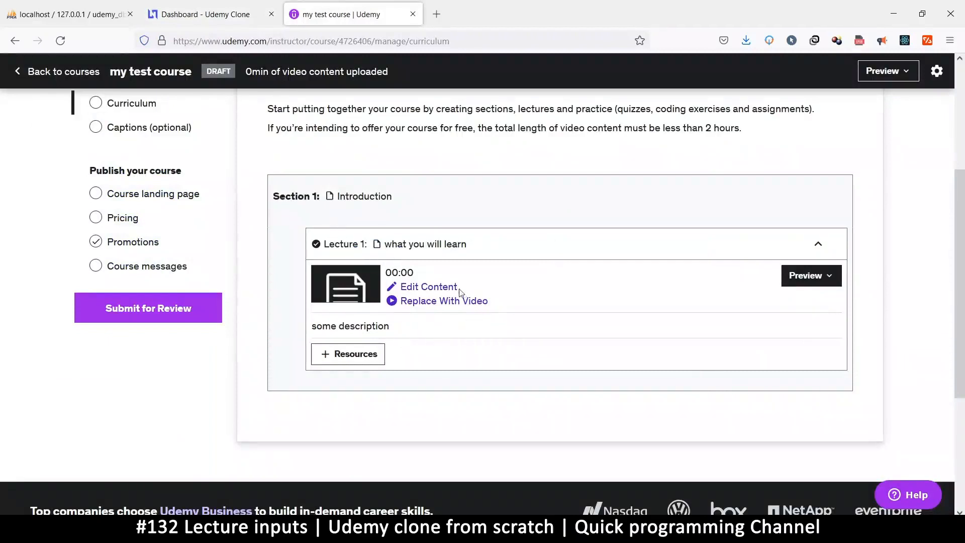
{"action": "mouse_move", "coordinate": [418, 290]}
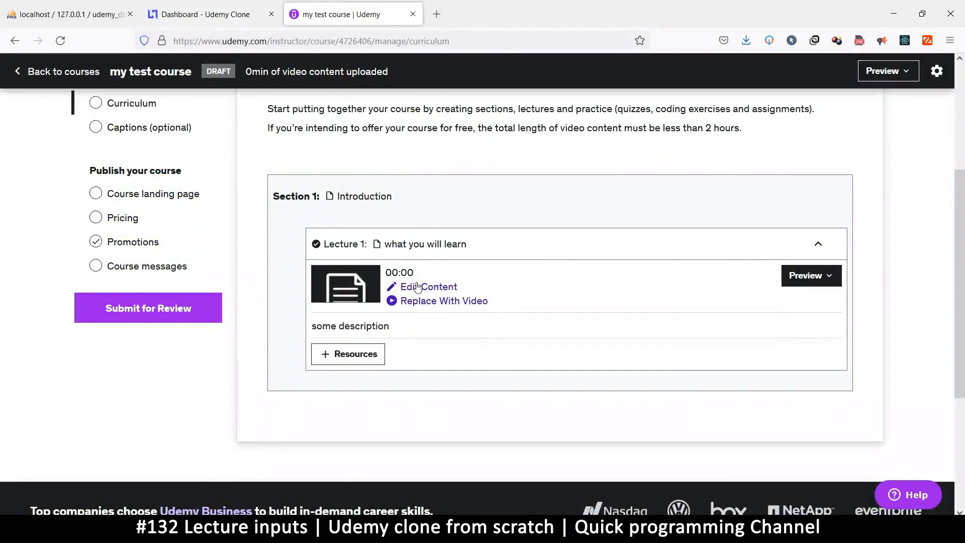
{"action": "mouse_move", "coordinate": [423, 290]}
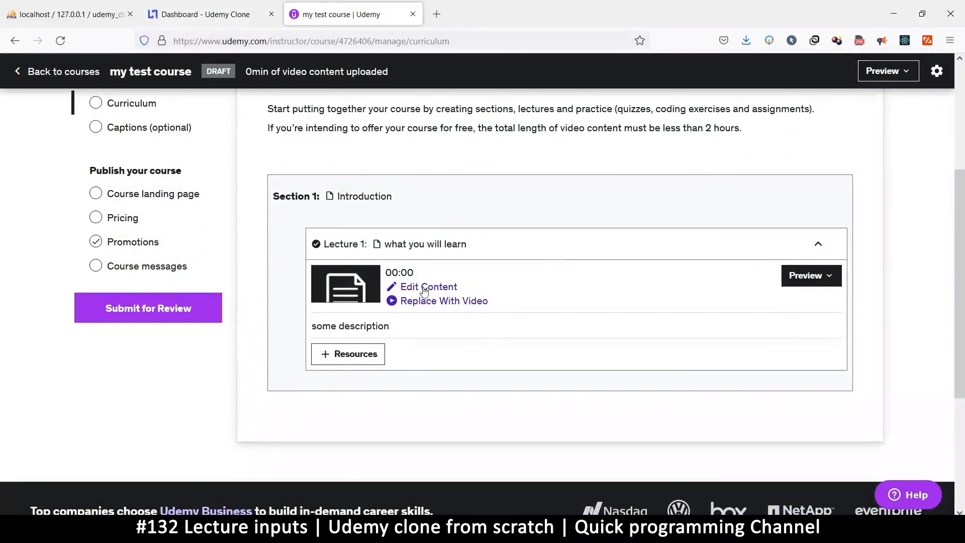
Enter 'article 01' in Lecture 1's article editor, close it, and return to phpMyAdmin.
{"action": "left_click", "coordinate": [428, 286]}
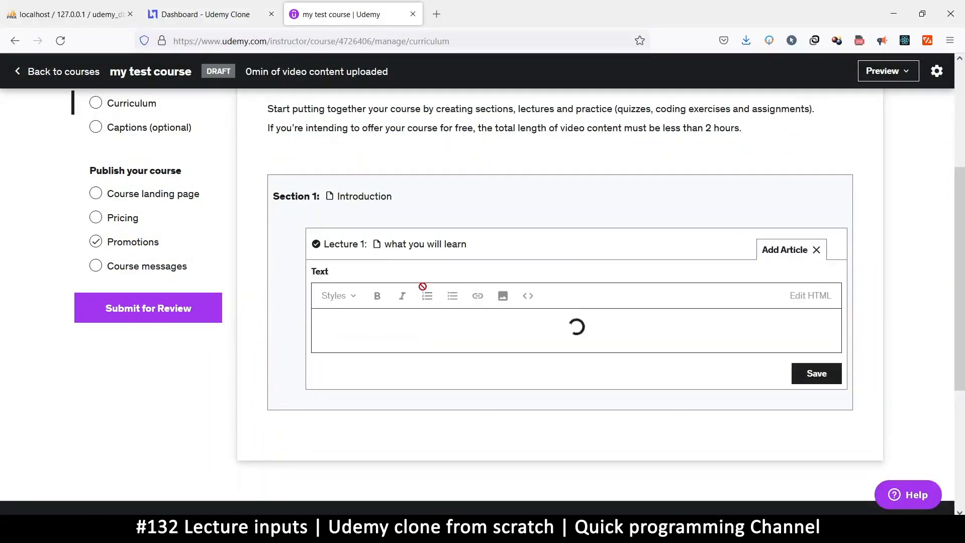
{"action": "type", "text": "article 01"}
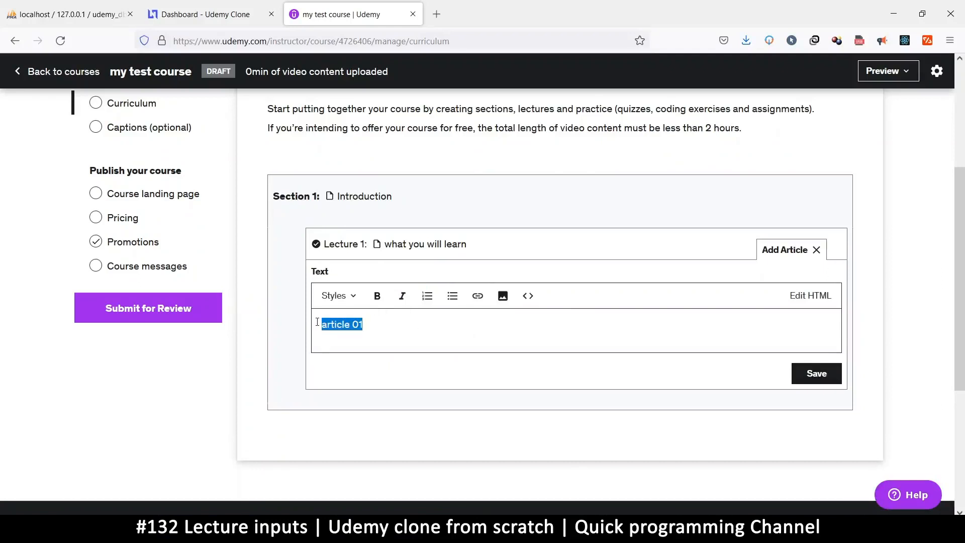
{"action": "left_click", "coordinate": [816, 373]}
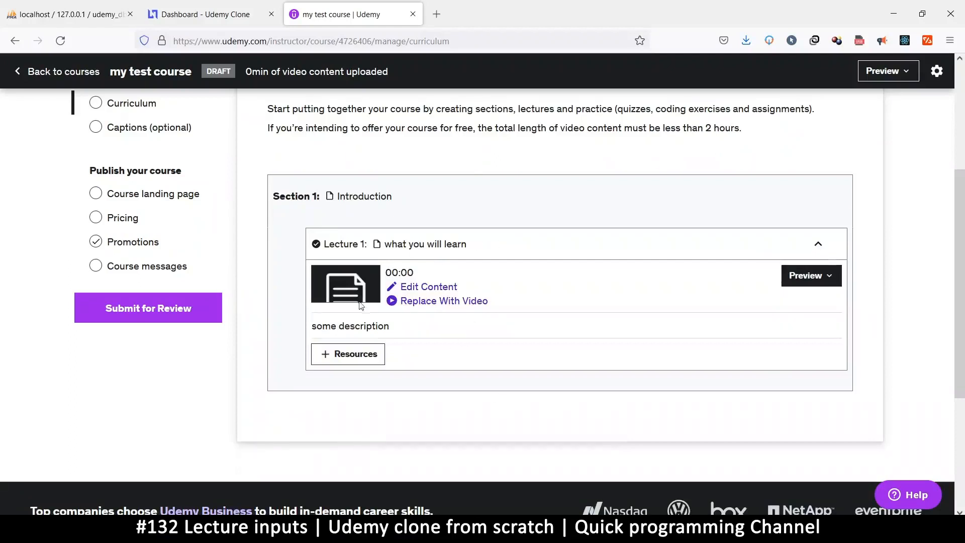
{"action": "mouse_move", "coordinate": [419, 312]}
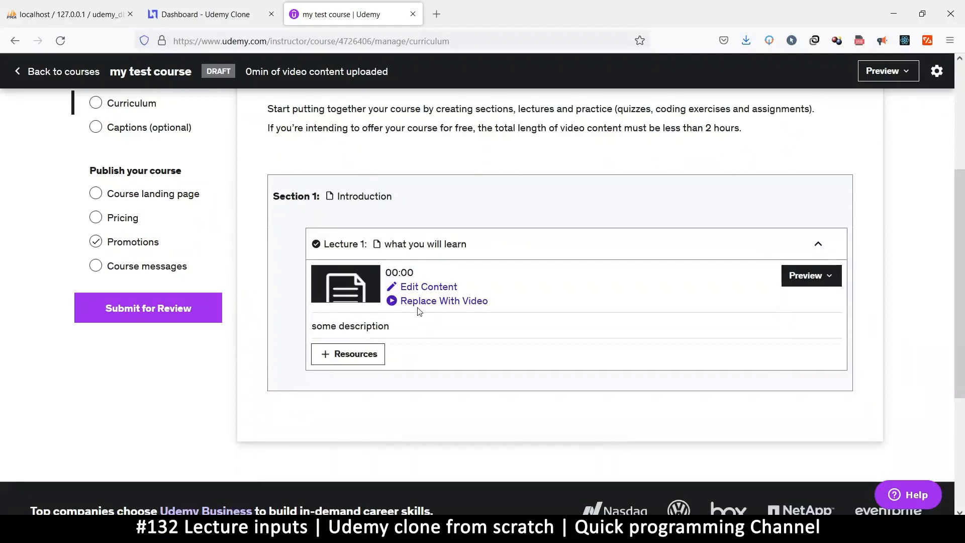
{"action": "mouse_move", "coordinate": [429, 265]}
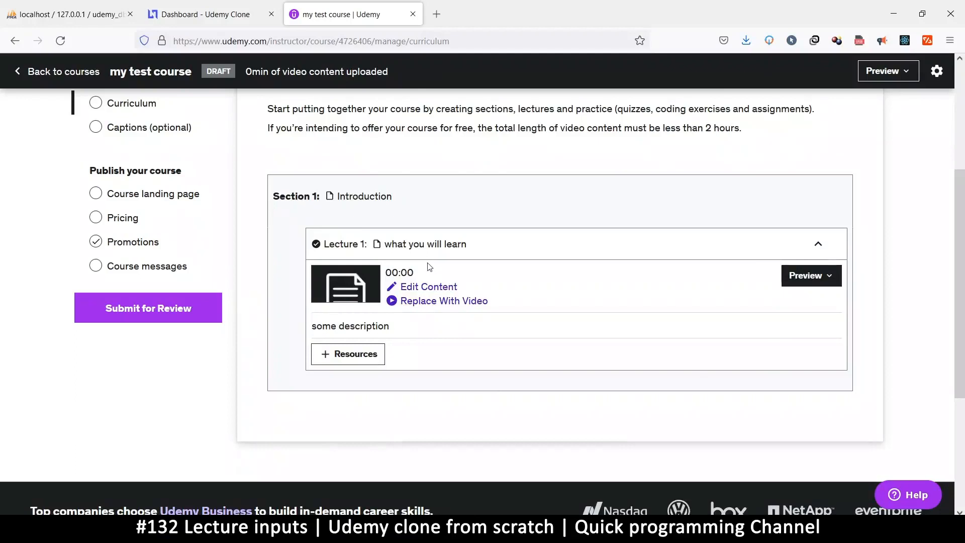
{"action": "mouse_move", "coordinate": [380, 297]}
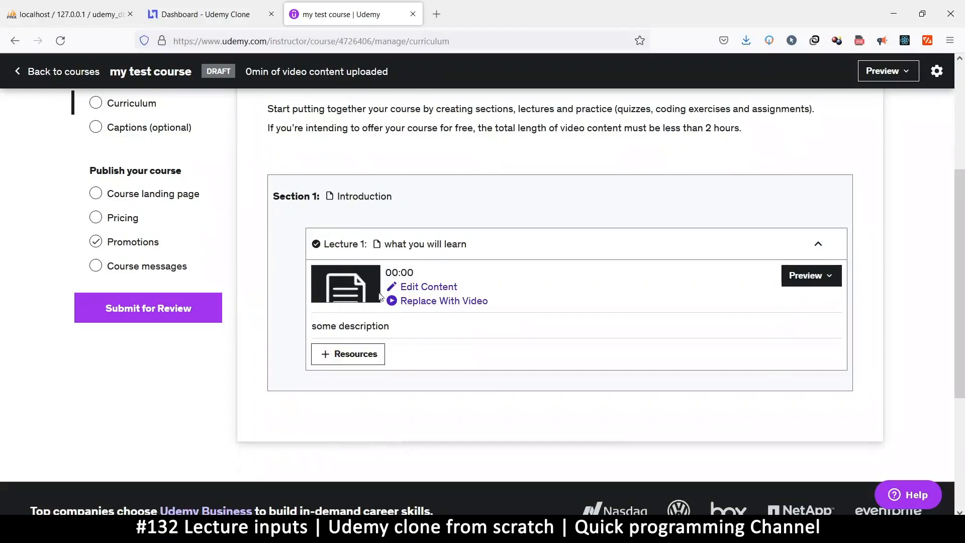
{"action": "mouse_move", "coordinate": [429, 295]}
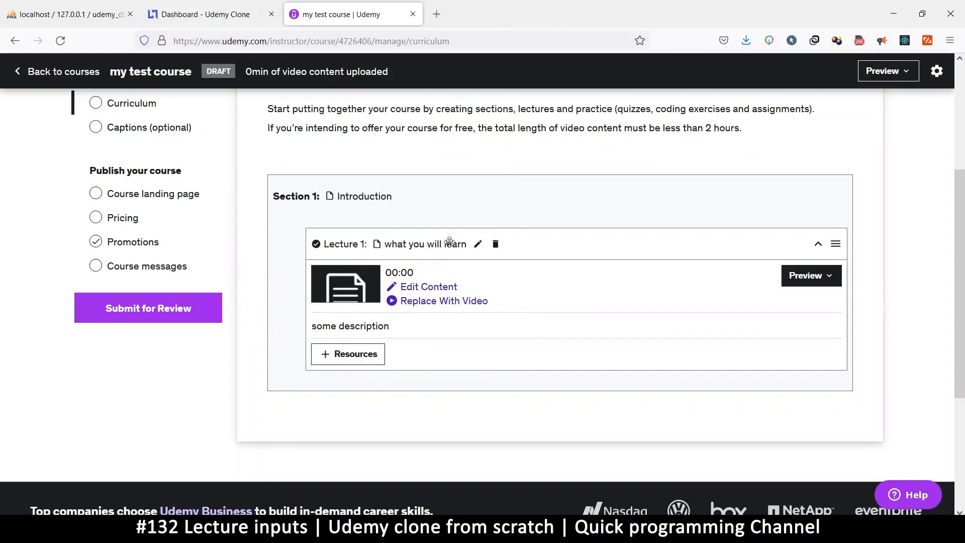
{"action": "mouse_move", "coordinate": [353, 284]}
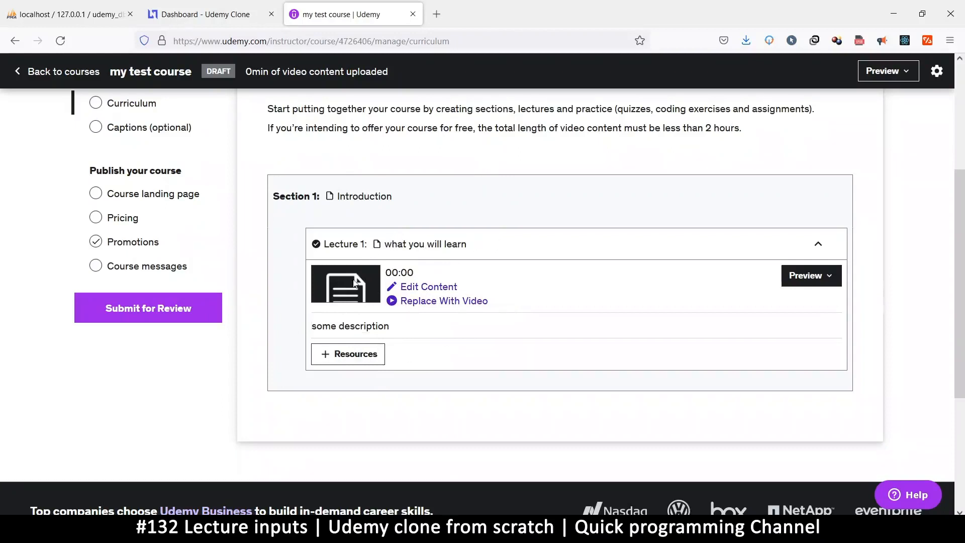
{"action": "left_click", "coordinate": [69, 13]}
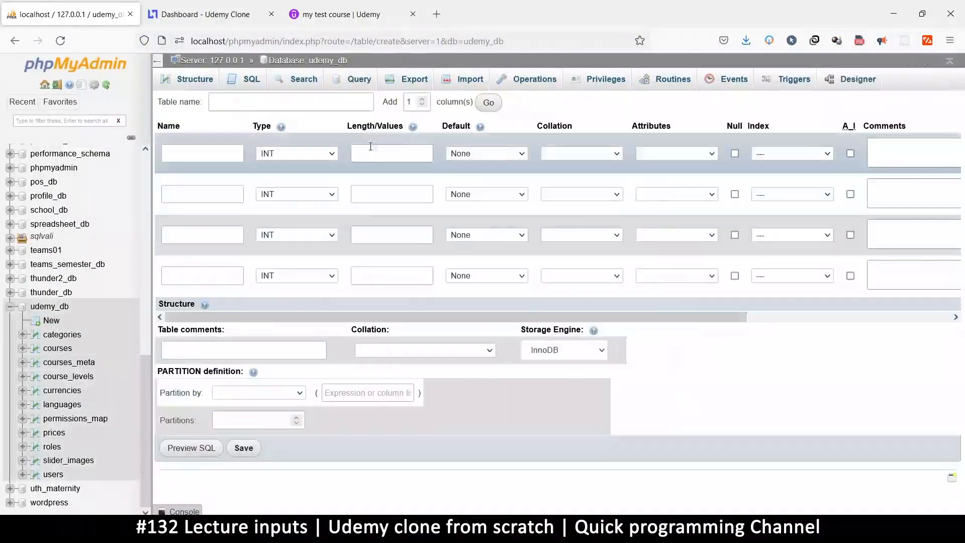
Name the new table courses_lectures with columns id, uid, title and description.
{"action": "type", "text": "c"}
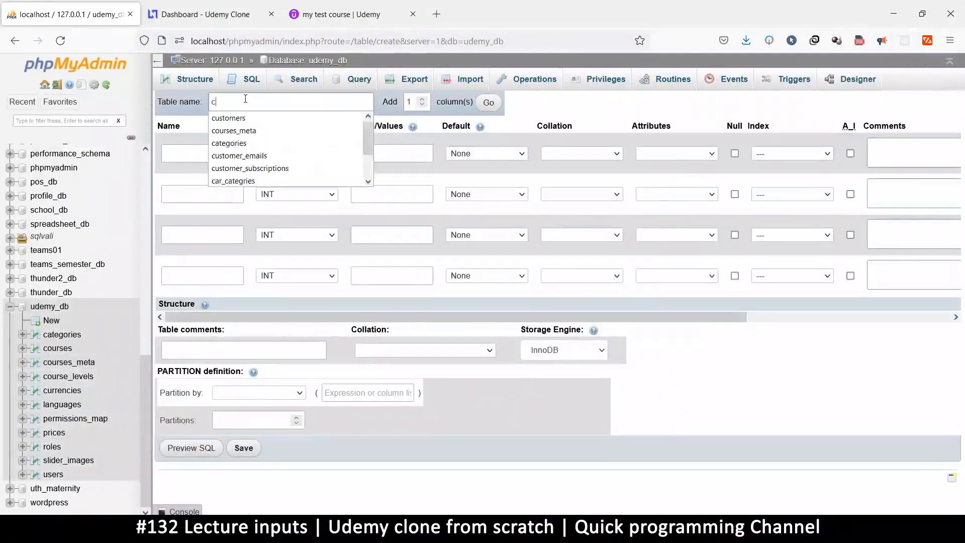
{"action": "type", "text": "ourses_lecture"}
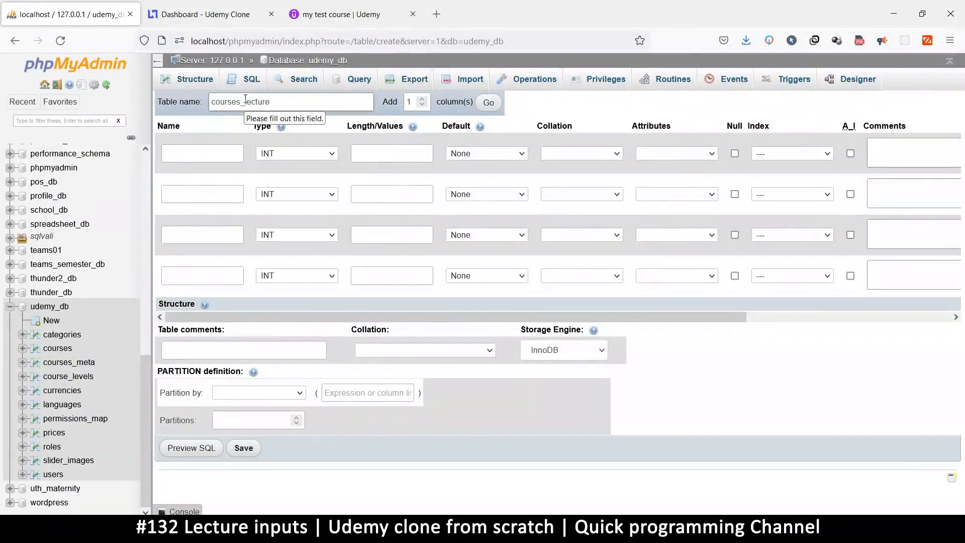
{"action": "type", "text": "s"}
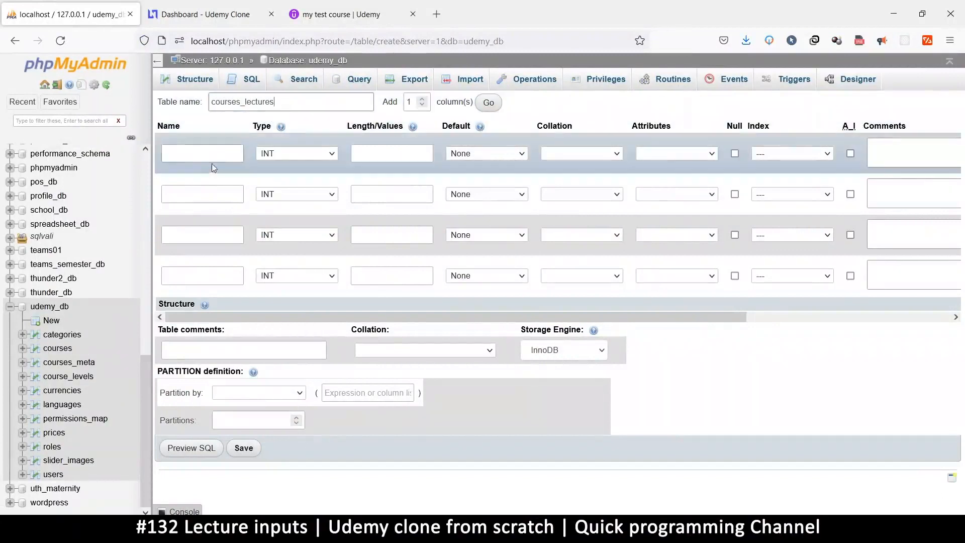
{"action": "type", "text": "id"}
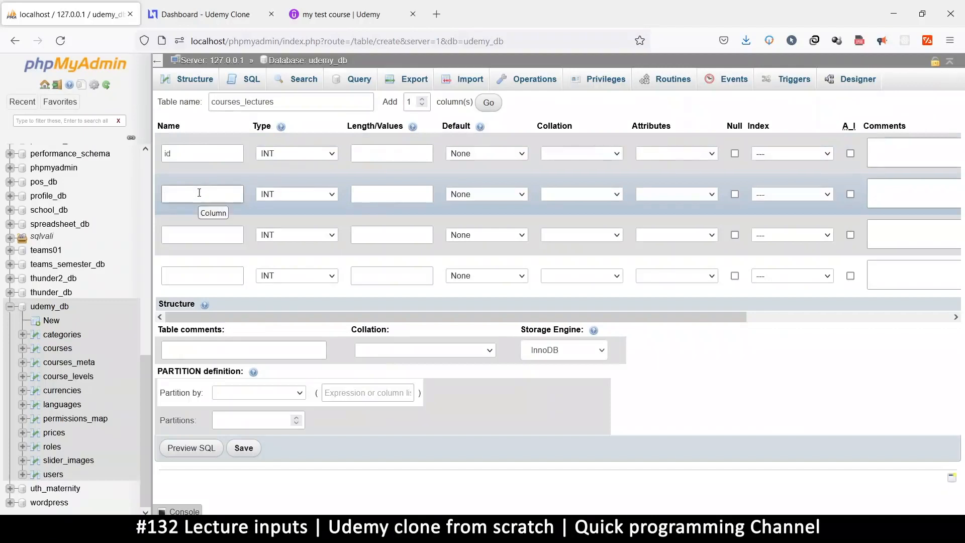
{"action": "type", "text": "title"}
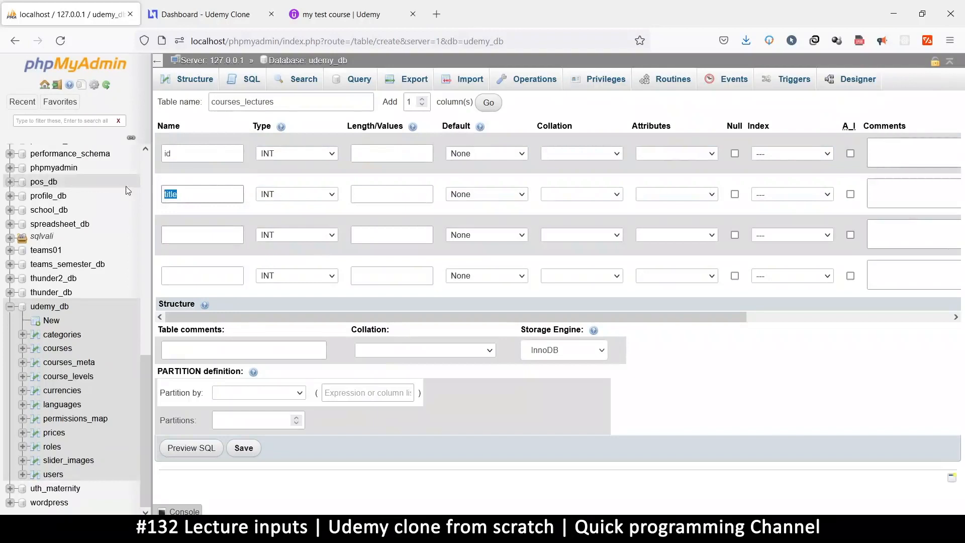
{"action": "type", "text": "uid"}
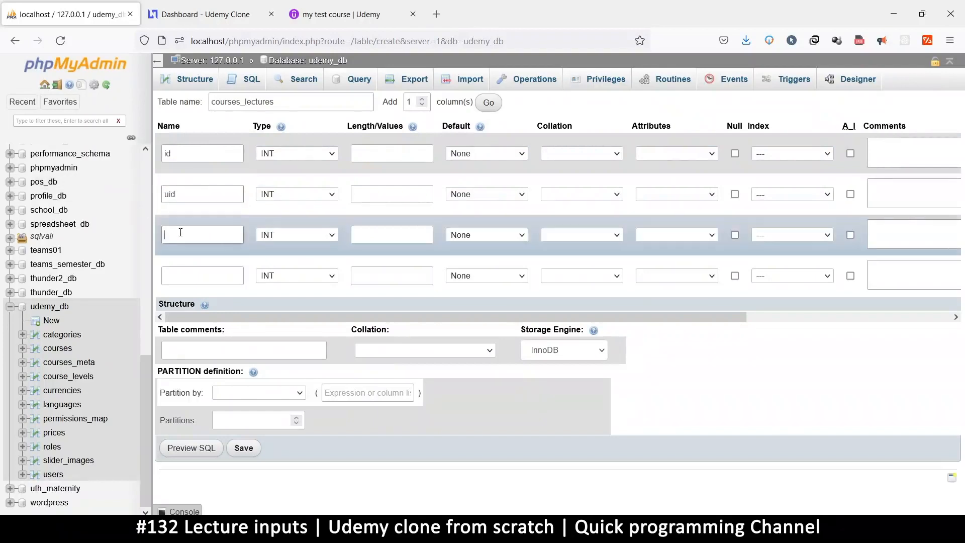
{"action": "type", "text": "title"}
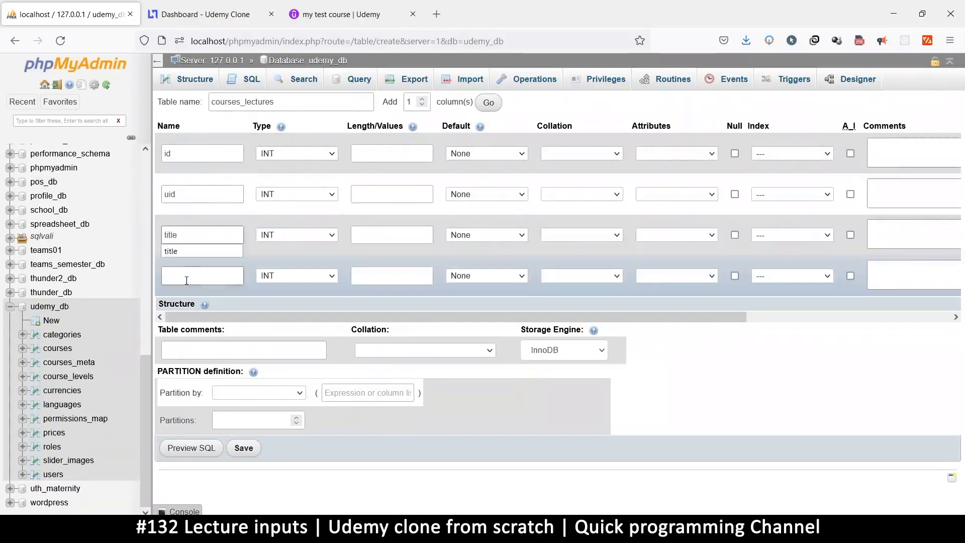
{"action": "type", "text": "descript"}
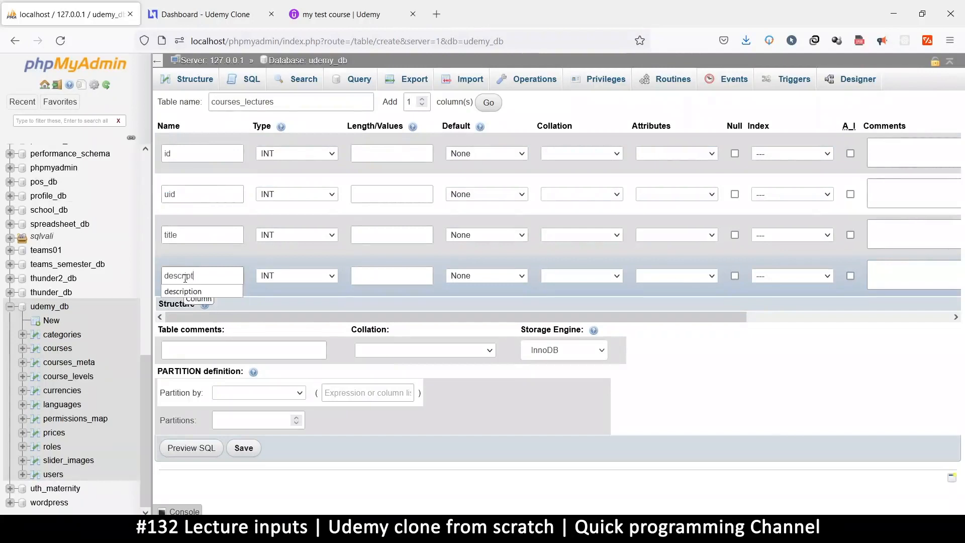
Add two more column rows, name one 'file', then return to the Udemy Clone curriculum.
{"action": "left_click", "coordinate": [422, 98]}
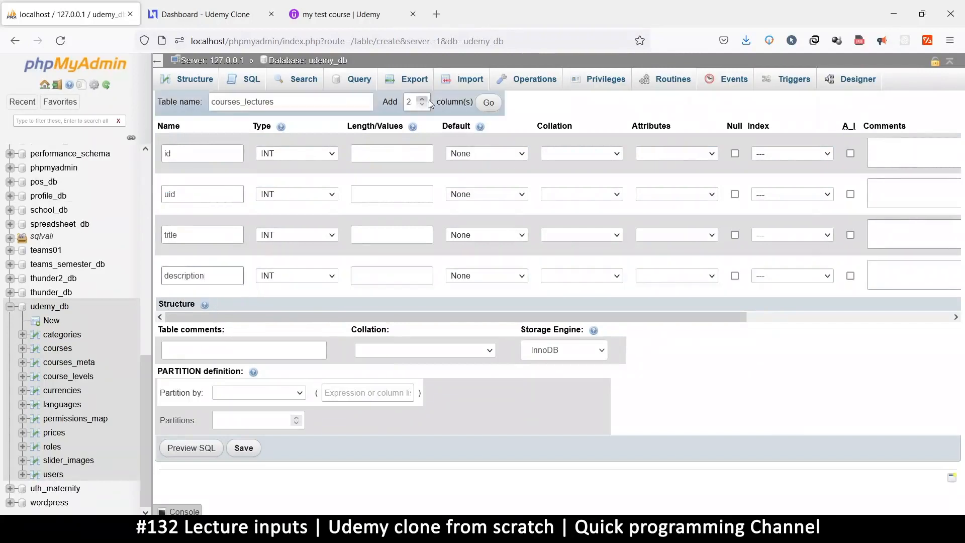
{"action": "left_click", "coordinate": [489, 102]}
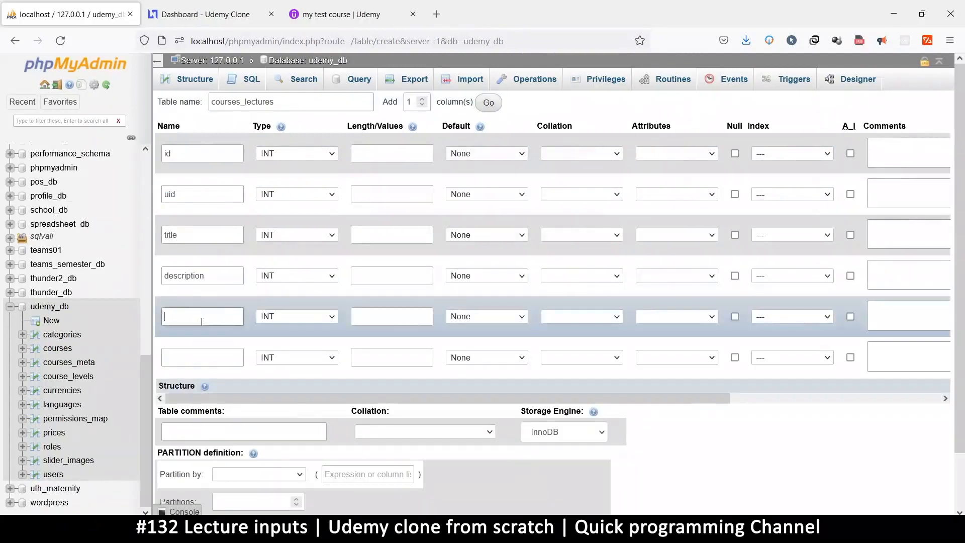
{"action": "type", "text": "file"}
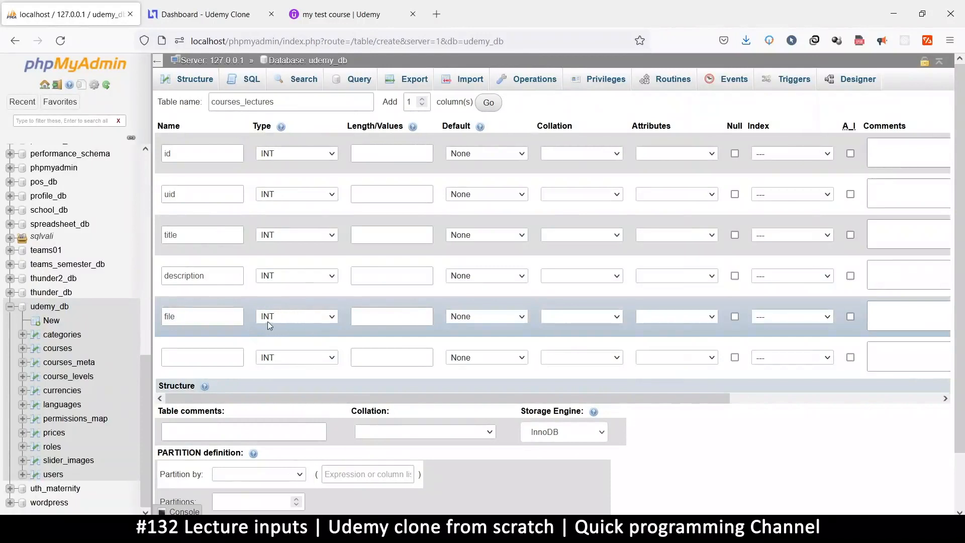
{"action": "left_click", "coordinate": [203, 14]}
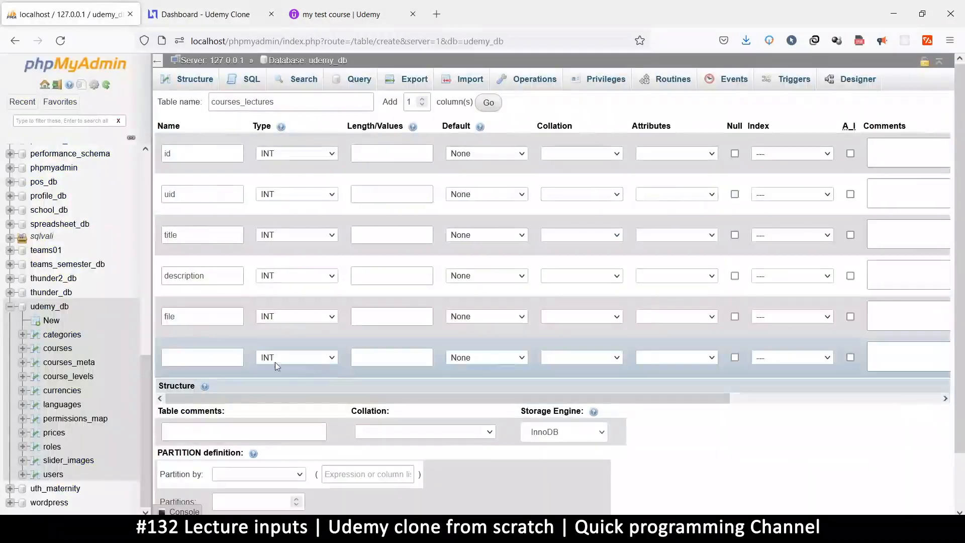
{"action": "left_click", "coordinate": [206, 14]}
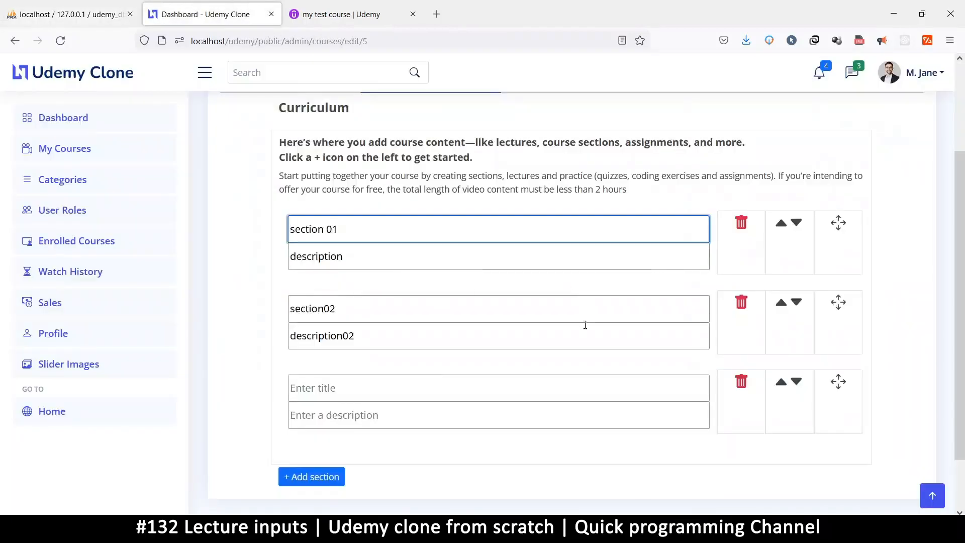
{"action": "mouse_move", "coordinate": [777, 211]}
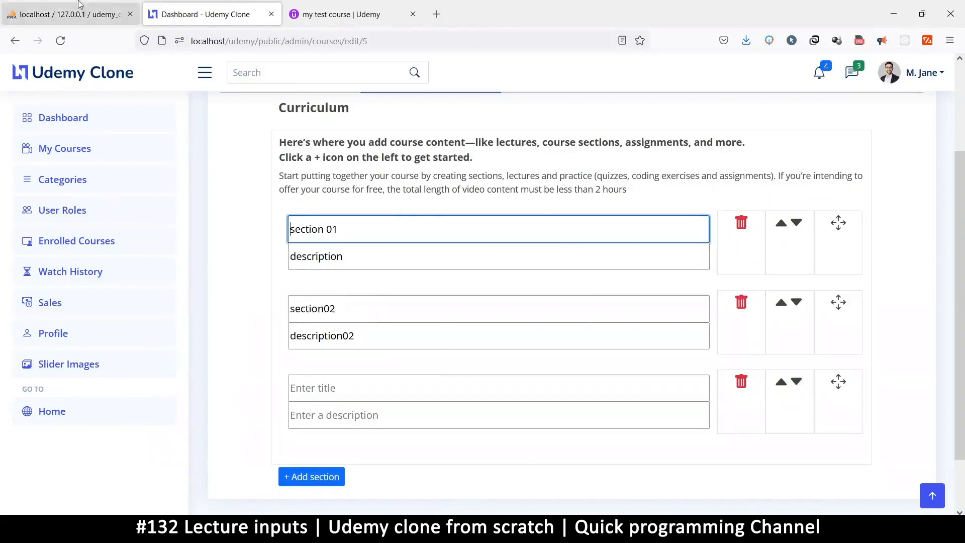
Keep the courses_lectures draft open and browse courses_meta rows in a second tab.
{"action": "left_click", "coordinate": [67, 14]}
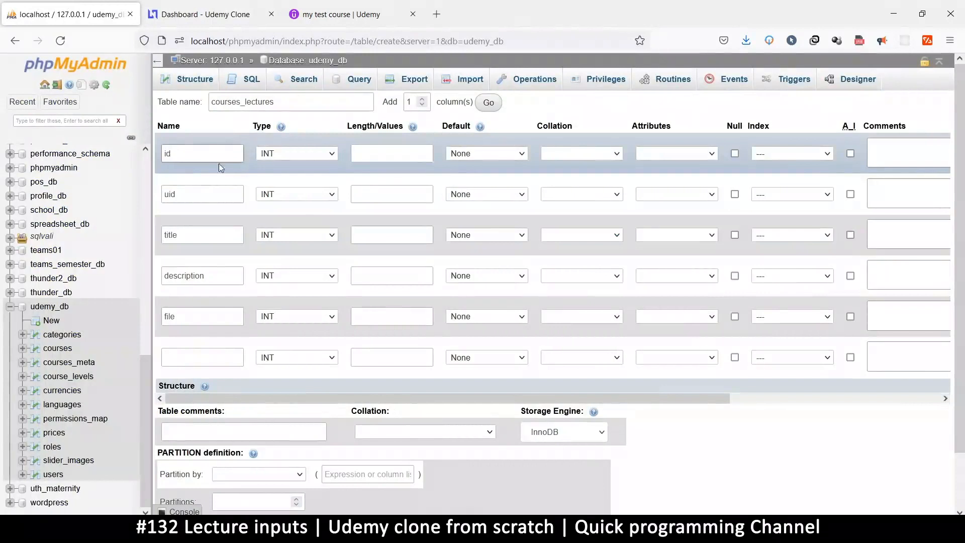
{"action": "left_click", "coordinate": [201, 194]}
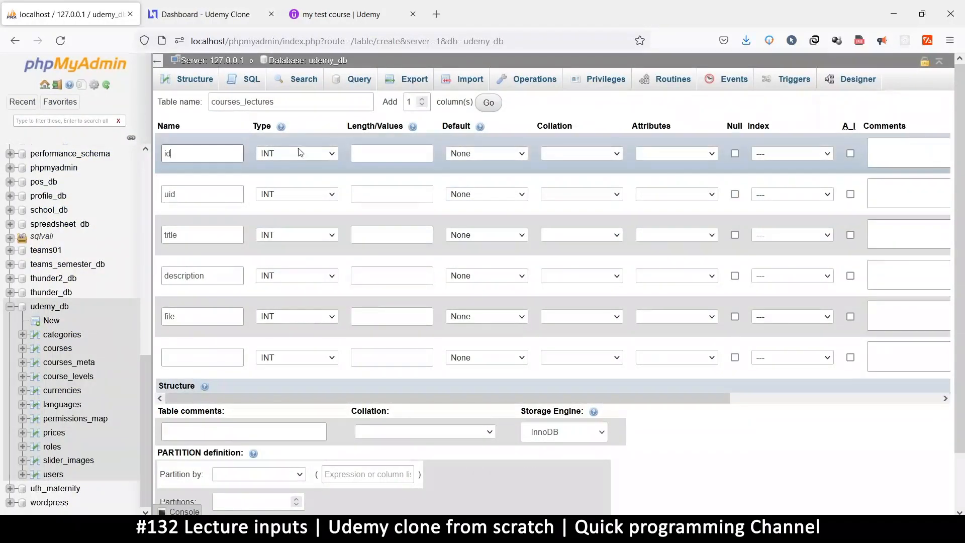
{"action": "left_click", "coordinate": [209, 14]}
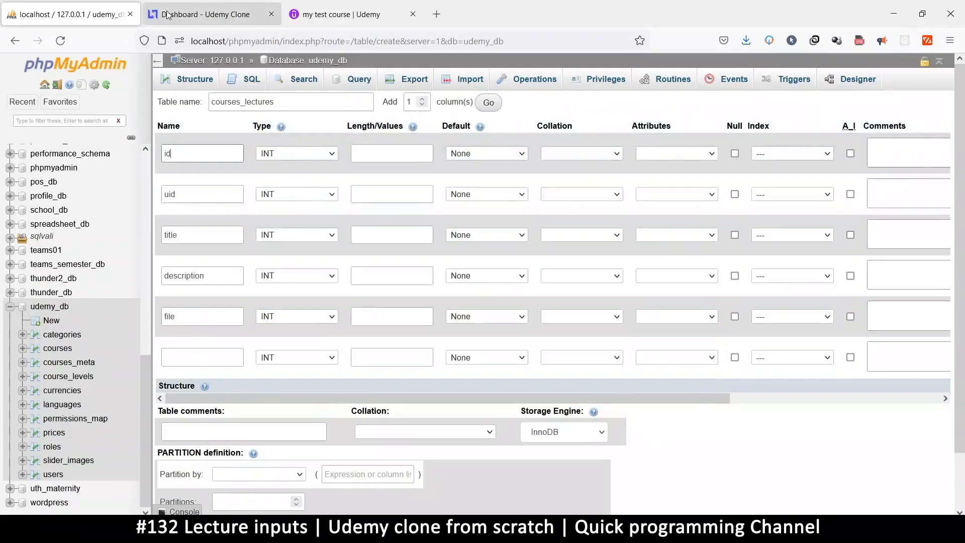
{"action": "mouse_move", "coordinate": [69, 362]}
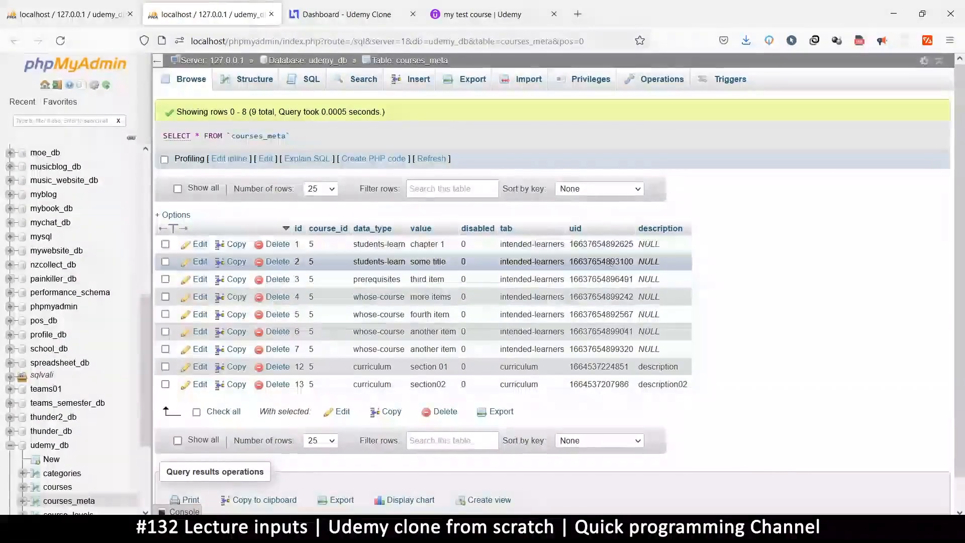
Set uid to BIGINT and title, description and file to VARCHAR.
{"action": "left_click", "coordinate": [253, 78]}
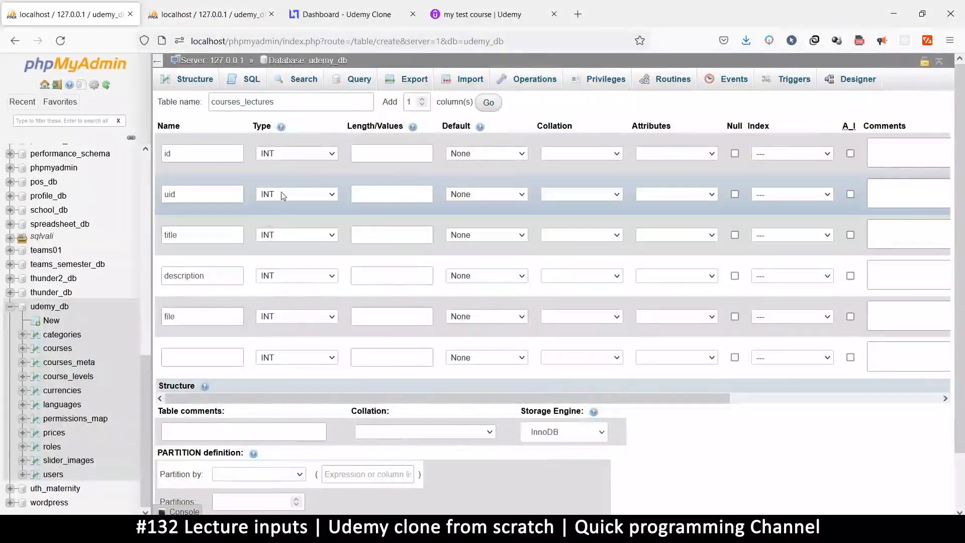
{"action": "left_click", "coordinate": [296, 194]}
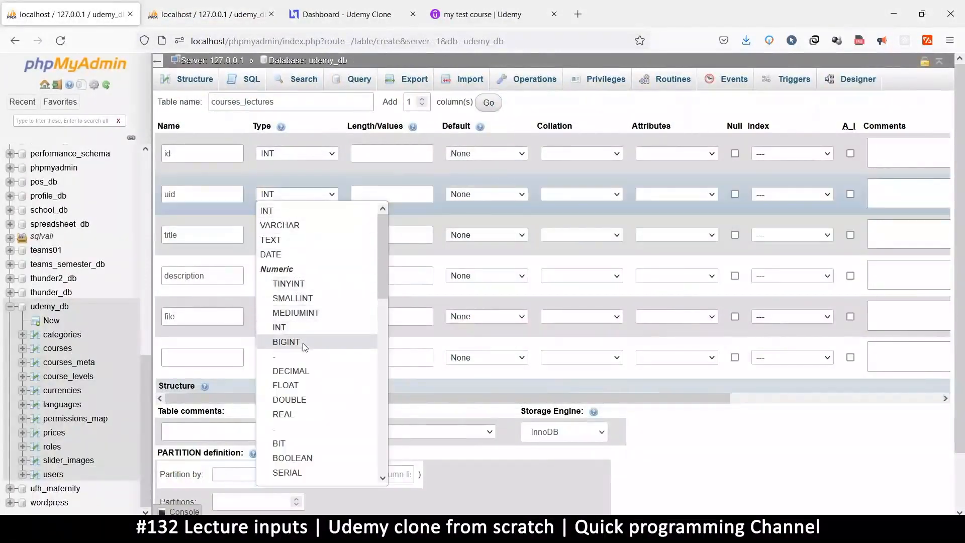
{"action": "left_click", "coordinate": [285, 342]}
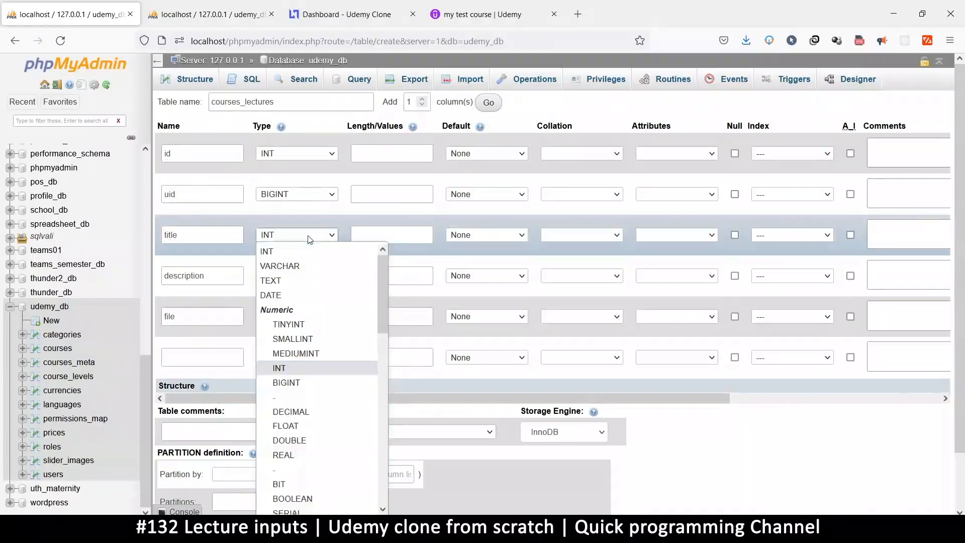
{"action": "left_click", "coordinate": [279, 265]}
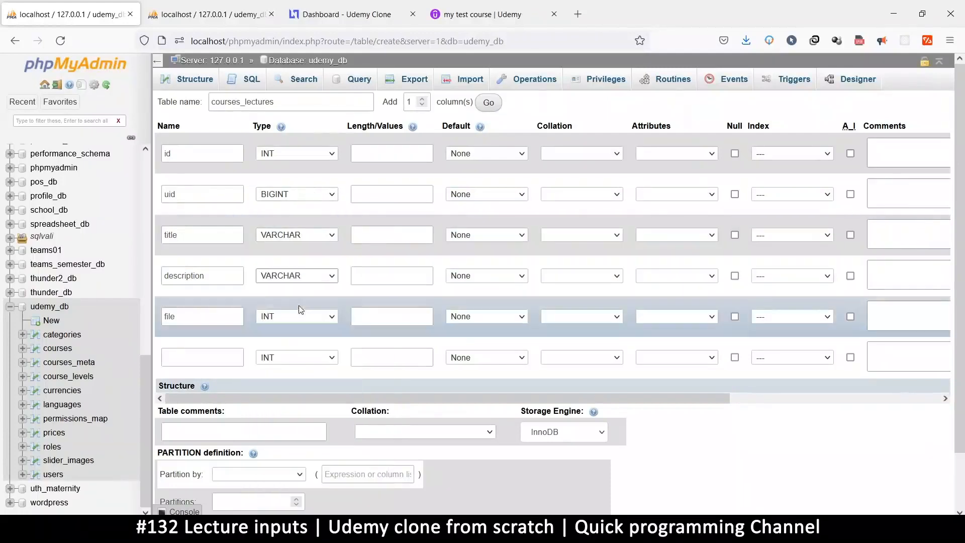
{"action": "left_click", "coordinate": [295, 316]}
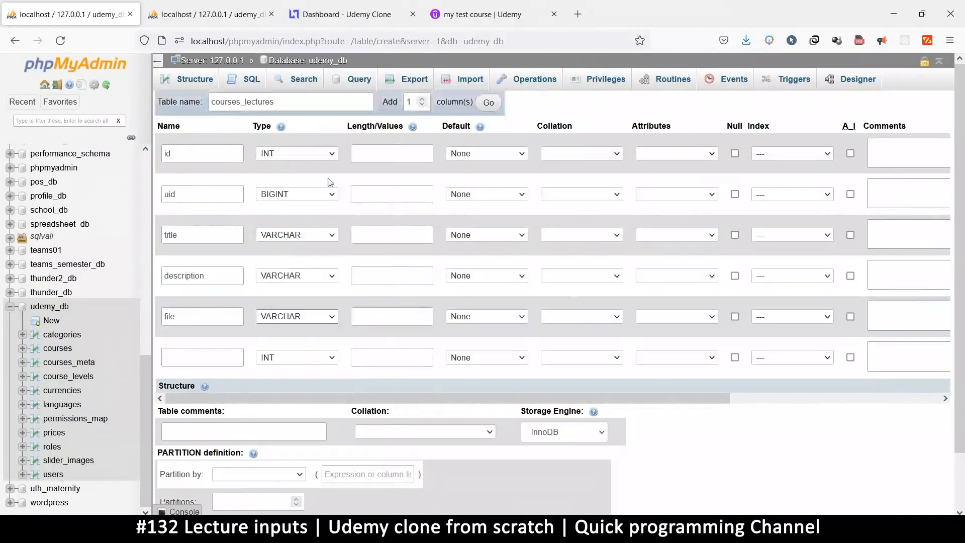
Give title length 100, file 1024 and description 2048, with id auto-increment primary.
{"action": "type", "text": "1024"}
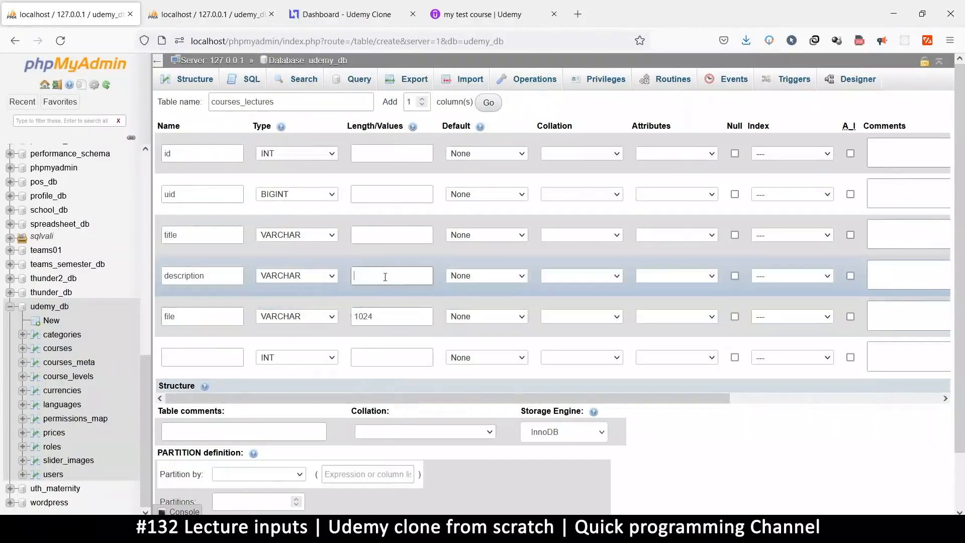
{"action": "type", "text": "1024"}
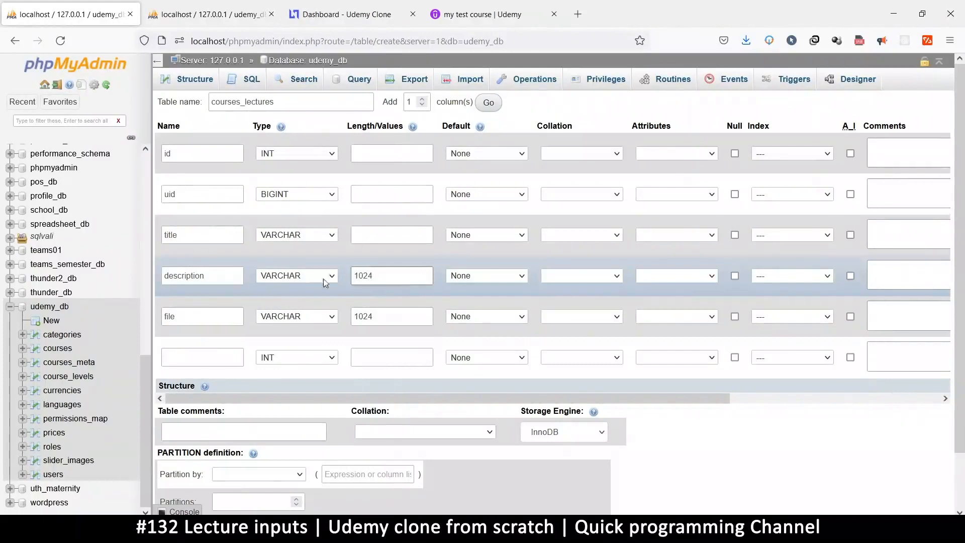
{"action": "double_click", "coordinate": [202, 275]}
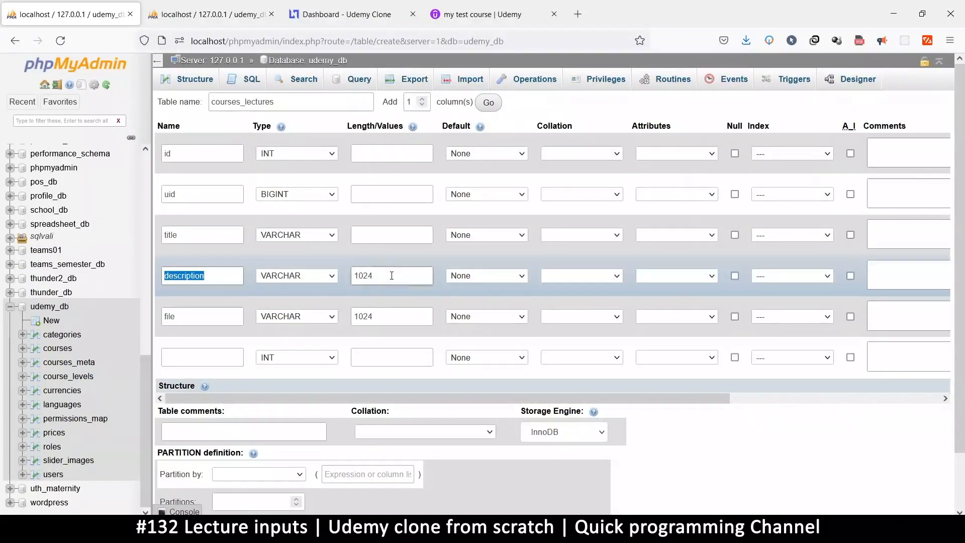
{"action": "left_click", "coordinate": [391, 275]}
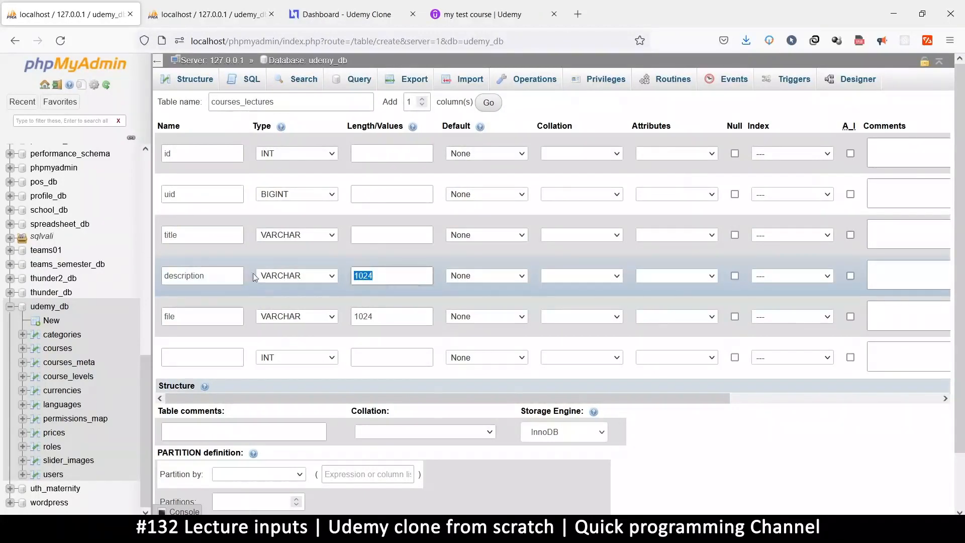
{"action": "left_click", "coordinate": [391, 275]}
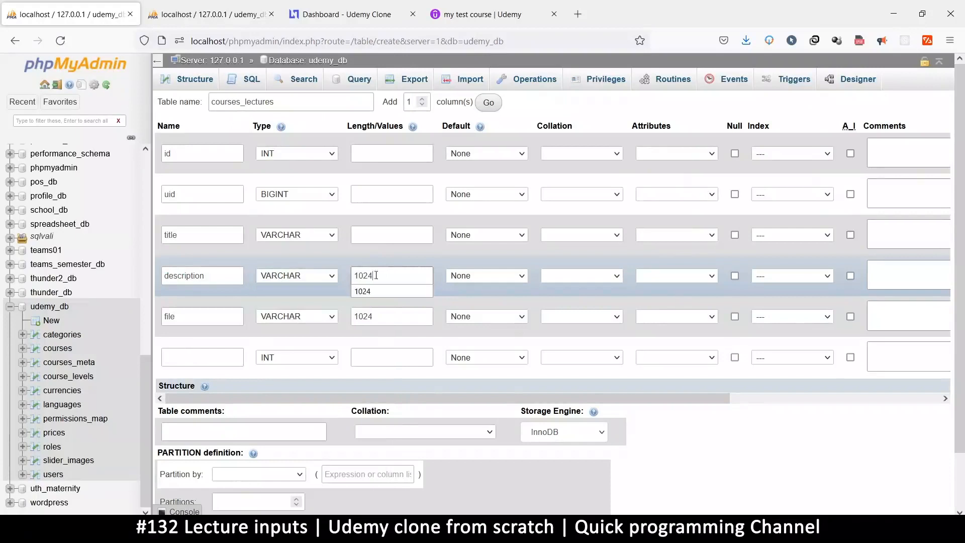
{"action": "type", "text": "2048"}
{"action": "left_click", "coordinate": [392, 234]}
{"action": "type", "text": "100"}
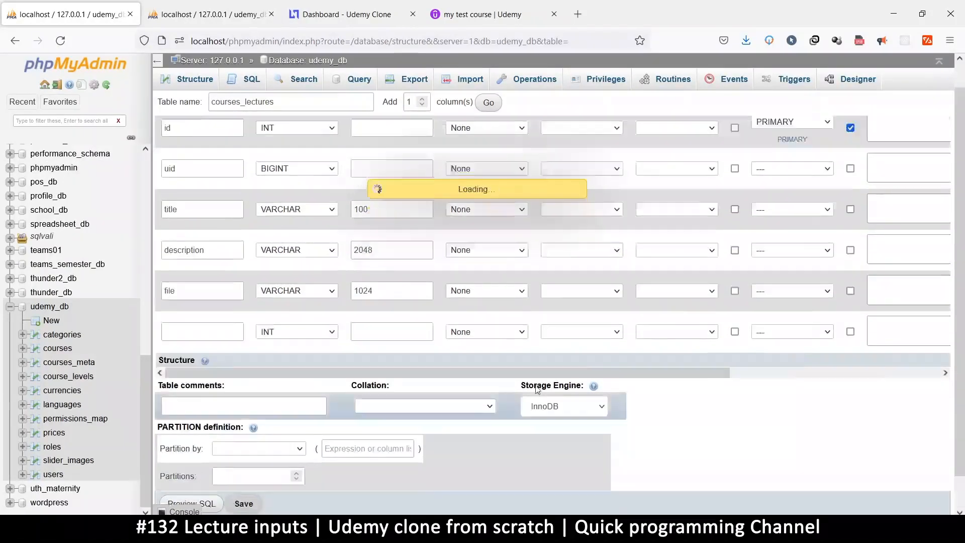
Save courses_lectures, add an index on its uid column, and switch to Sublime Text.
{"action": "left_click", "coordinate": [244, 503]}
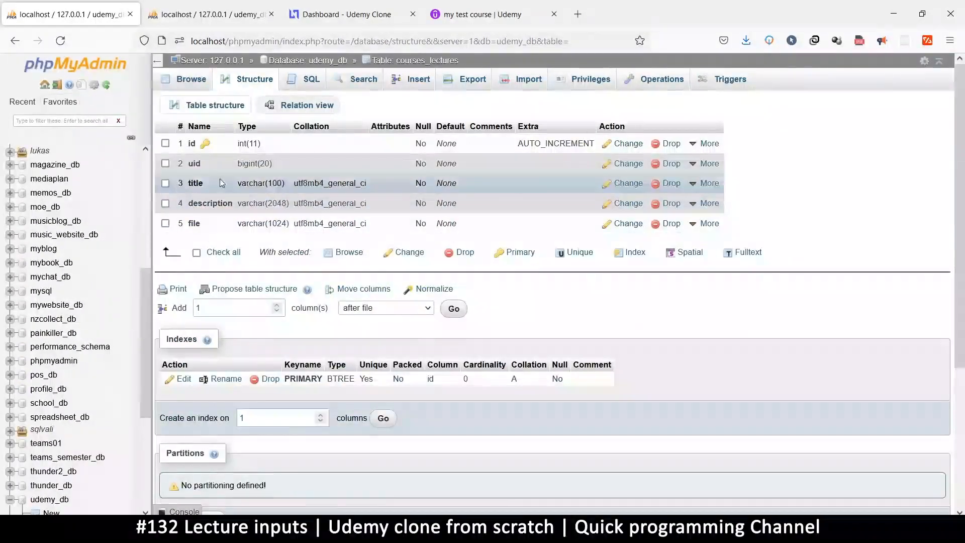
{"action": "left_click", "coordinate": [704, 162]}
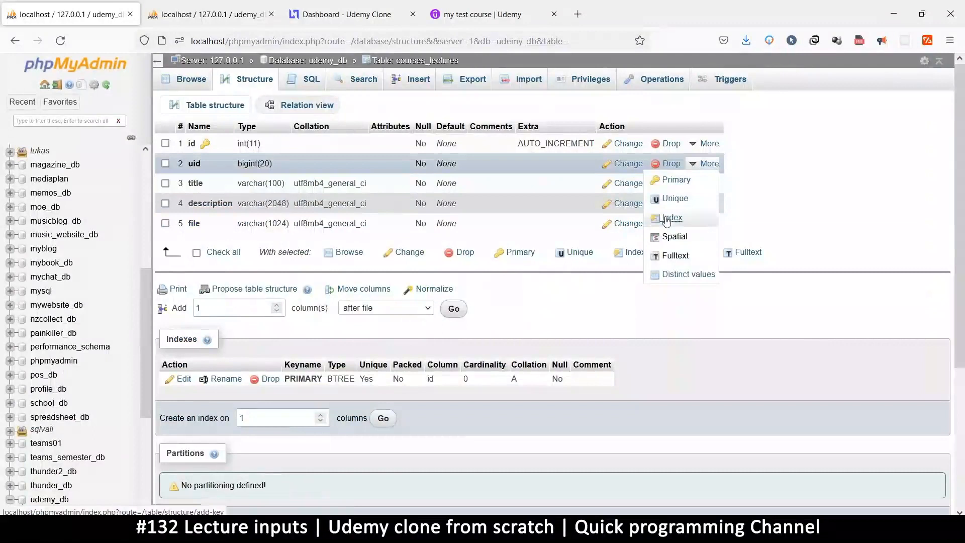
{"action": "left_click", "coordinate": [672, 218]}
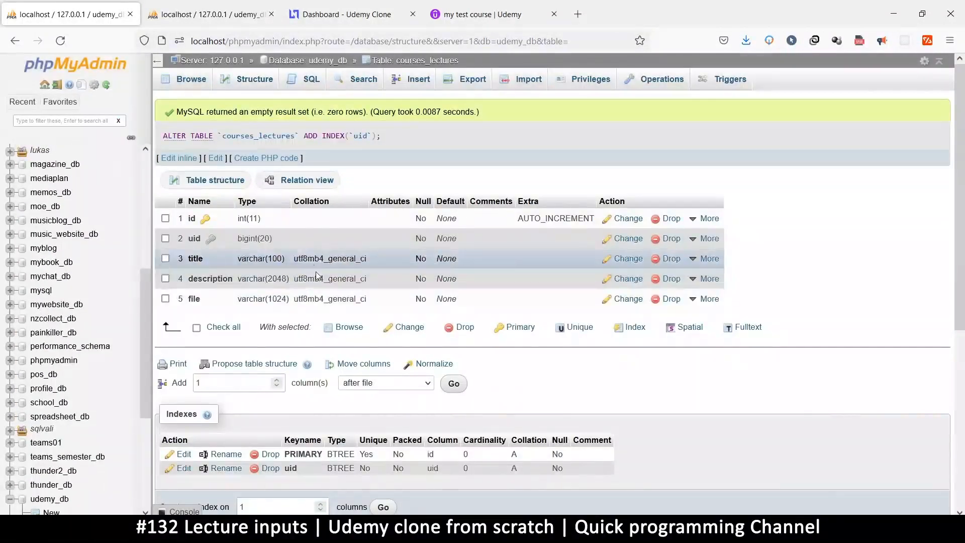
{"action": "mouse_move", "coordinate": [329, 298]}
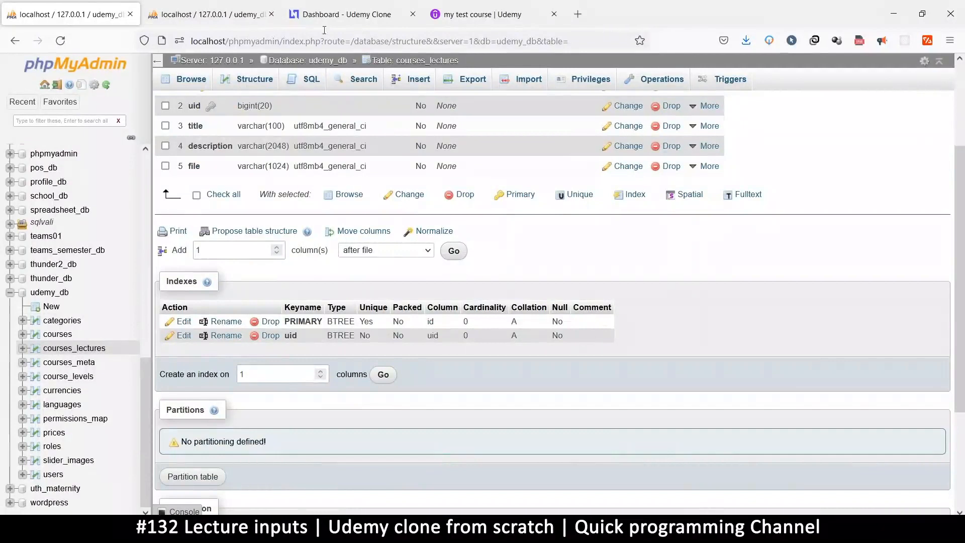
{"action": "left_click", "coordinate": [345, 14]}
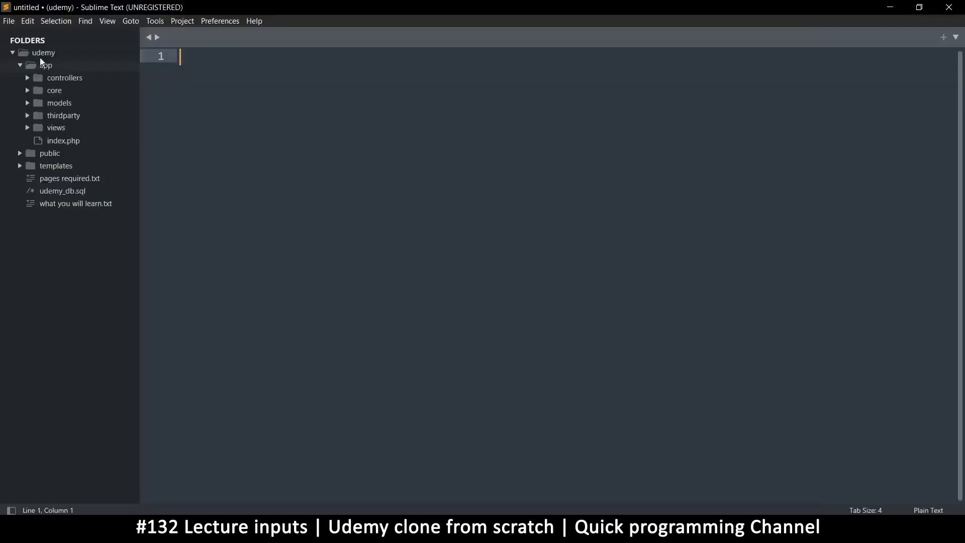
Locate the curriculum script object in admin courses.view.php.
{"action": "left_click", "coordinate": [57, 127]}
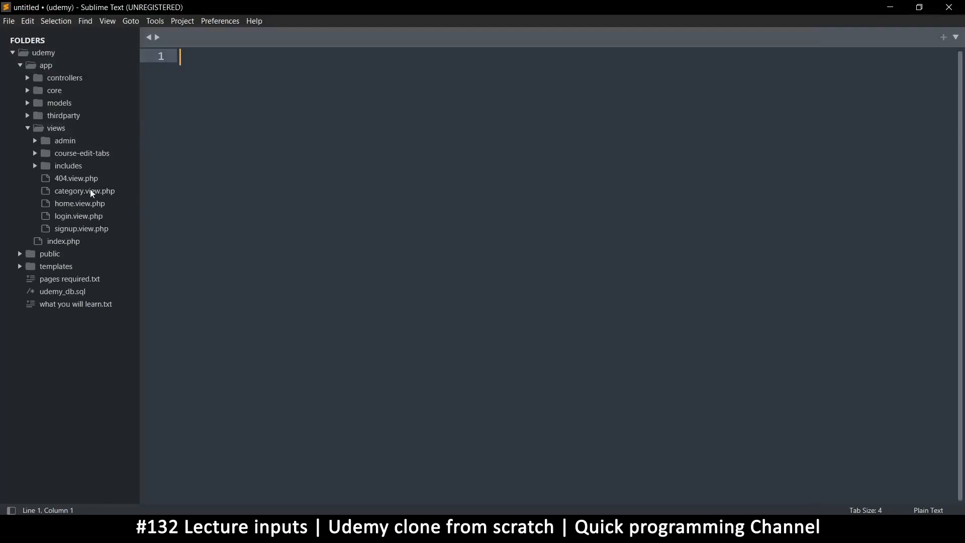
{"action": "left_click", "coordinate": [85, 190]}
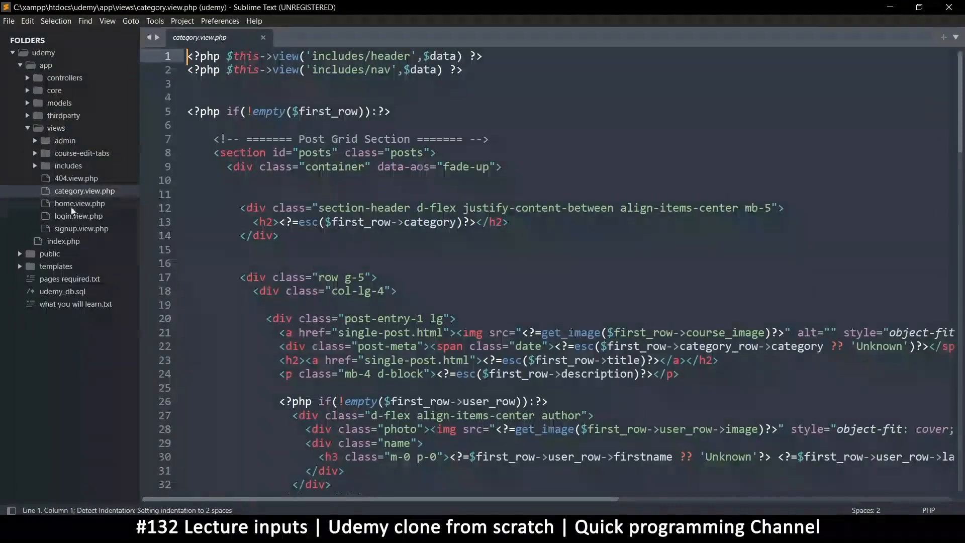
{"action": "left_click", "coordinate": [64, 141]}
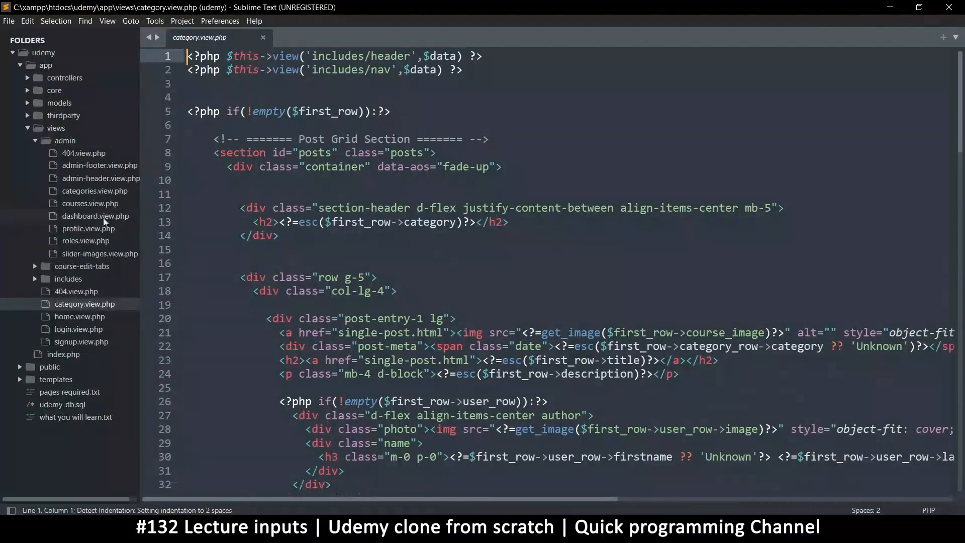
{"action": "left_click", "coordinate": [91, 203]}
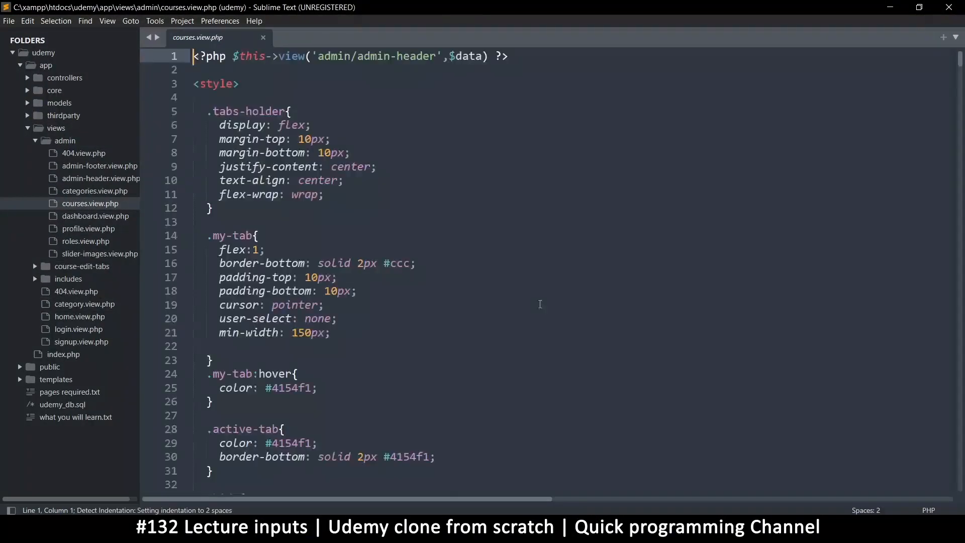
{"action": "scroll", "scroll_direction": "down", "scroll_amount": 3}
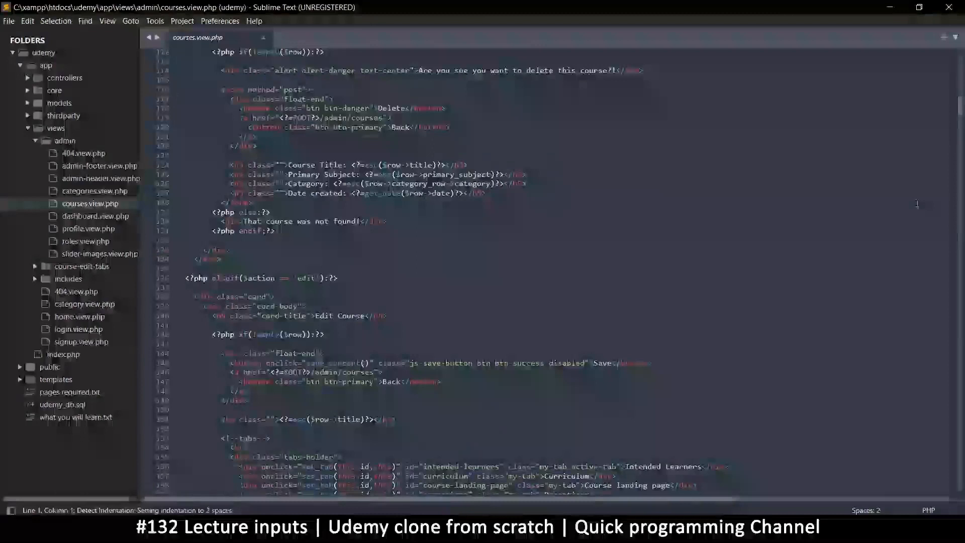
{"action": "scroll", "scroll_direction": "down", "scroll_amount": 3}
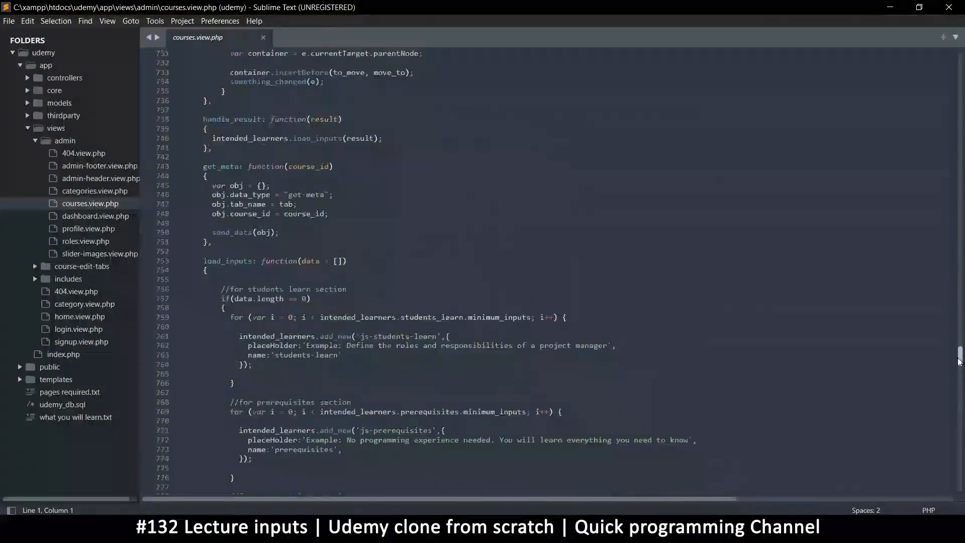
{"action": "scroll", "scroll_direction": "down", "scroll_amount": 3}
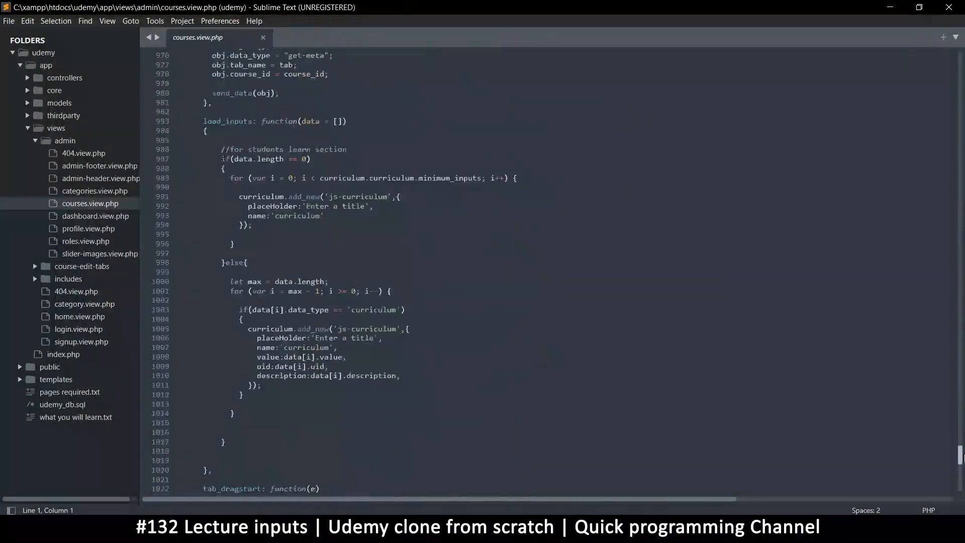
{"action": "scroll", "scroll_direction": "down", "scroll_amount": 3}
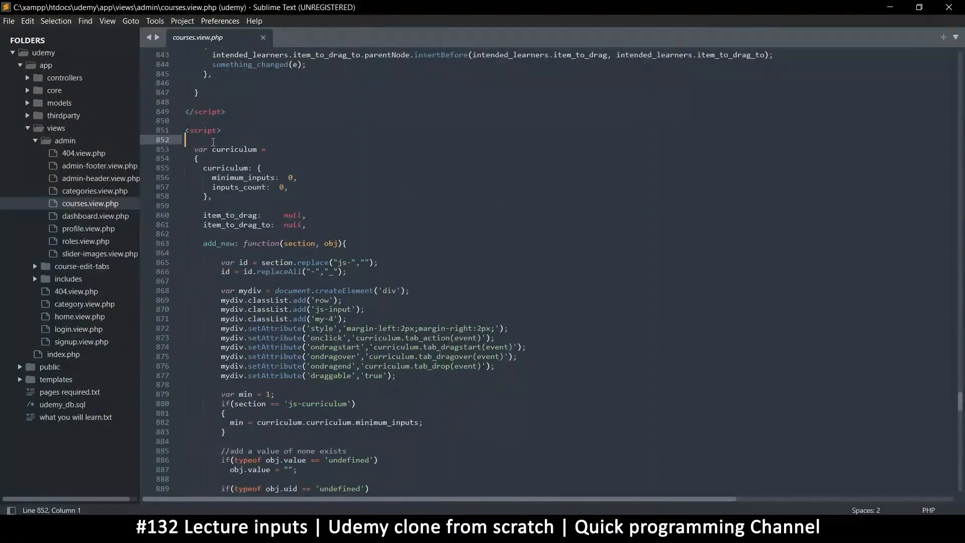
{"action": "left_click_drag", "start_coordinate": [183, 130], "coordinate": [259, 319]}
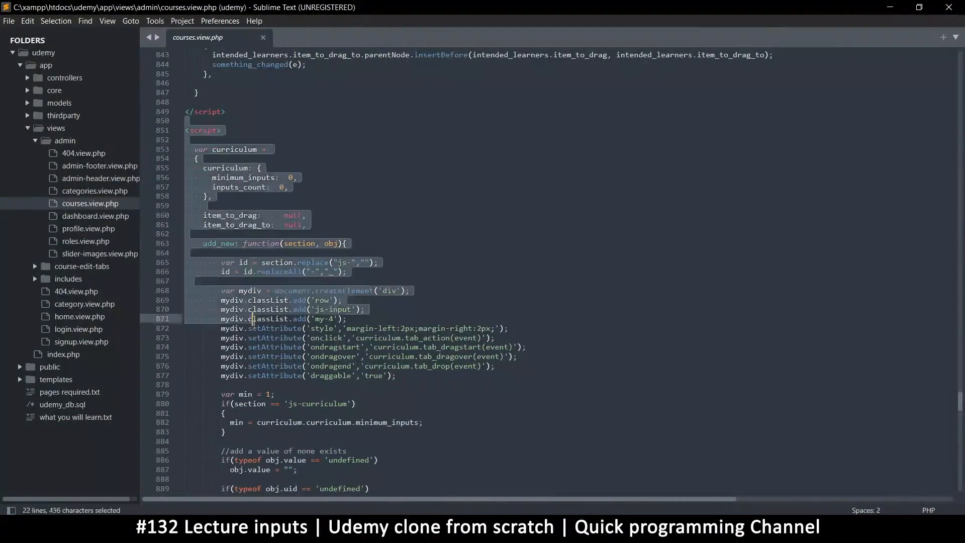
{"action": "scroll", "scroll_direction": "down", "scroll_amount": 3}
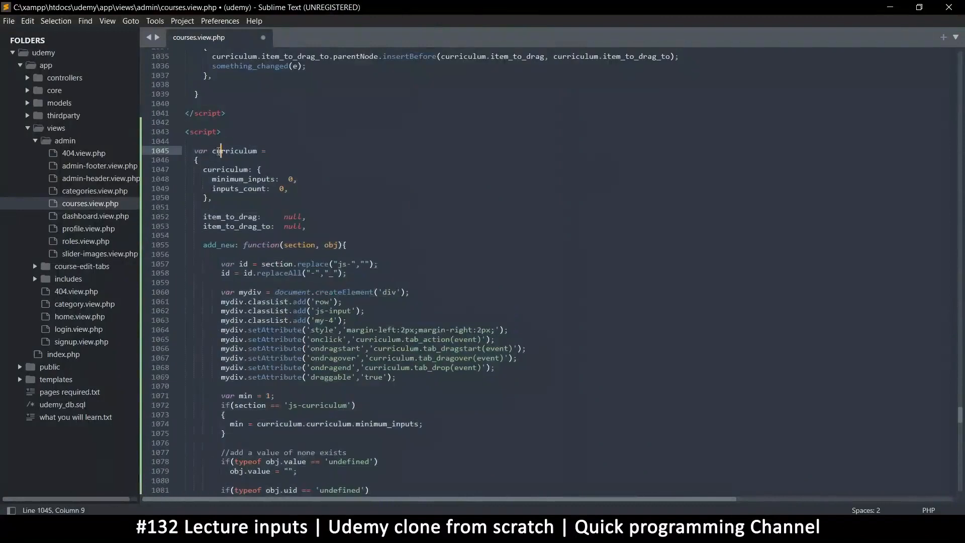
Rename the copied curriculum object's occurrences to lecture with multi-select and save.
{"action": "double_click", "coordinate": [234, 151]}
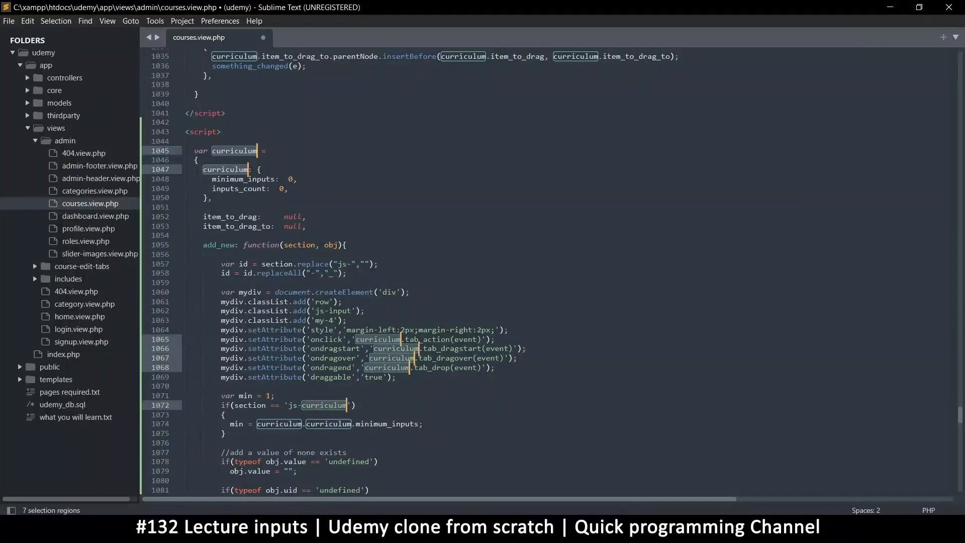
{"action": "scroll", "scroll_direction": "down", "scroll_amount": 3}
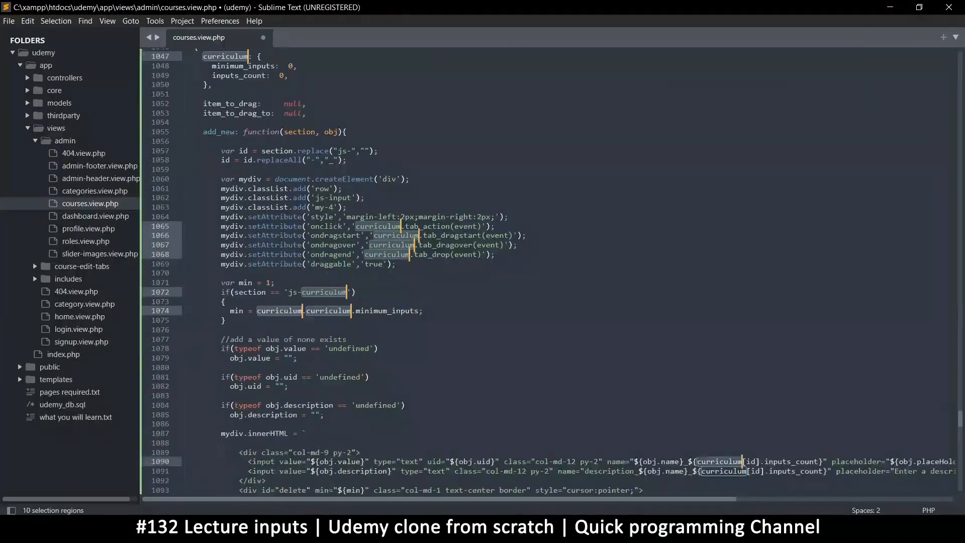
{"action": "scroll", "scroll_direction": "down", "scroll_amount": 3}
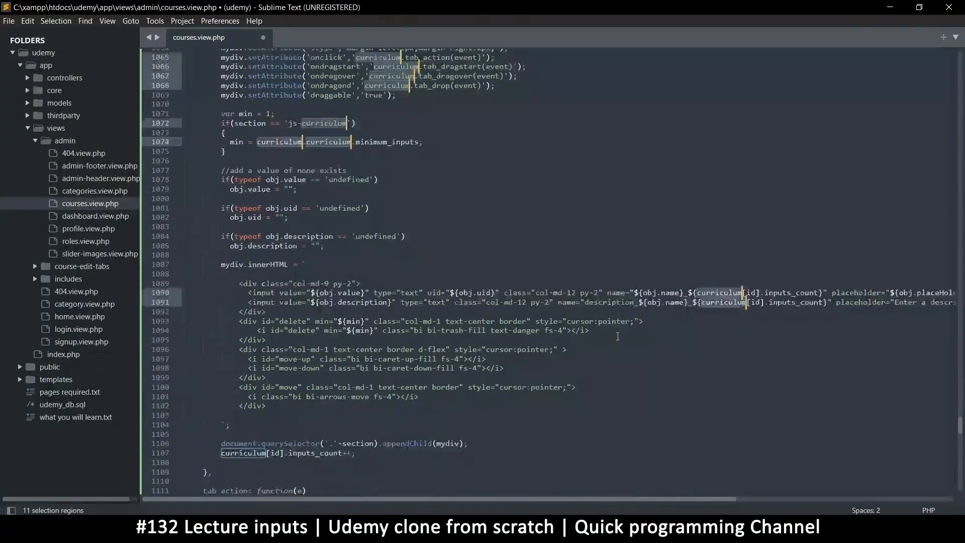
{"action": "scroll", "scroll_direction": "down", "scroll_amount": 3}
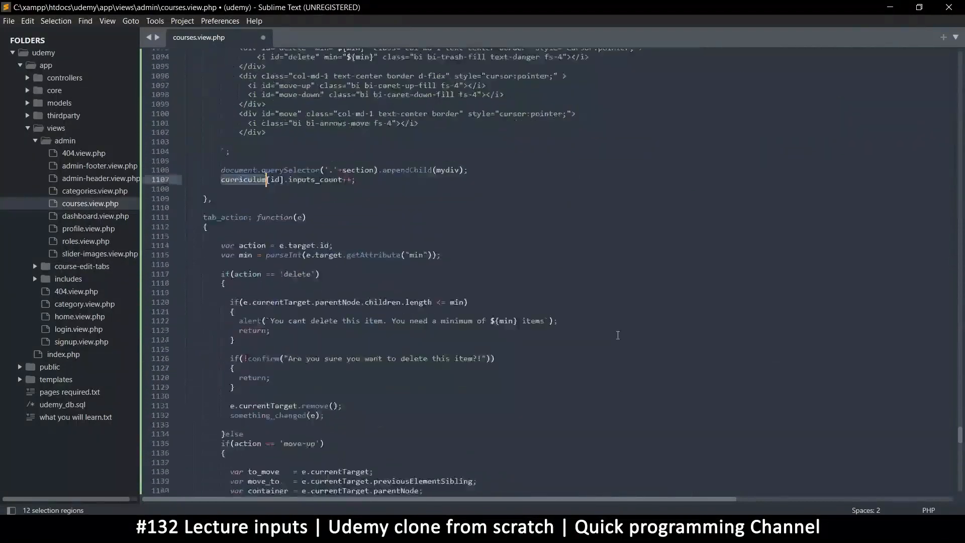
{"action": "scroll", "scroll_direction": "down", "scroll_amount": 3}
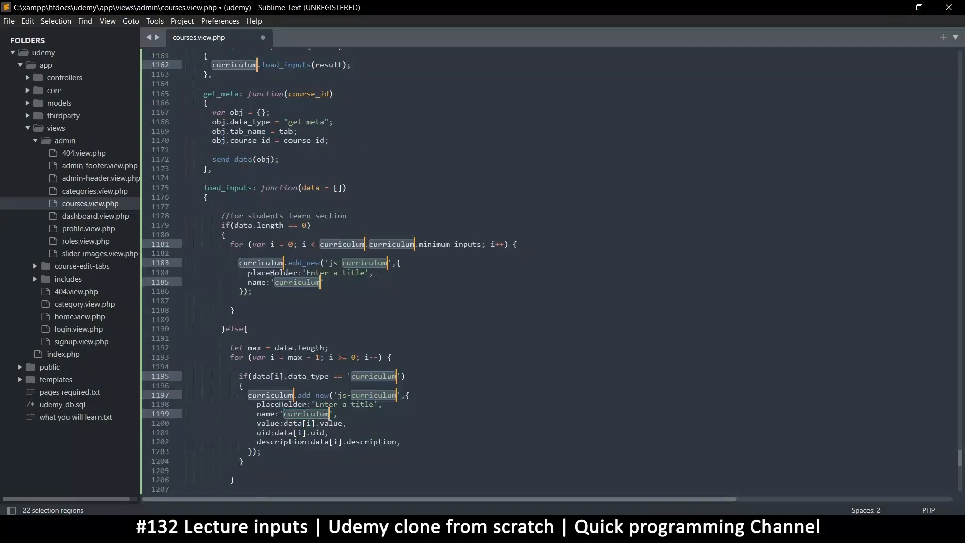
{"action": "scroll", "scroll_direction": "down", "scroll_amount": 3}
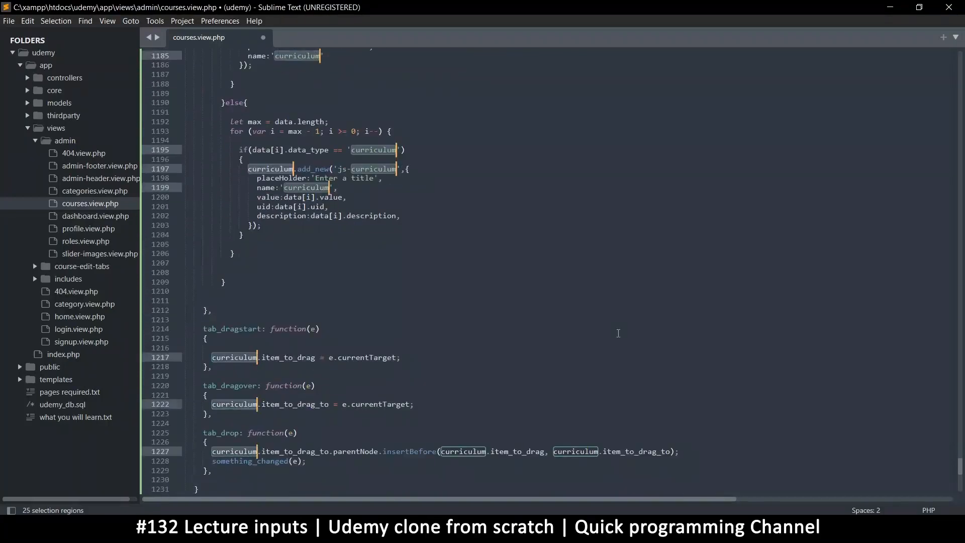
{"action": "type", "text": "lecture"}
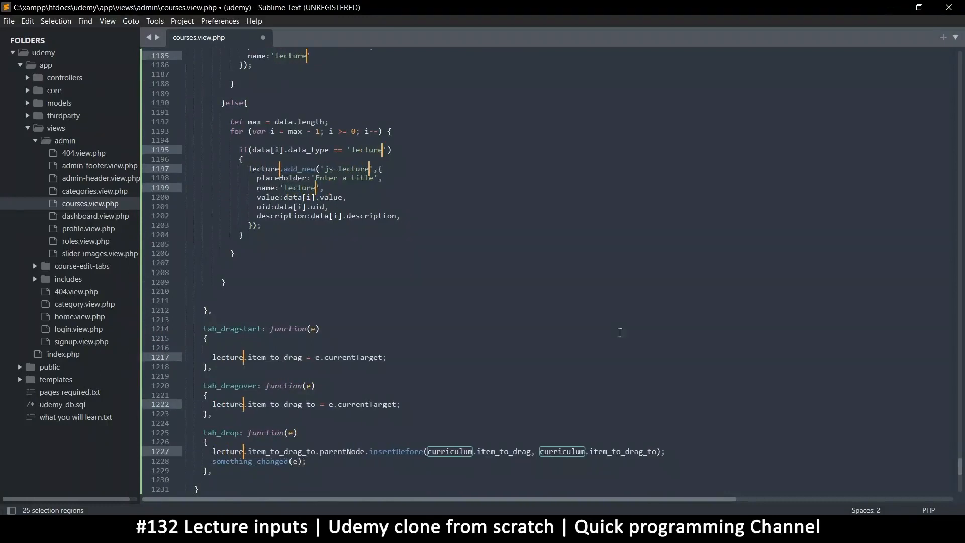
{"action": "key", "text": "ctrl+s"}
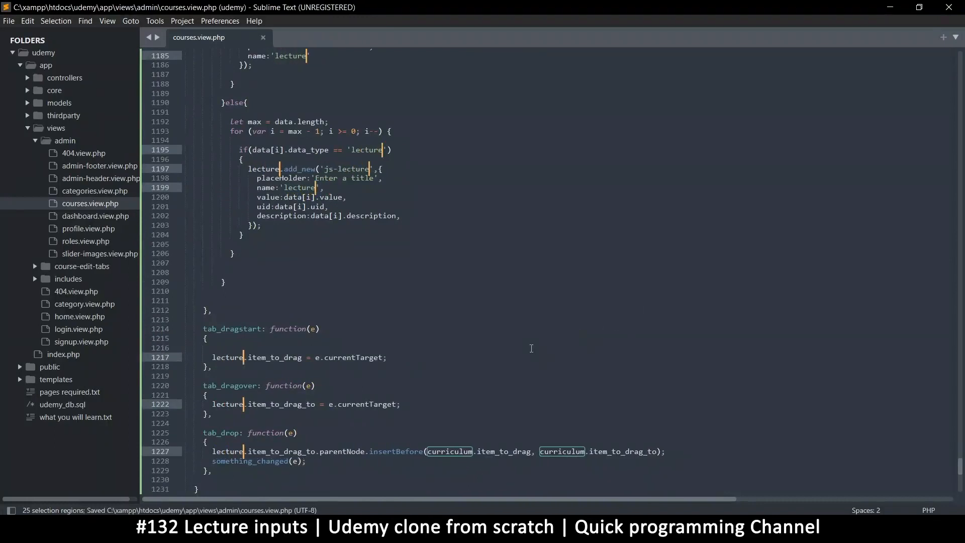
{"action": "mouse_move", "coordinate": [507, 351]}
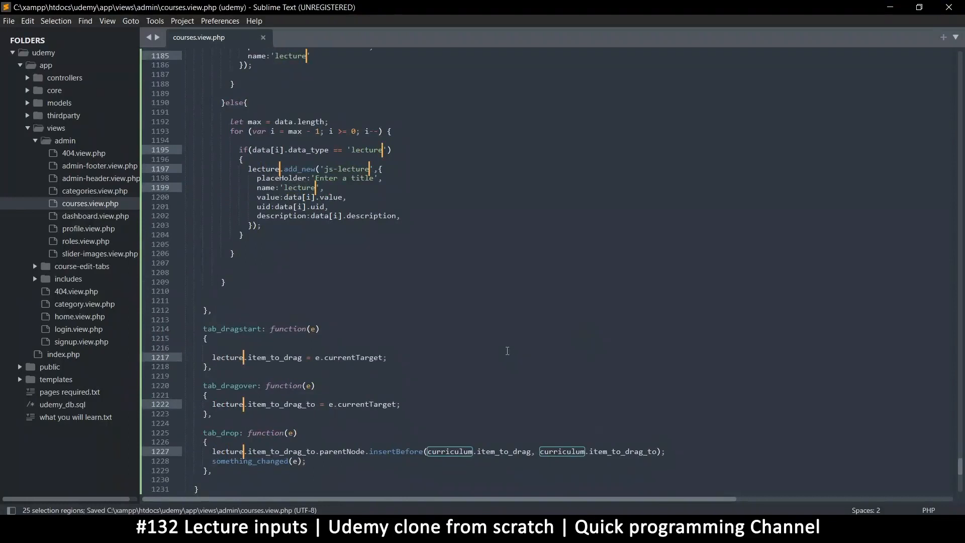
Rename the remaining curriculum reference in the tab_drop handler to lecture.
{"action": "scroll", "scroll_direction": "down", "scroll_amount": 3}
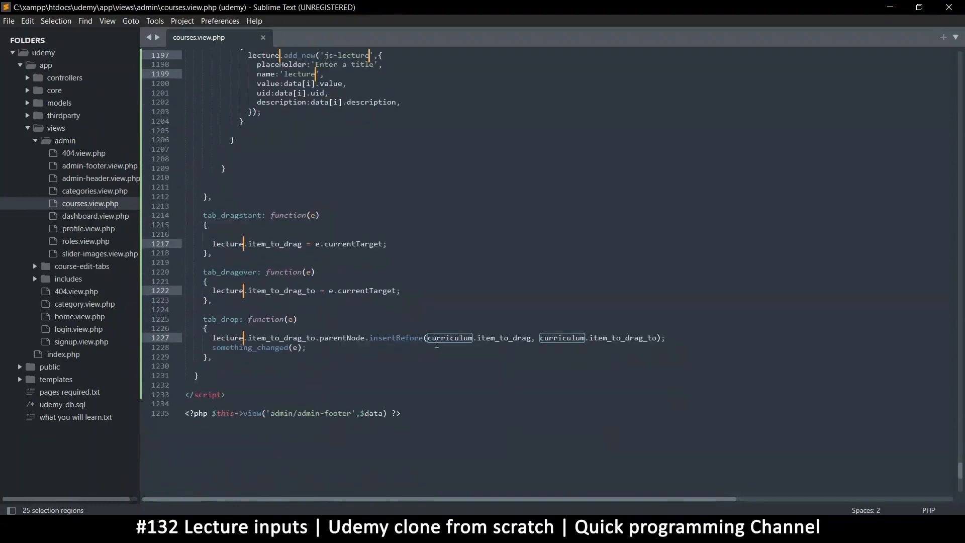
{"action": "double_click", "coordinate": [449, 338]}
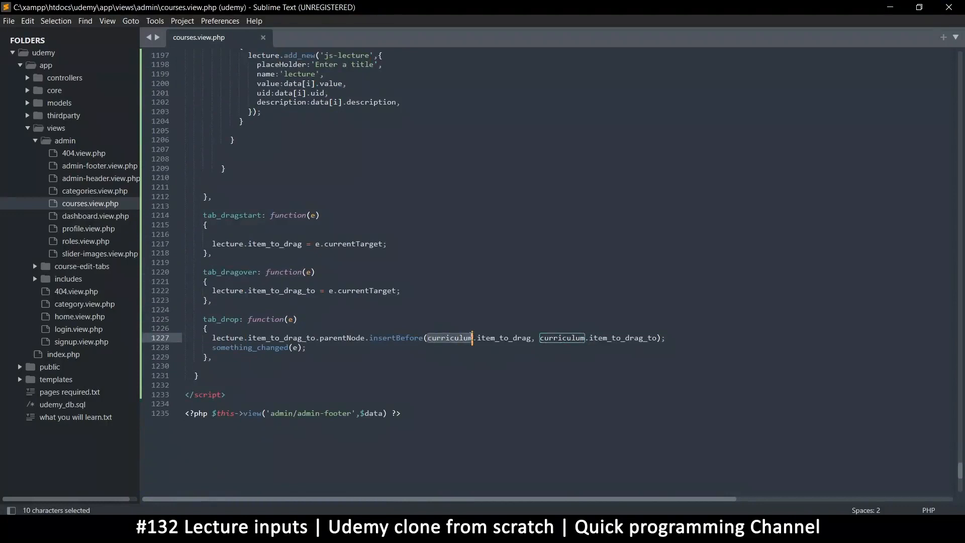
{"action": "type", "text": "lec"}
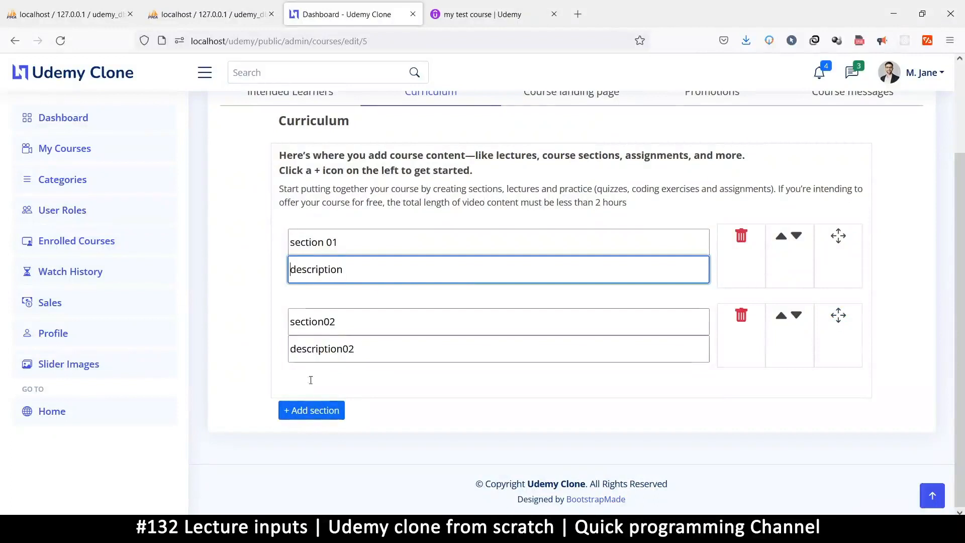
{"action": "mouse_move", "coordinate": [364, 300]}
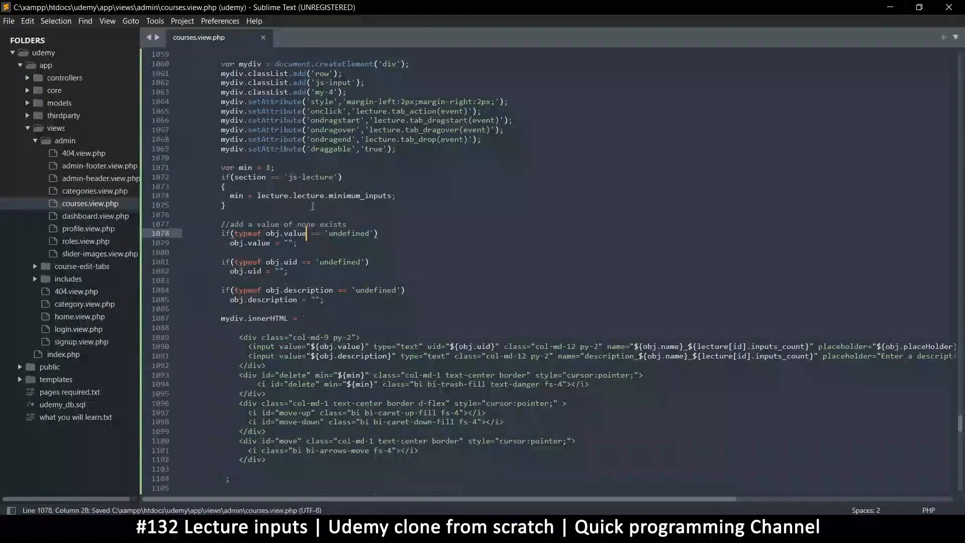
Expand course-edit-tabs and load curriculum.view.php alongside courses.view.php.
{"action": "left_click", "coordinate": [226, 205]}
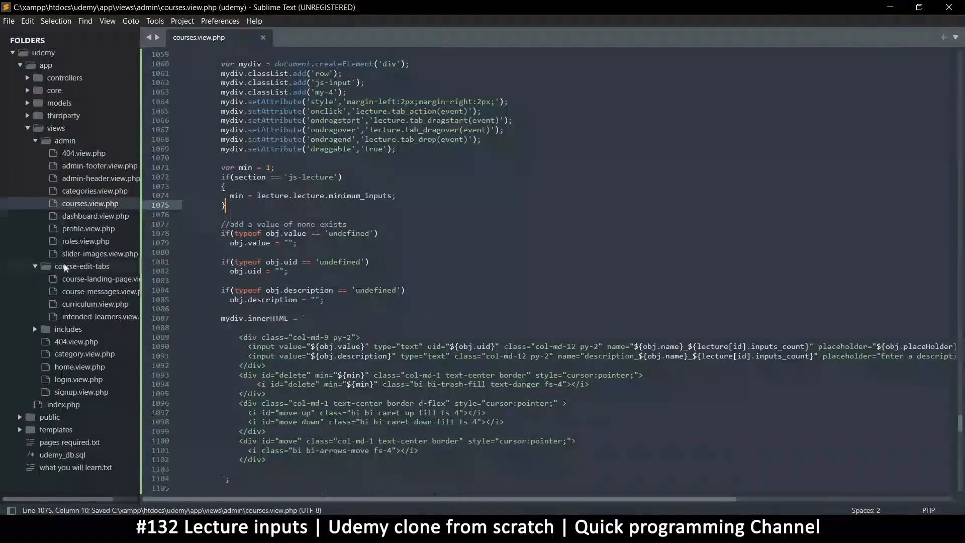
{"action": "left_click", "coordinate": [94, 303]}
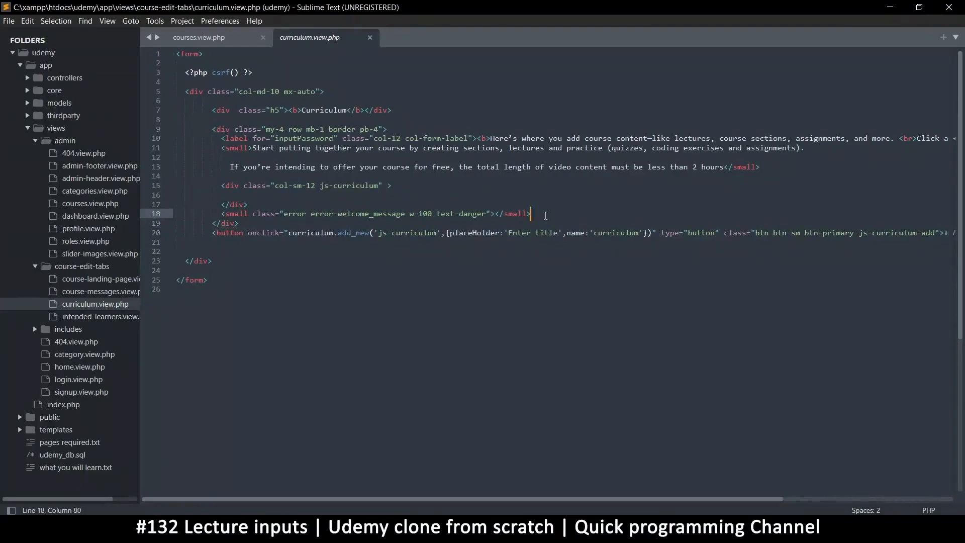
{"action": "key", "text": "enter"}
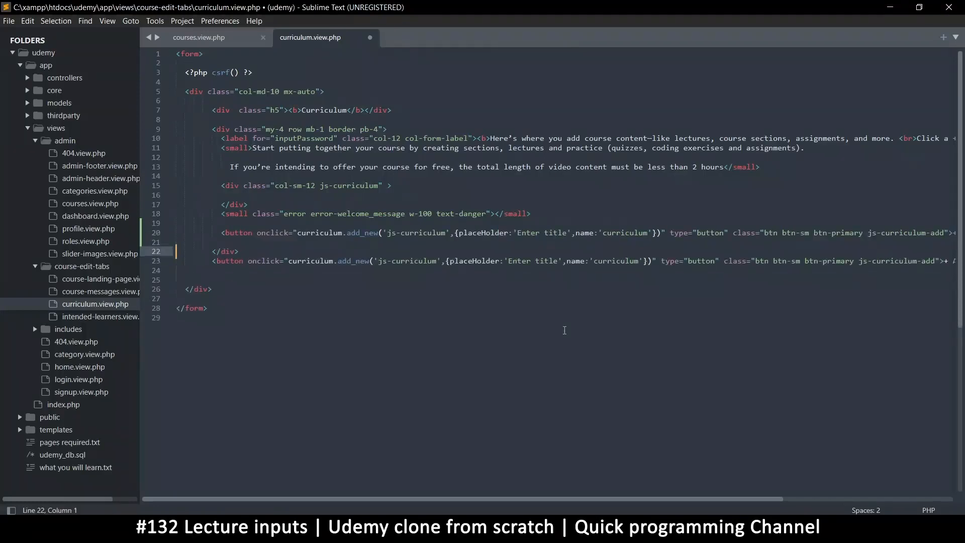
{"action": "key", "text": "ctrl+s"}
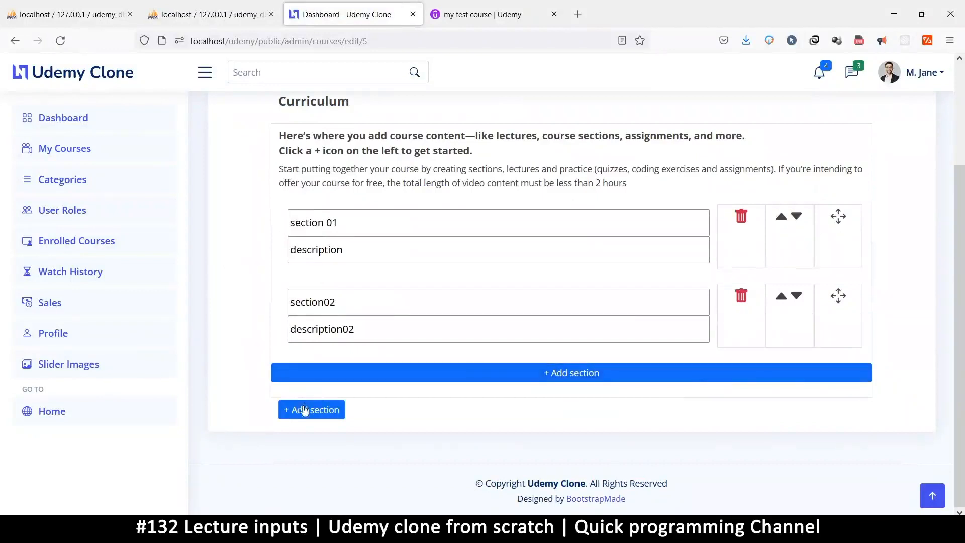
{"action": "left_click", "coordinate": [311, 409]}
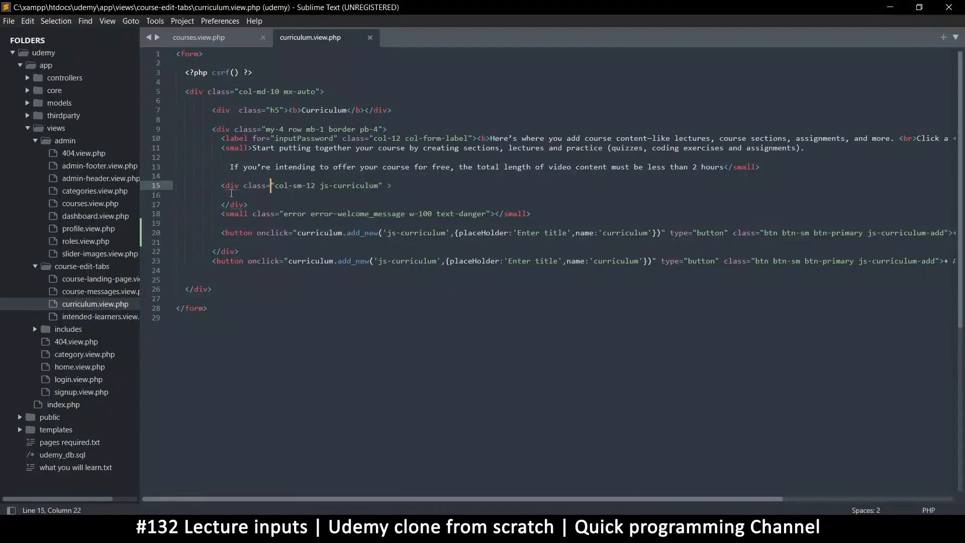
{"action": "left_click_drag", "start_coordinate": [269, 185], "coordinate": [248, 205]}
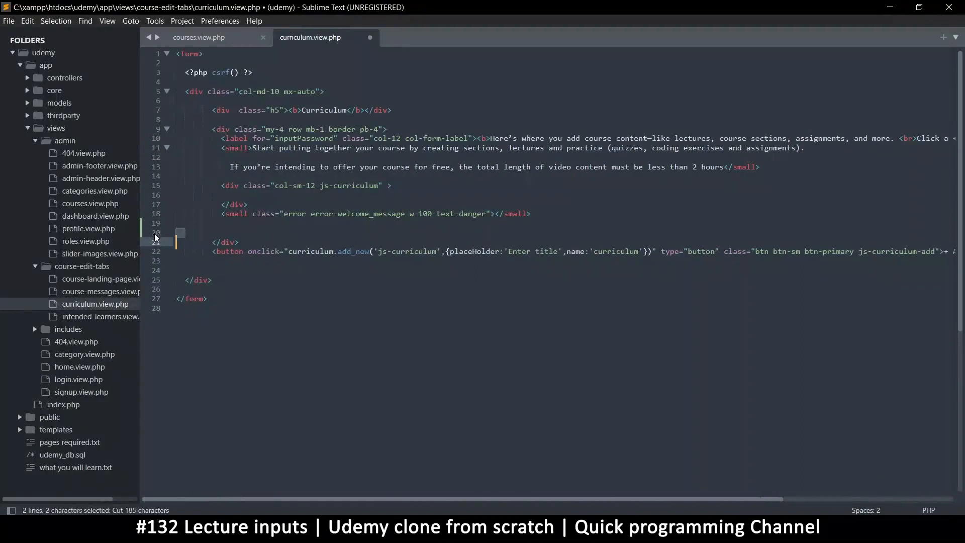
{"action": "key", "text": "ctrl+s"}
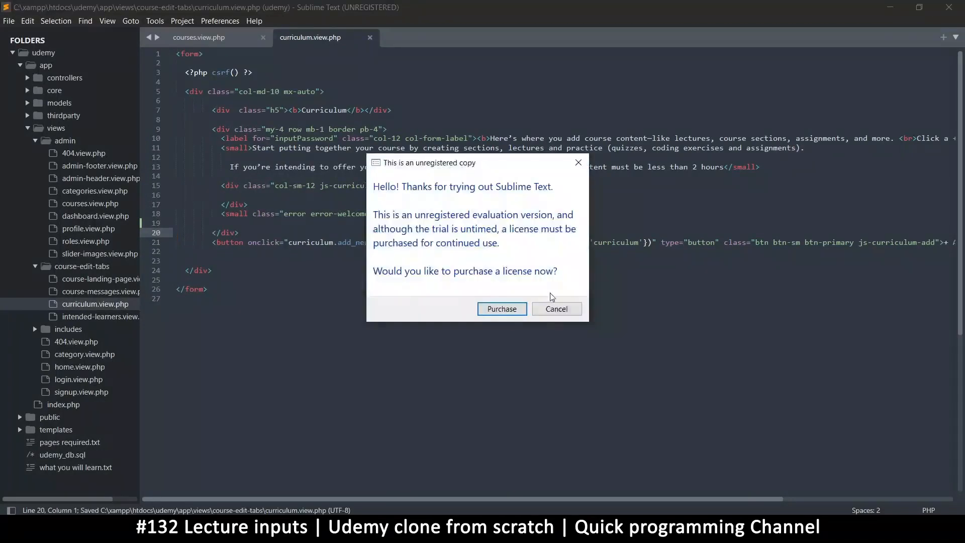
{"action": "left_click", "coordinate": [555, 309]}
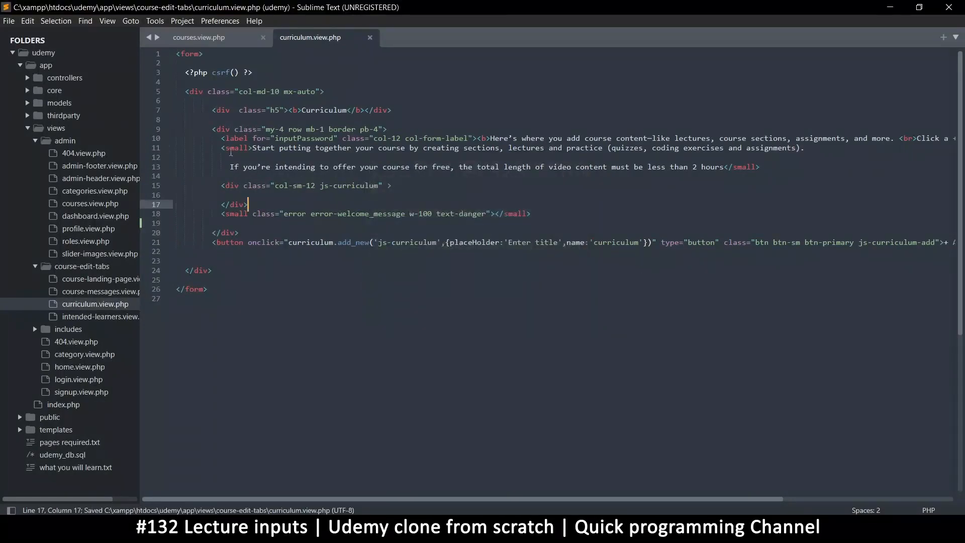
{"action": "left_click", "coordinate": [198, 37]}
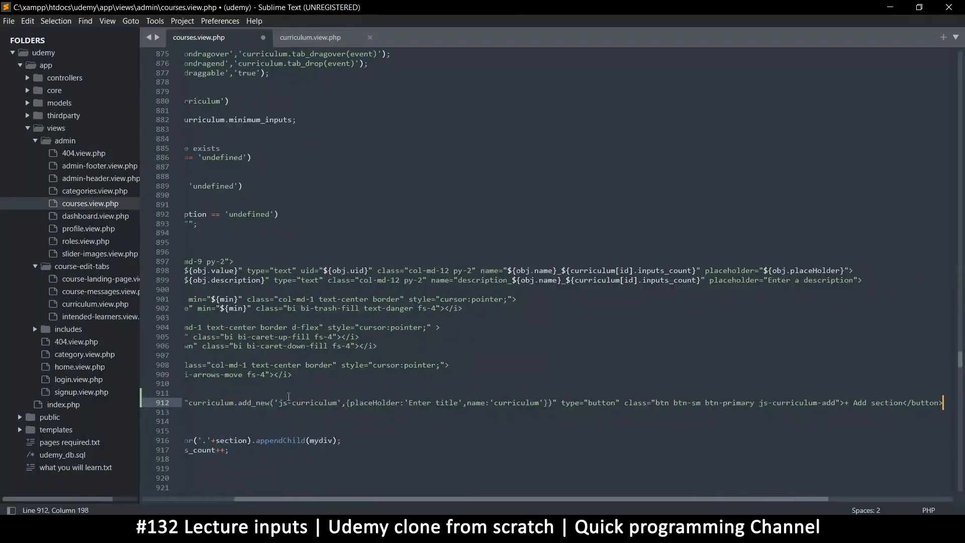
Save the js-lecture-add button calling lecture.add_new labelled Add Lecture, then begin a style attribute.
{"action": "key", "text": "ctrl+s"}
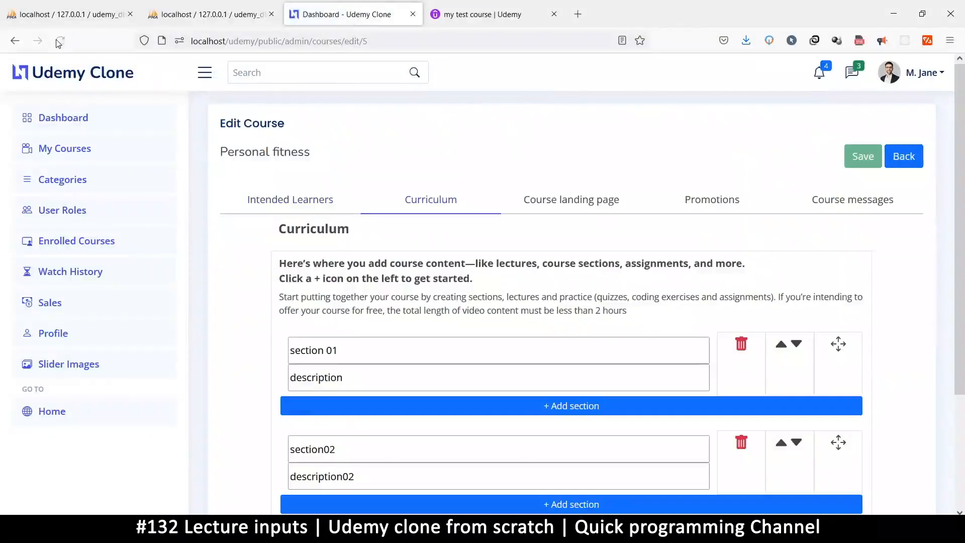
{"action": "scroll", "scroll_direction": "down", "scroll_amount": 3}
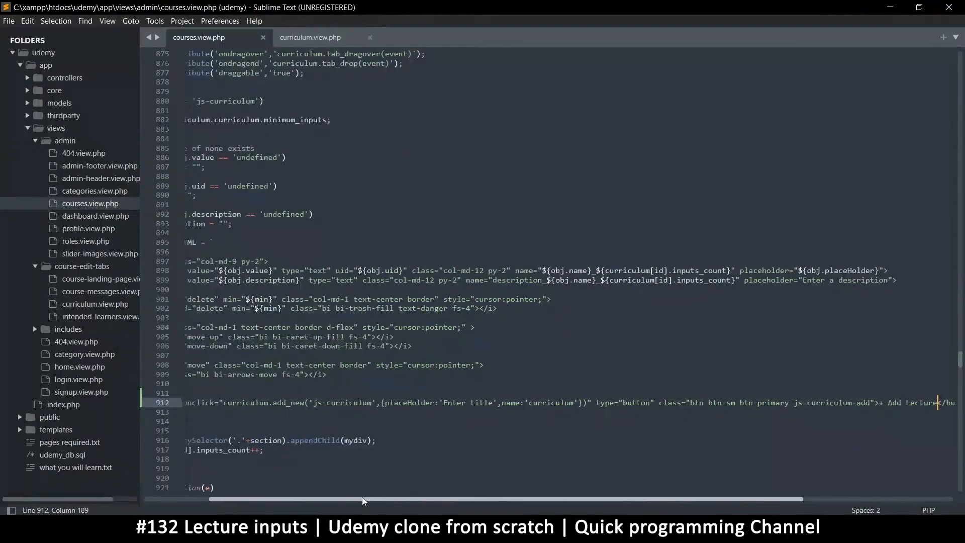
{"action": "scroll", "scroll_direction": "left", "scroll_amount": 3}
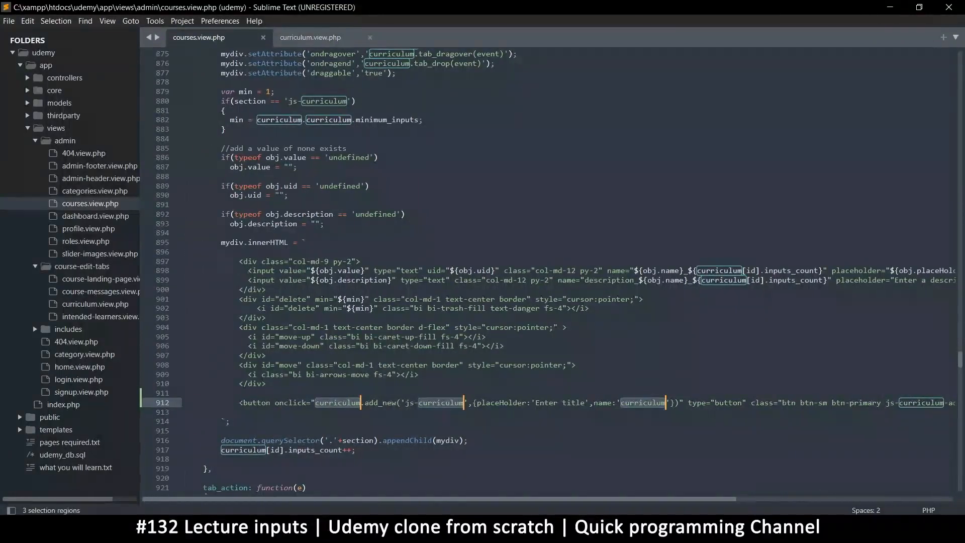
{"action": "scroll", "scroll_direction": "right", "scroll_amount": 3}
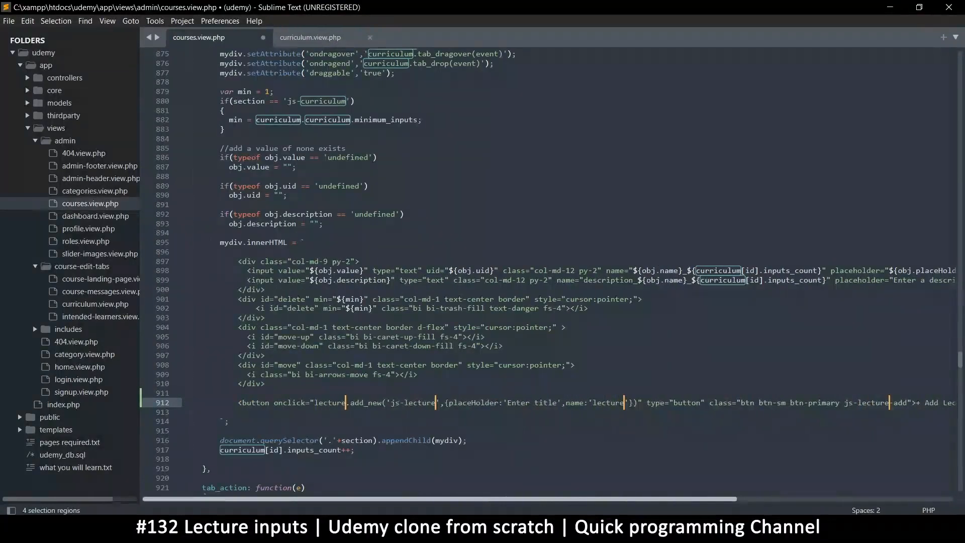
{"action": "key", "text": "ctrl+s"}
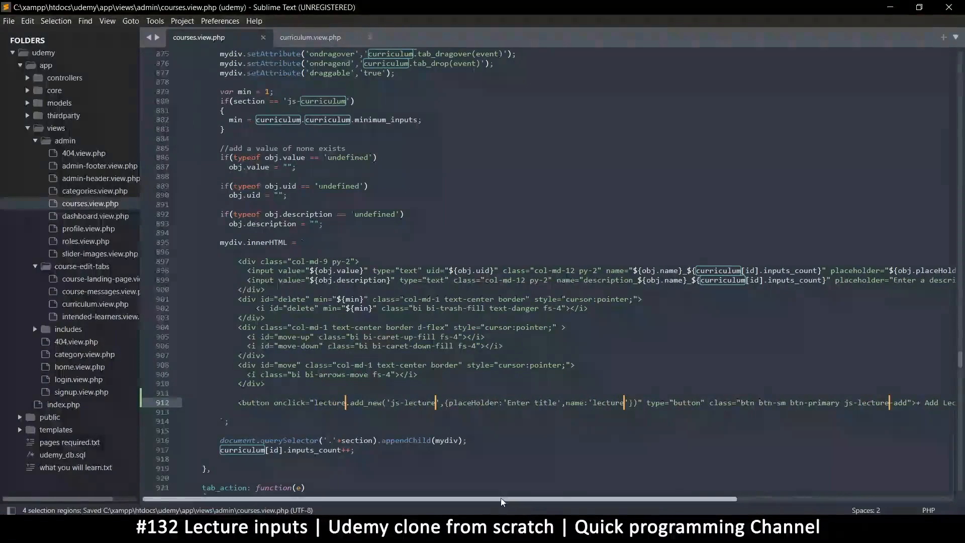
{"action": "scroll", "scroll_direction": "right", "scroll_amount": 3}
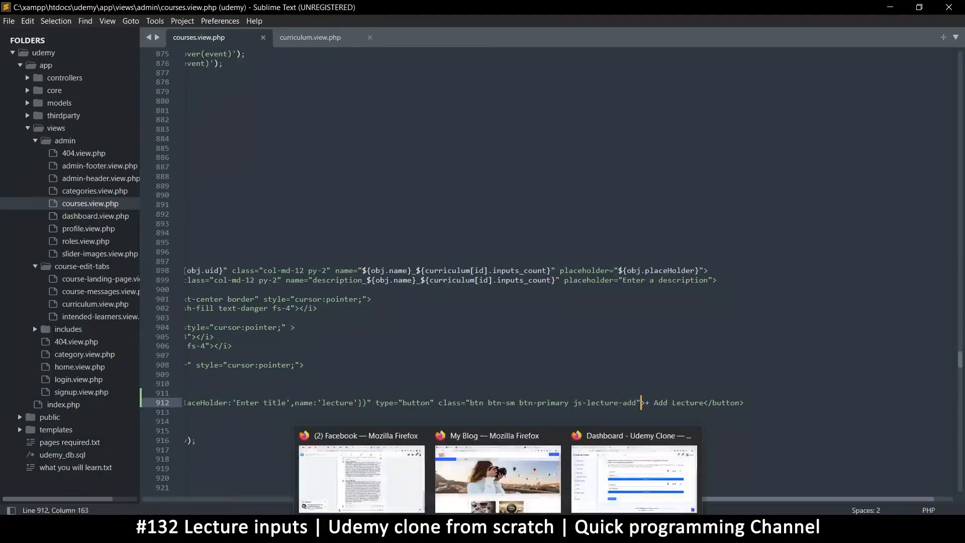
{"action": "type", "text": "sty"}
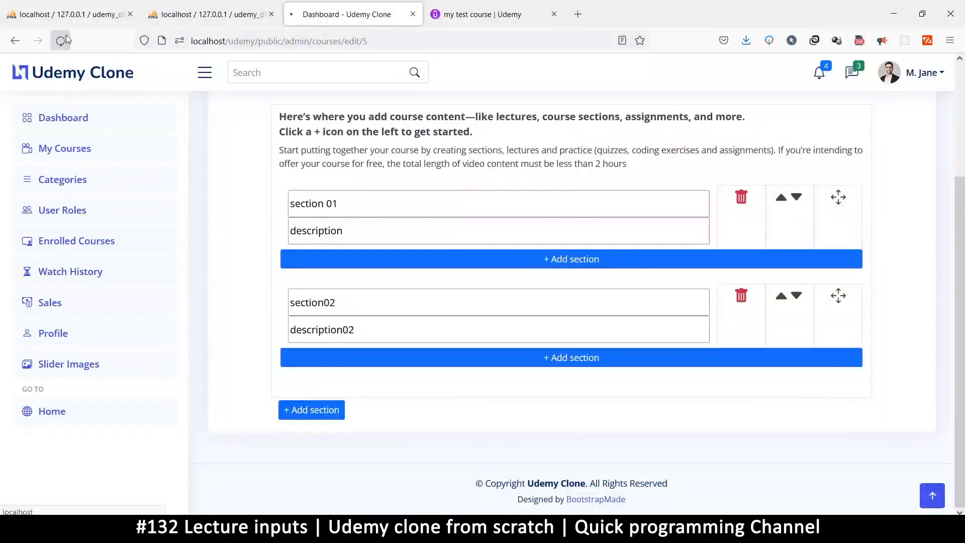
Reload the course edit page and confirm each curriculum section shows its own Add lecture button.
{"action": "left_click", "coordinate": [59, 40]}
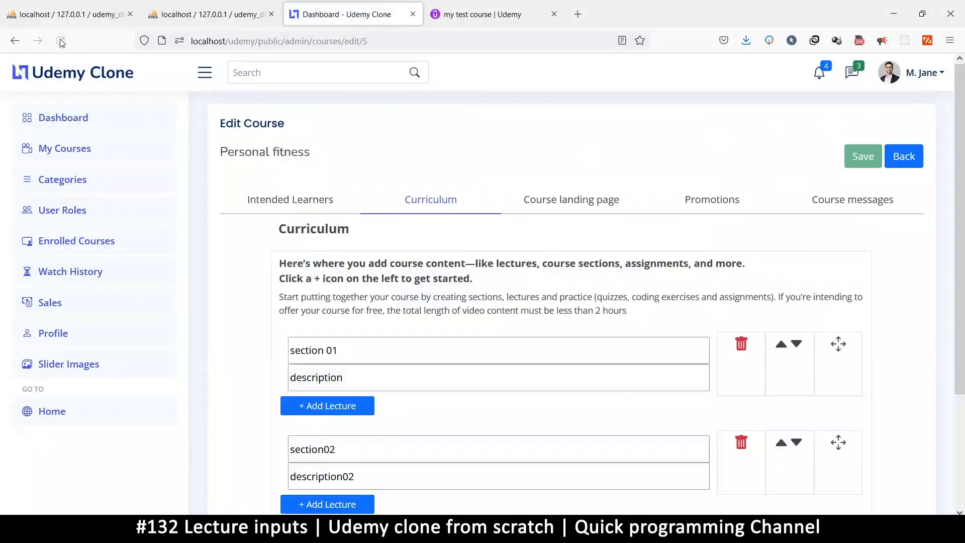
{"action": "scroll", "scroll_direction": "down", "scroll_amount": 3}
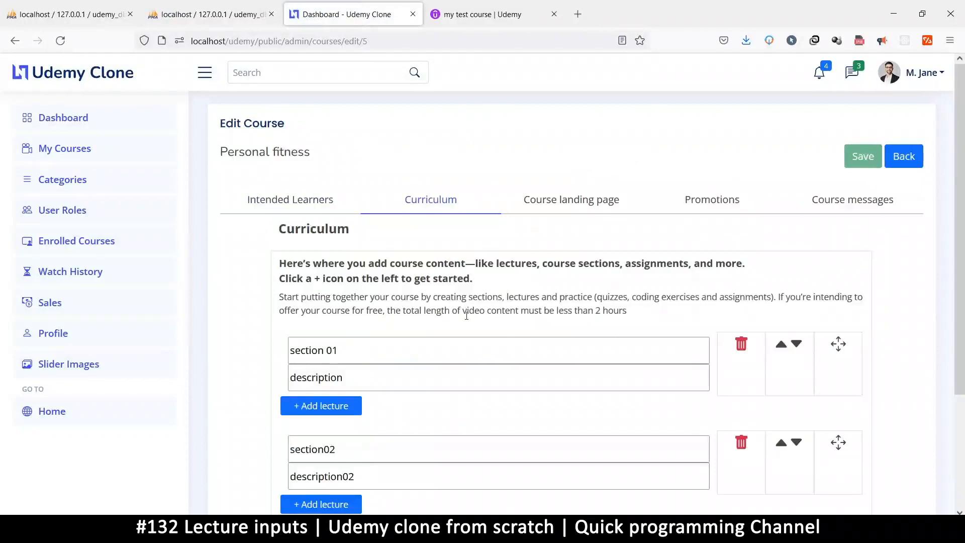
{"action": "scroll", "scroll_direction": "down", "scroll_amount": 3}
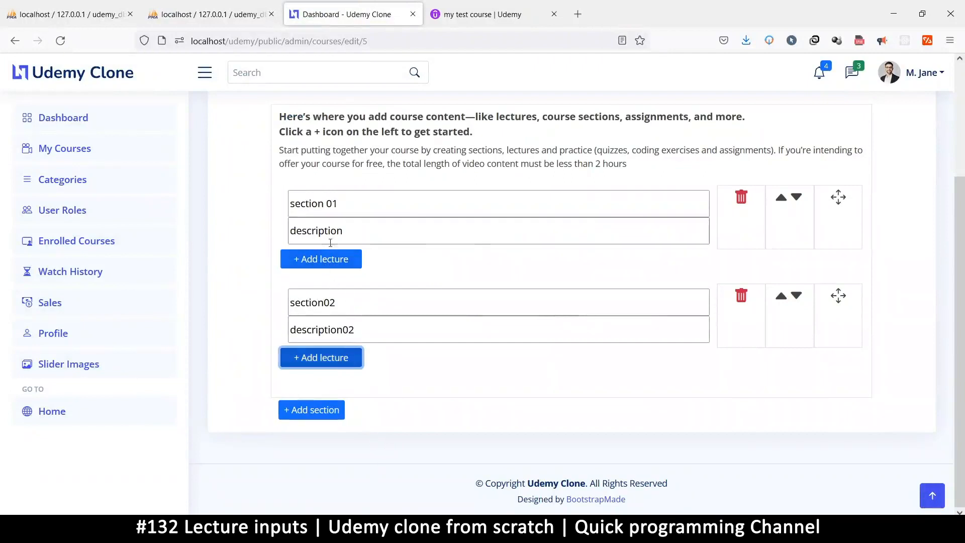
{"action": "mouse_move", "coordinate": [713, 265]}
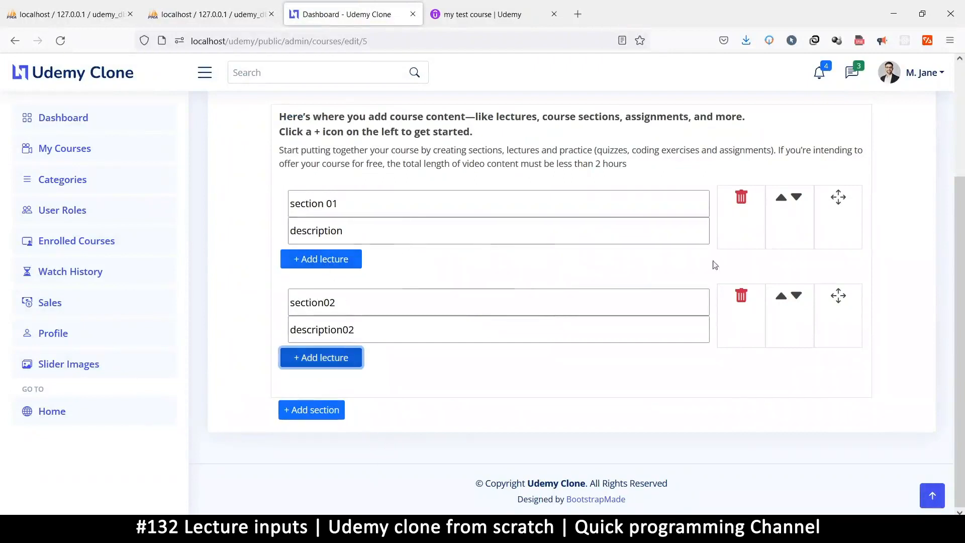
{"action": "mouse_move", "coordinate": [281, 199]}
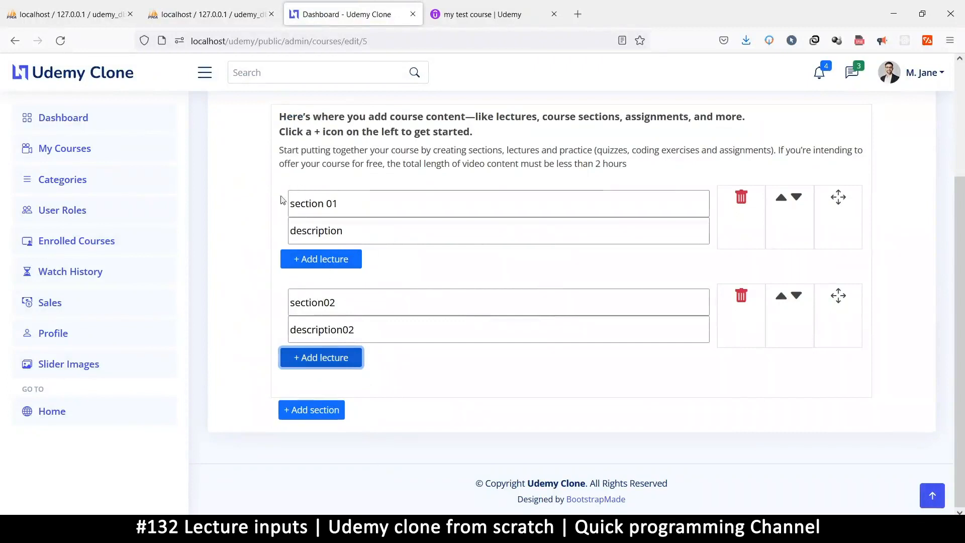
{"action": "mouse_move", "coordinate": [452, 174]}
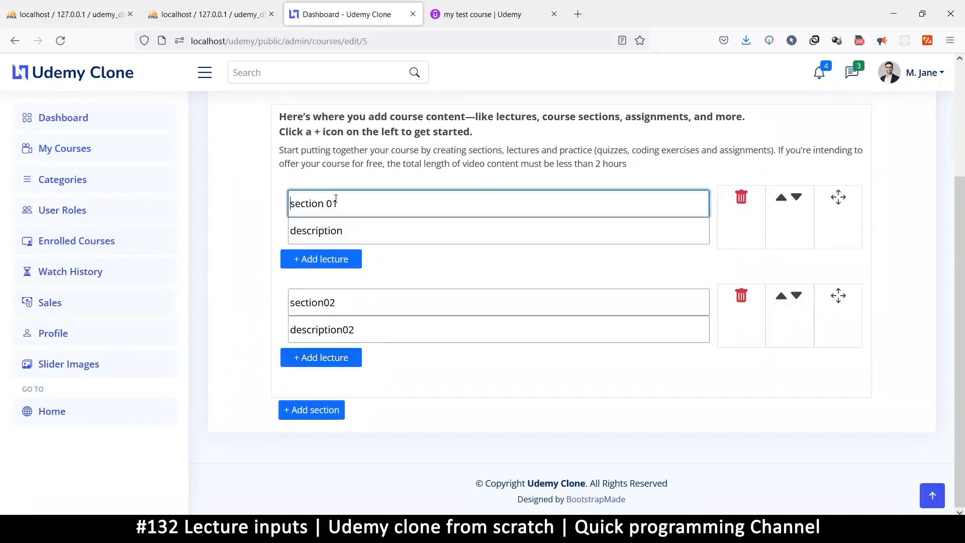
{"action": "left_click", "coordinate": [497, 230]}
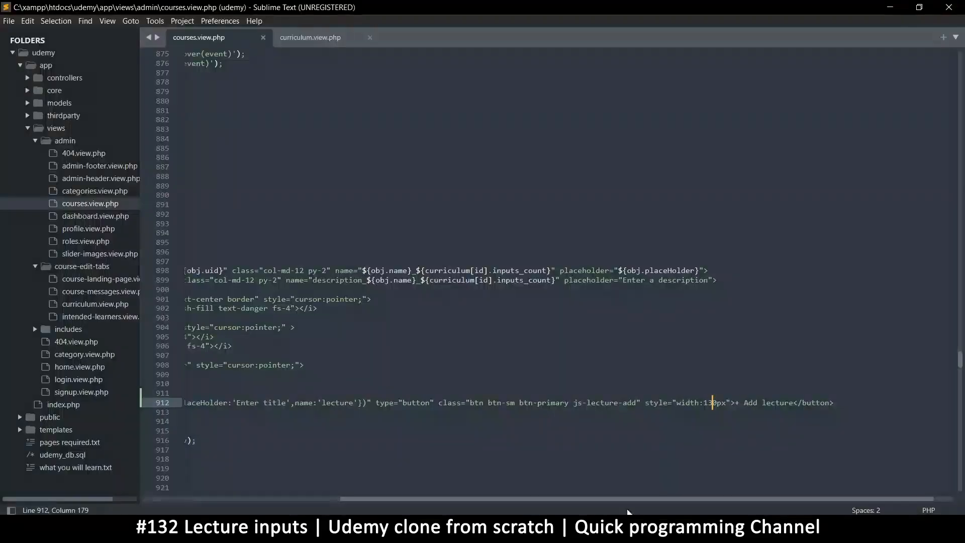
Wrap the section markup in an outer <div class="border">, closing it with </div> after the Add lecture button.
{"action": "scroll", "scroll_direction": "left", "scroll_amount": 3}
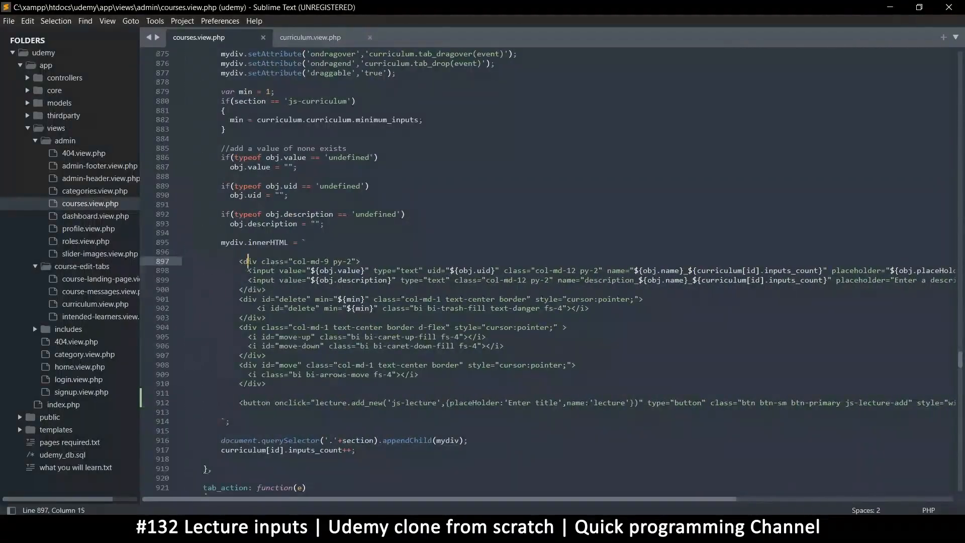
{"action": "left_click", "coordinate": [253, 383]}
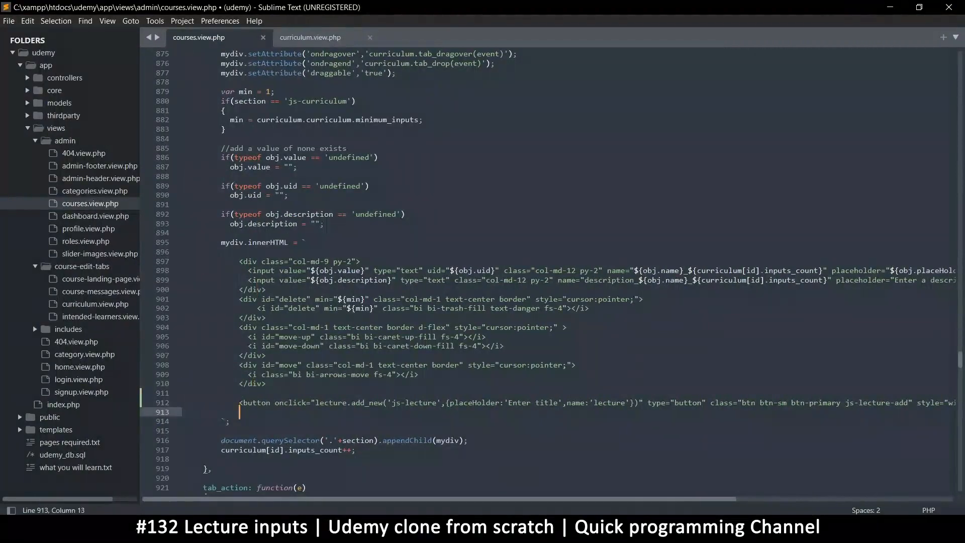
{"action": "type", "text": "</div>"}
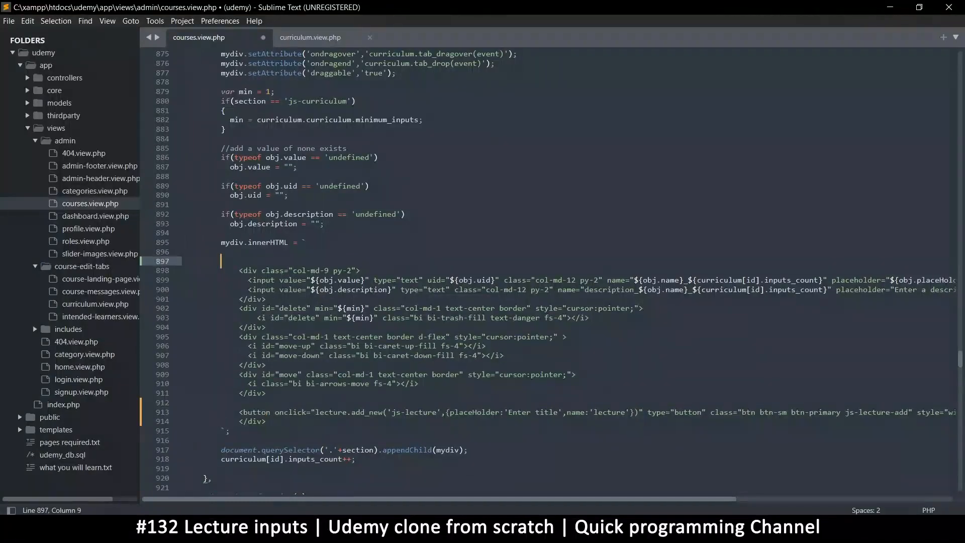
{"action": "key", "text": "Tab"}
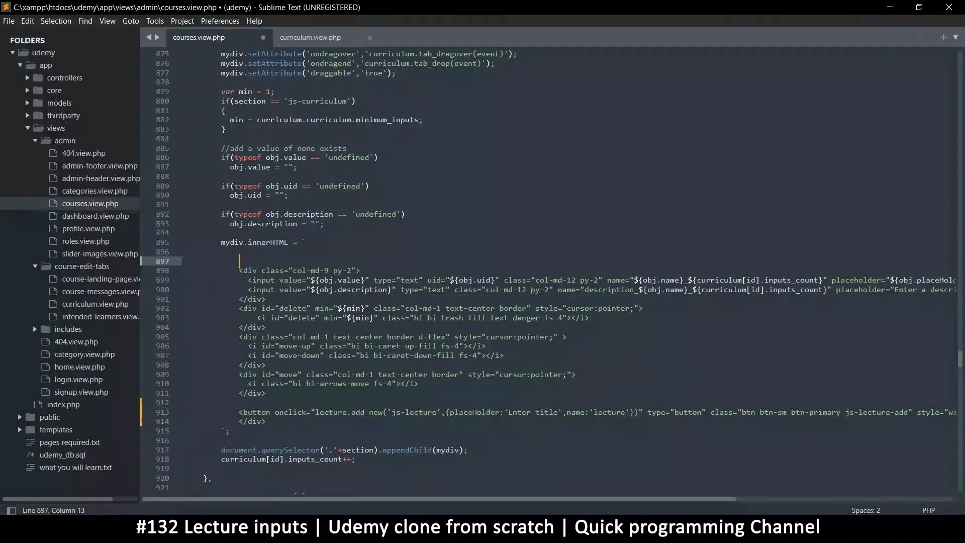
{"action": "type", "text": "<div>"}
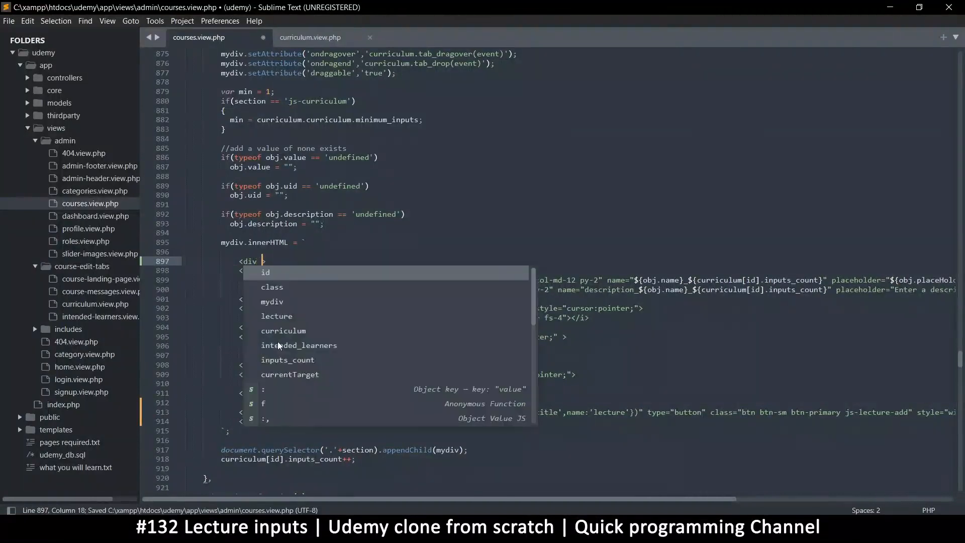
{"action": "type", "text": "class"}
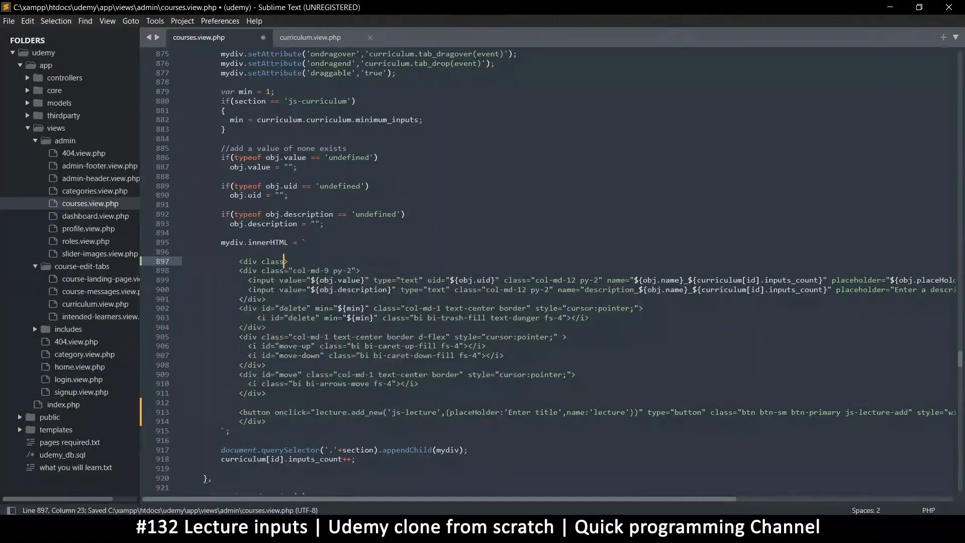
{"action": "type", "text": "bord"}
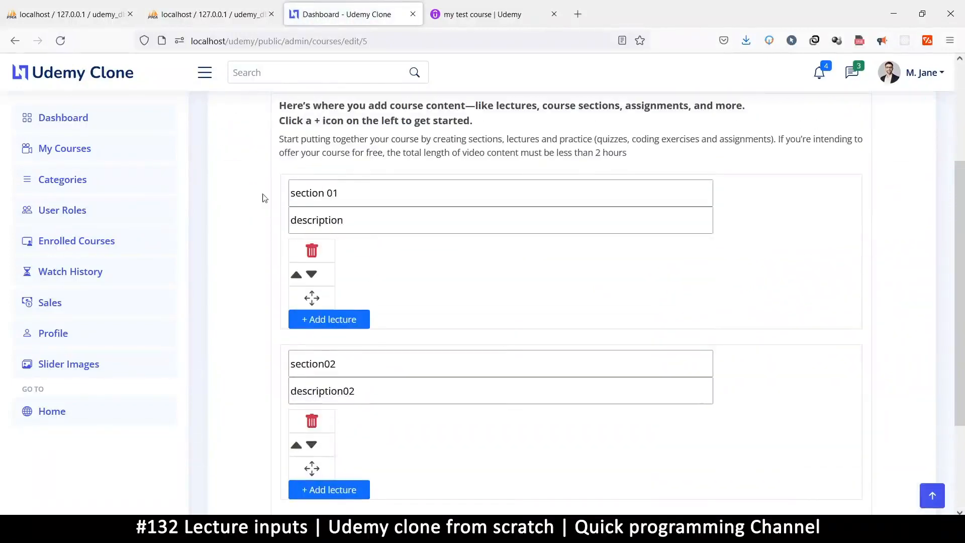
{"action": "mouse_move", "coordinate": [676, 270]}
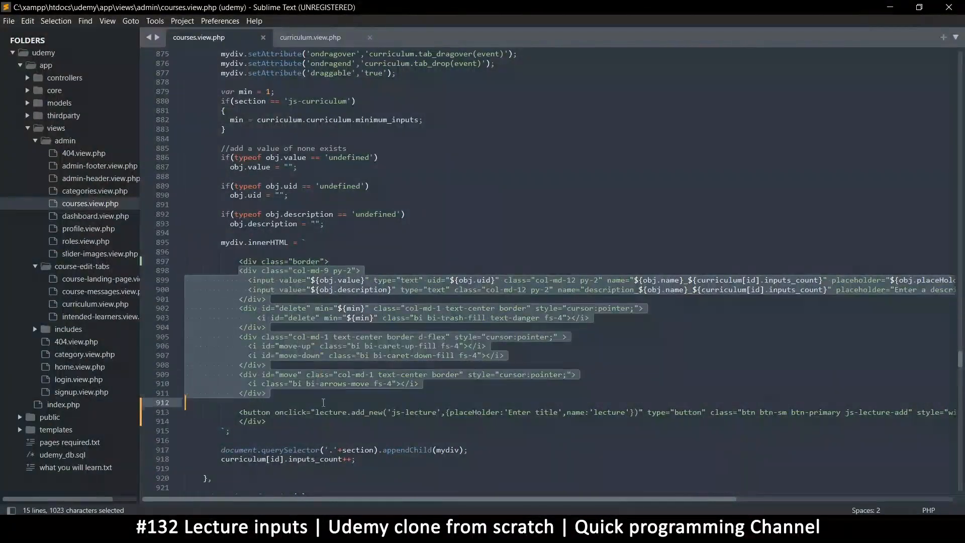
Review the wrapped block in the curriculum view file and return to courses.view.php.
{"action": "scroll", "scroll_direction": "right", "scroll_amount": 3}
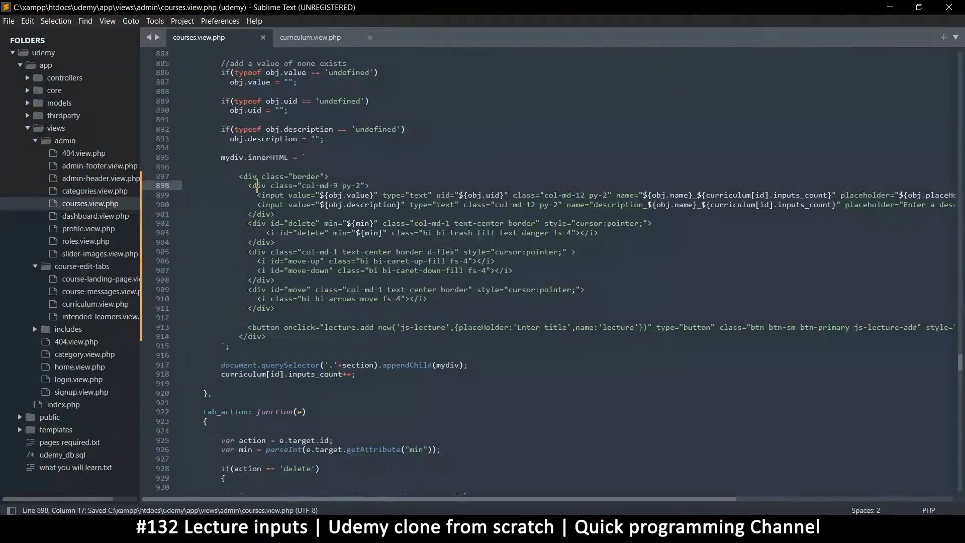
{"action": "left_click", "coordinate": [311, 37]}
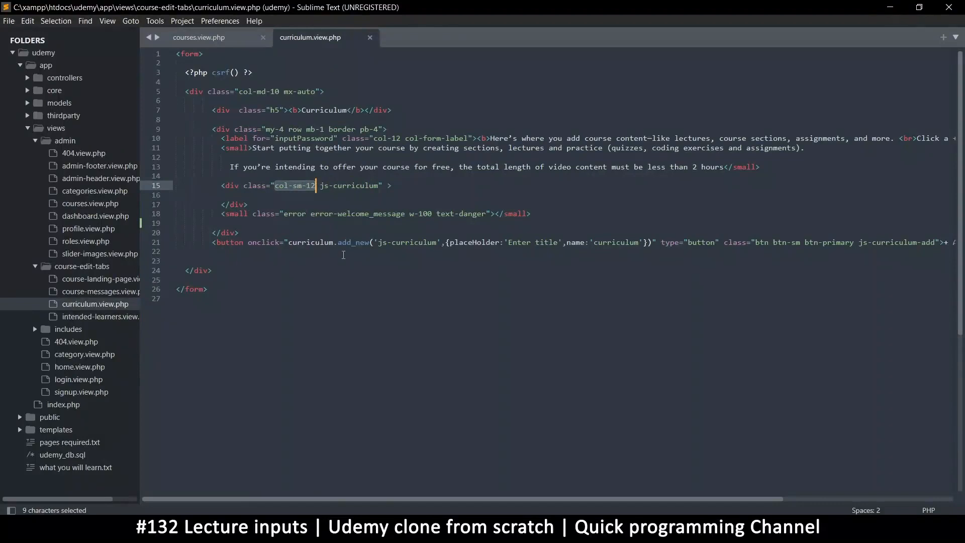
{"action": "left_click", "coordinate": [198, 37]}
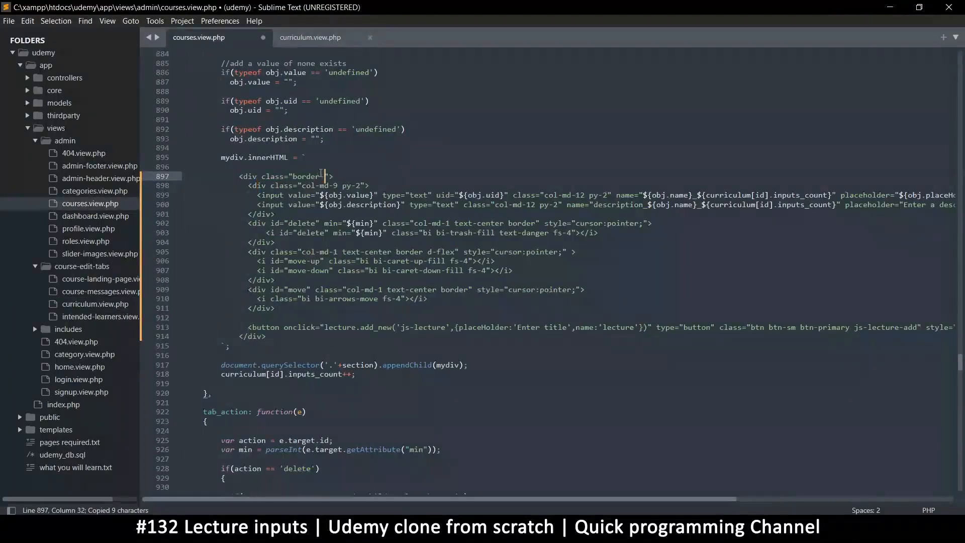
Give the section wrapper classes border, row and p-2 so inputs and icons sit side by side, then save.
{"action": "type", "text": "col-sm-12"}
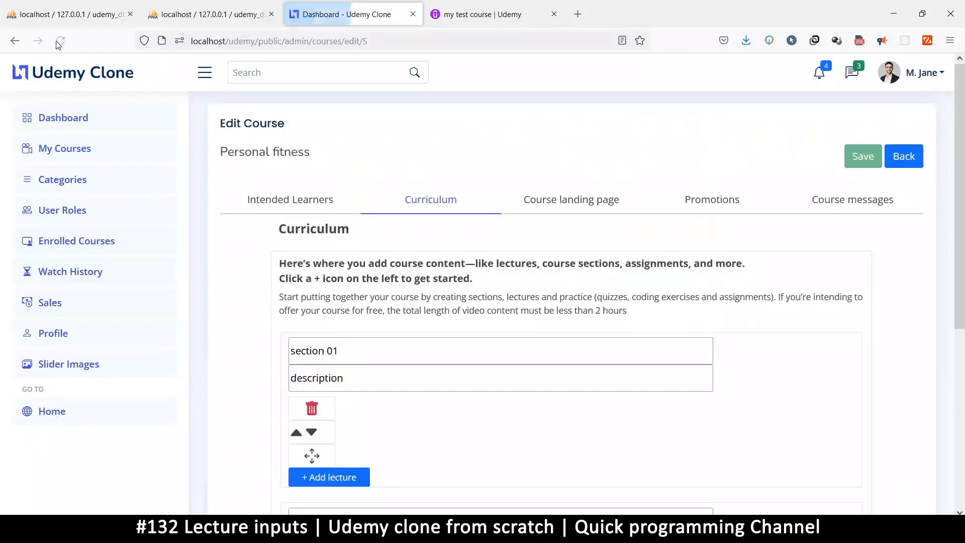
{"action": "left_click", "coordinate": [311, 434]}
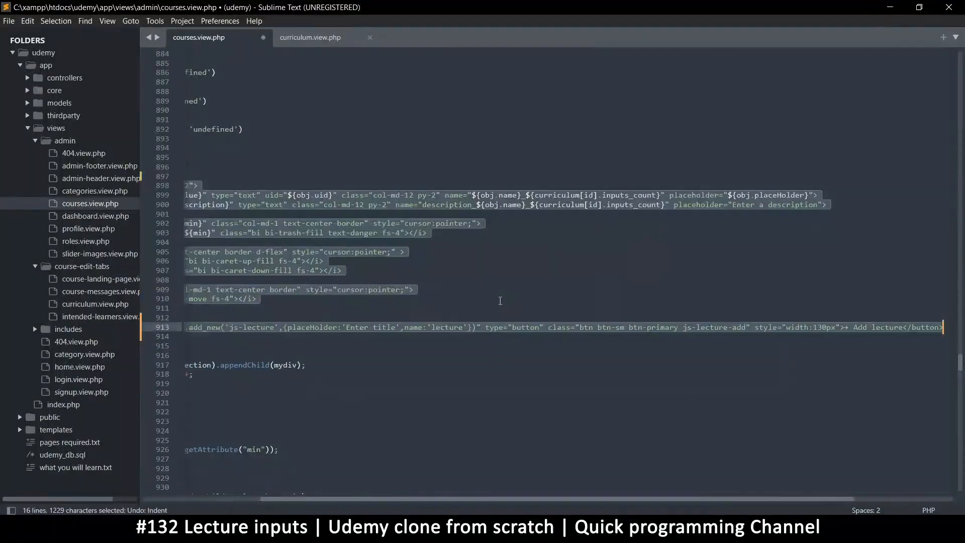
{"action": "key", "text": "ctrl+s"}
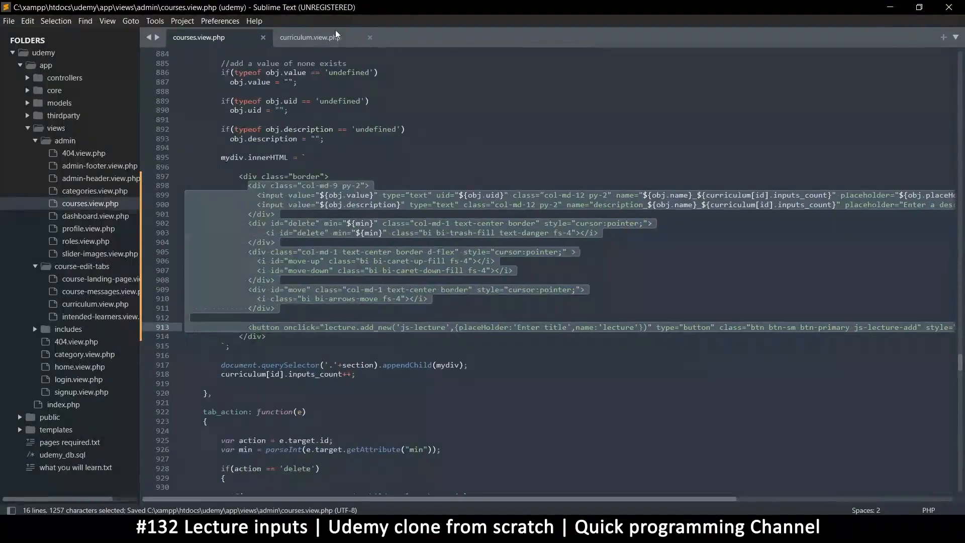
{"action": "left_click", "coordinate": [311, 37]}
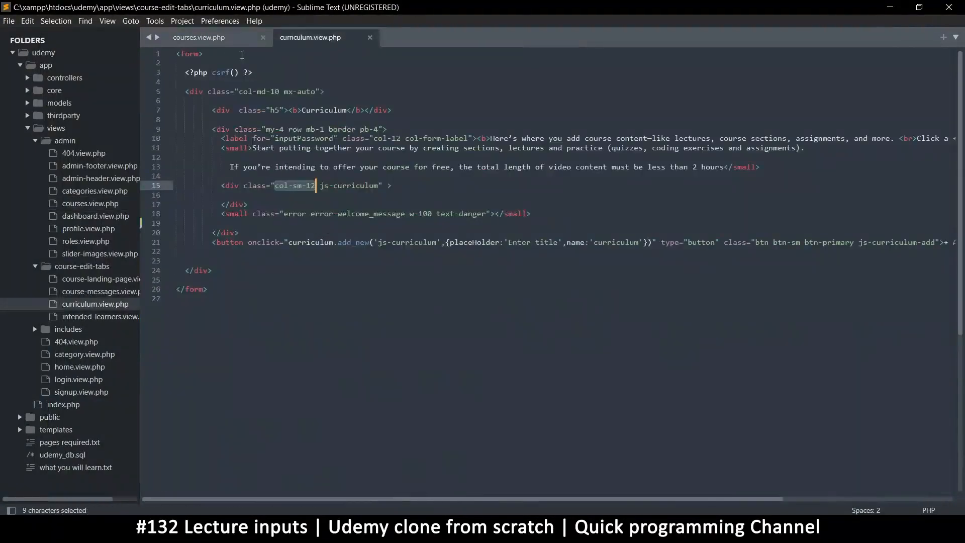
{"action": "left_click", "coordinate": [198, 37]}
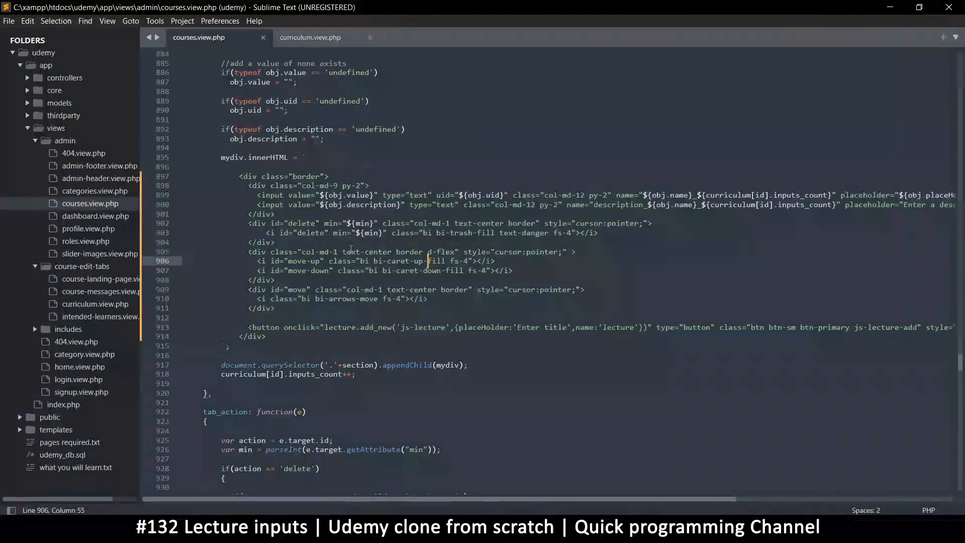
{"action": "left_click", "coordinate": [256, 223]}
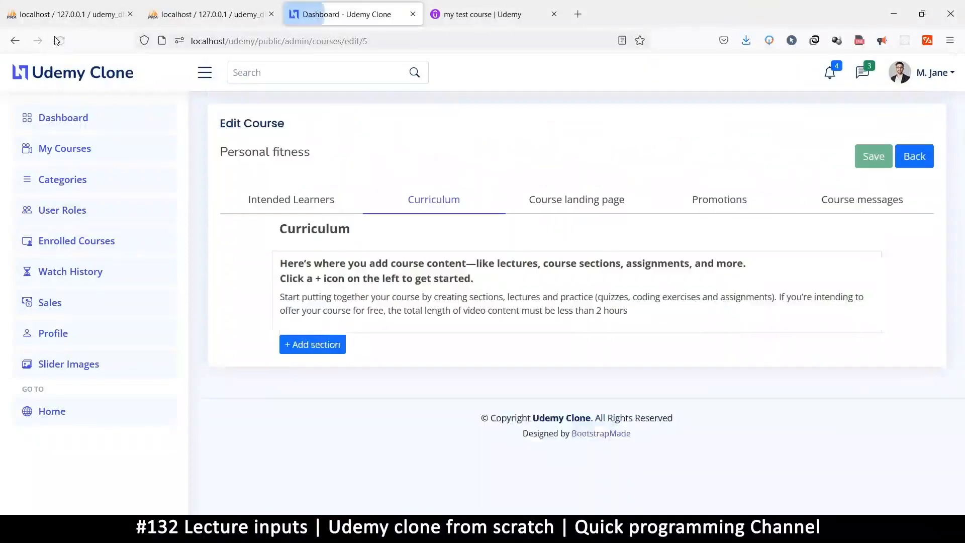
{"action": "scroll", "scroll_direction": "down", "scroll_amount": 3}
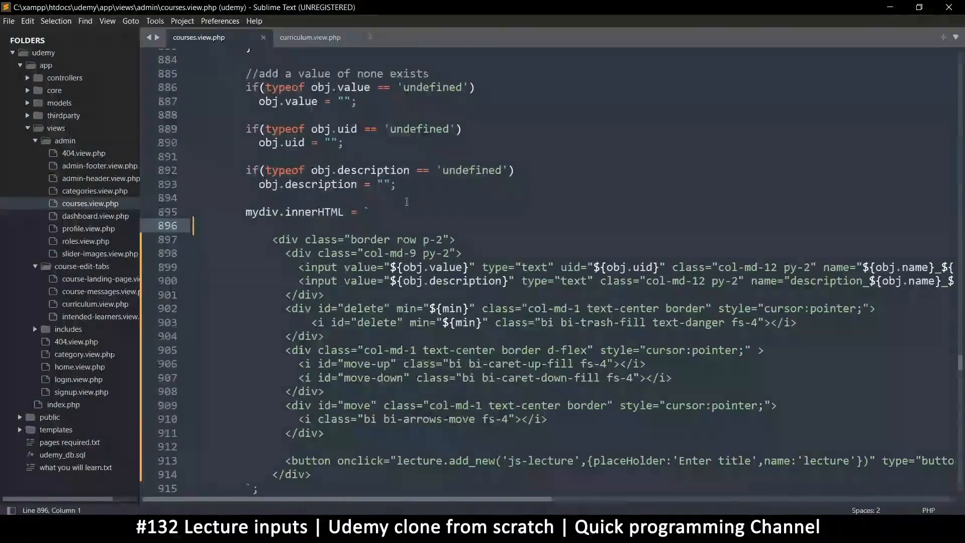
Add bg-light and shadow to the section wrapper so reloaded curriculum sections appear shaded.
{"action": "scroll", "scroll_direction": "down", "scroll_amount": 3}
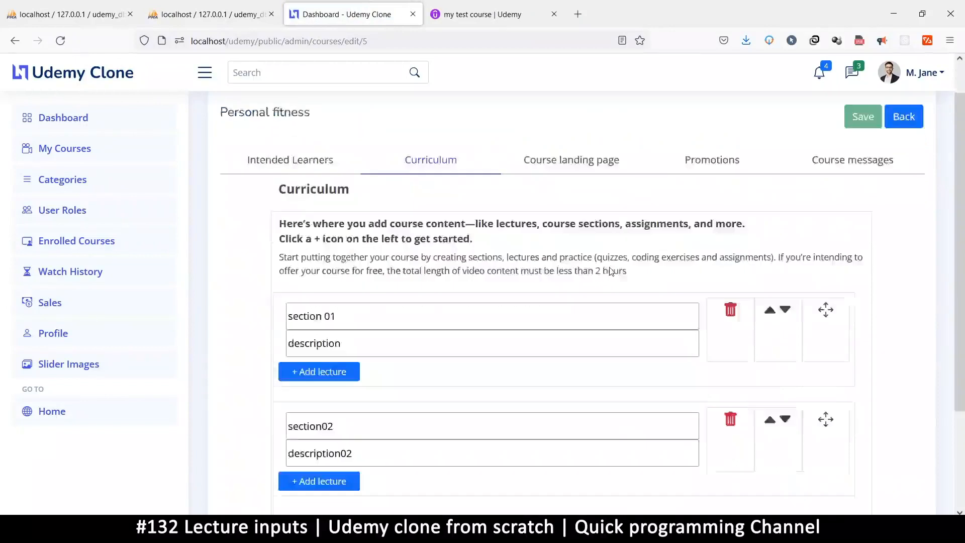
{"action": "scroll", "scroll_direction": "down", "scroll_amount": 3}
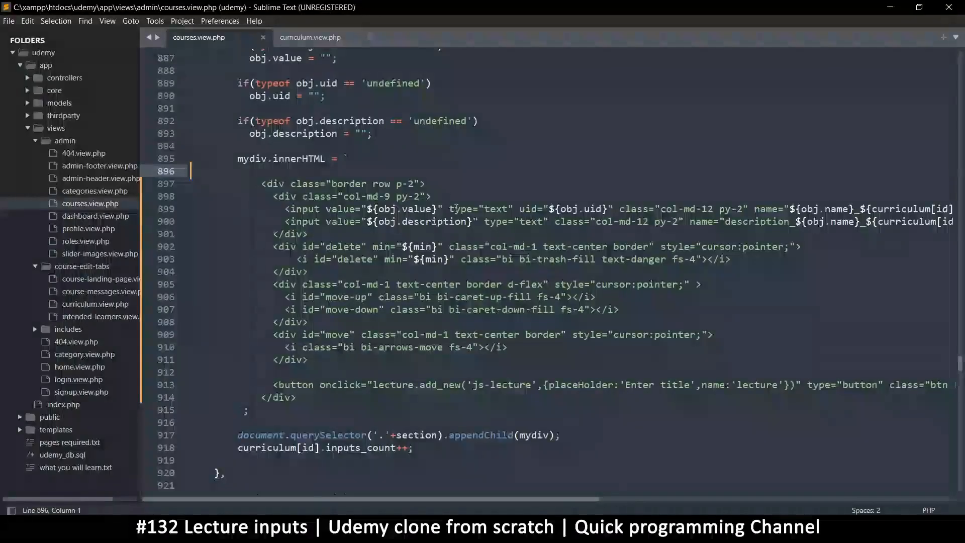
{"action": "type", "text": "bg"}
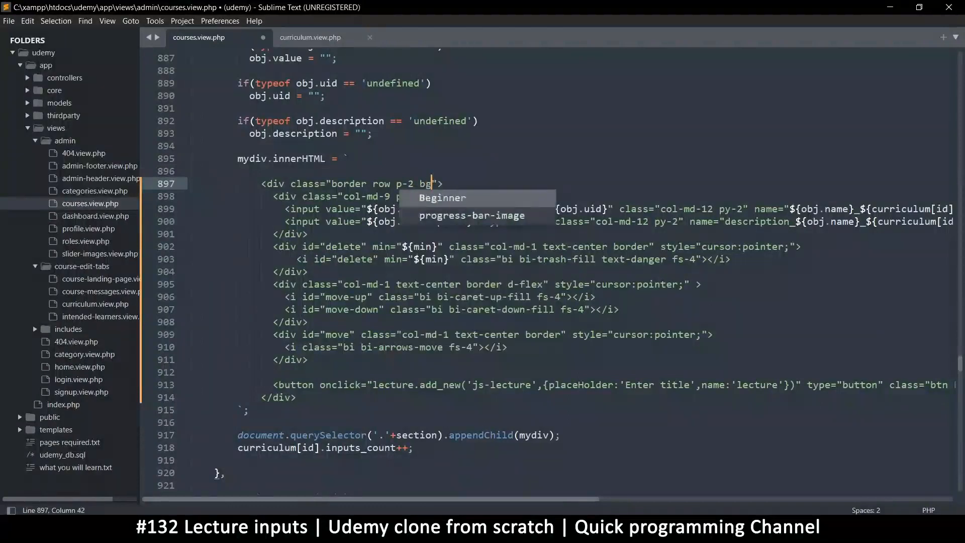
{"action": "type", "text": "-light"}
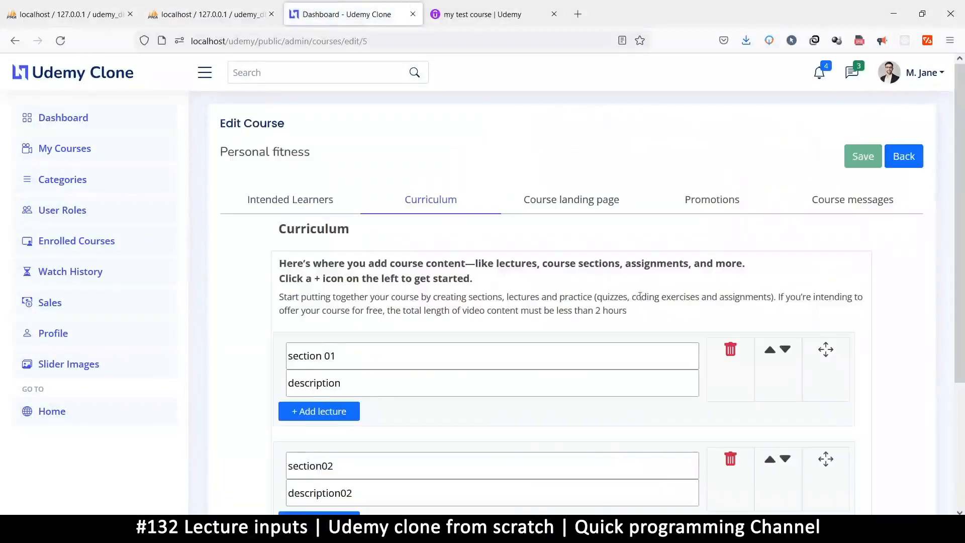
{"action": "scroll", "scroll_direction": "down", "scroll_amount": 3}
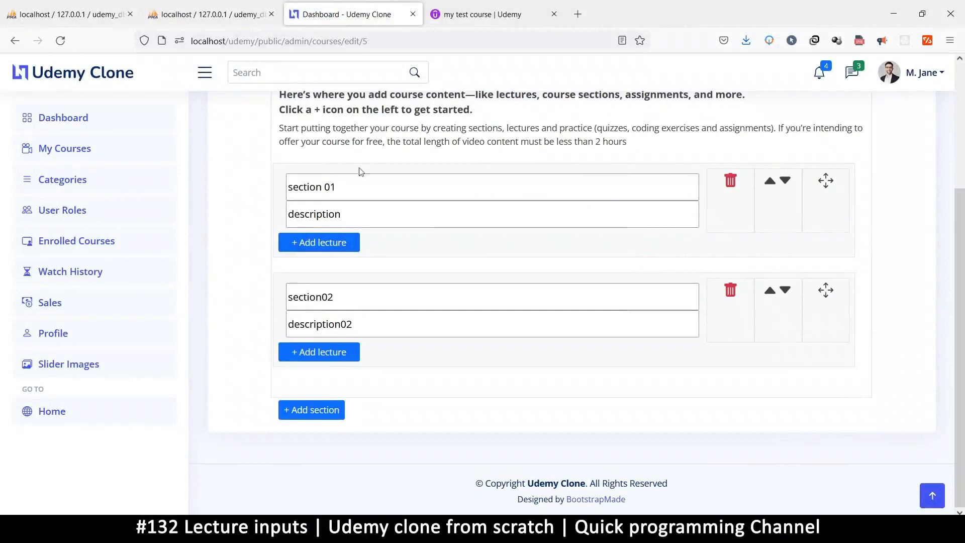
{"action": "mouse_move", "coordinate": [869, 309]}
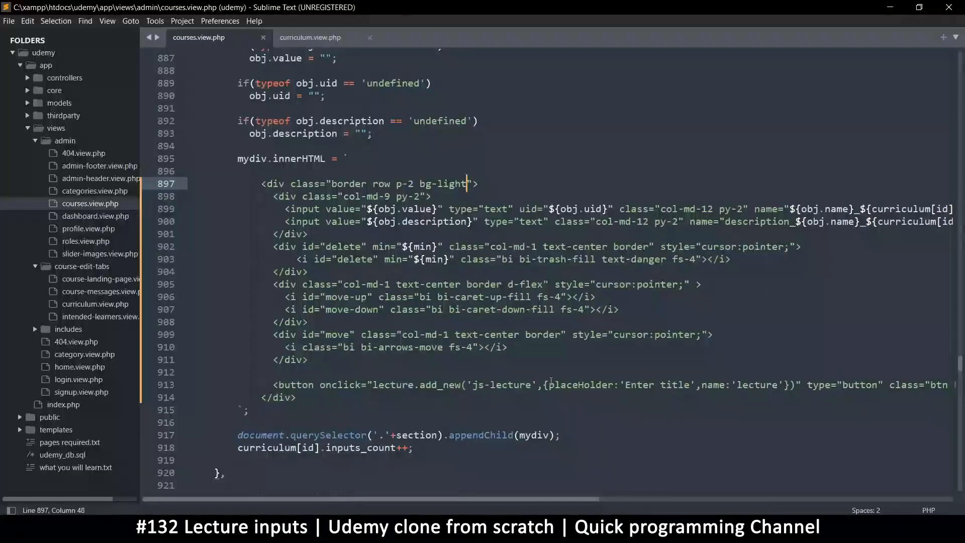
{"action": "type", "text": "shadow"}
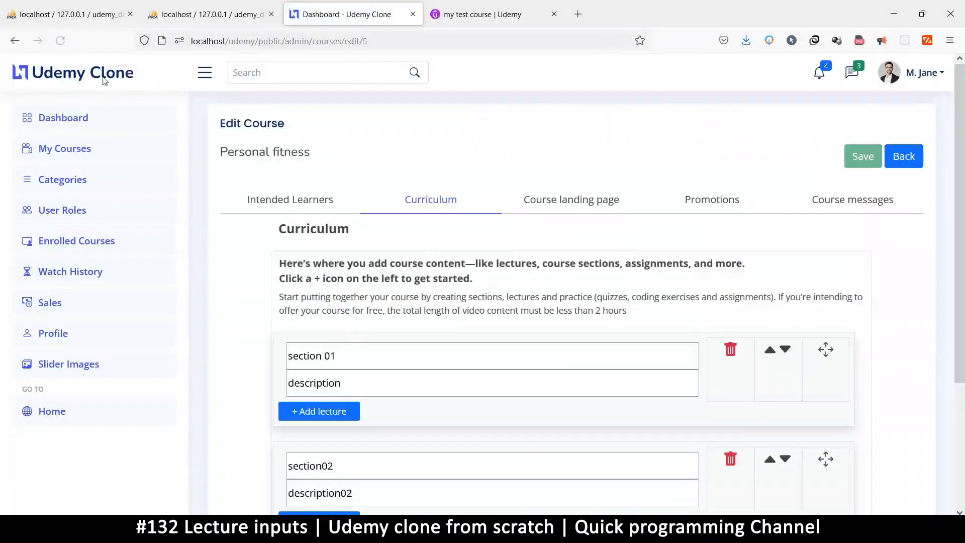
{"action": "scroll", "scroll_direction": "down", "scroll_amount": 3}
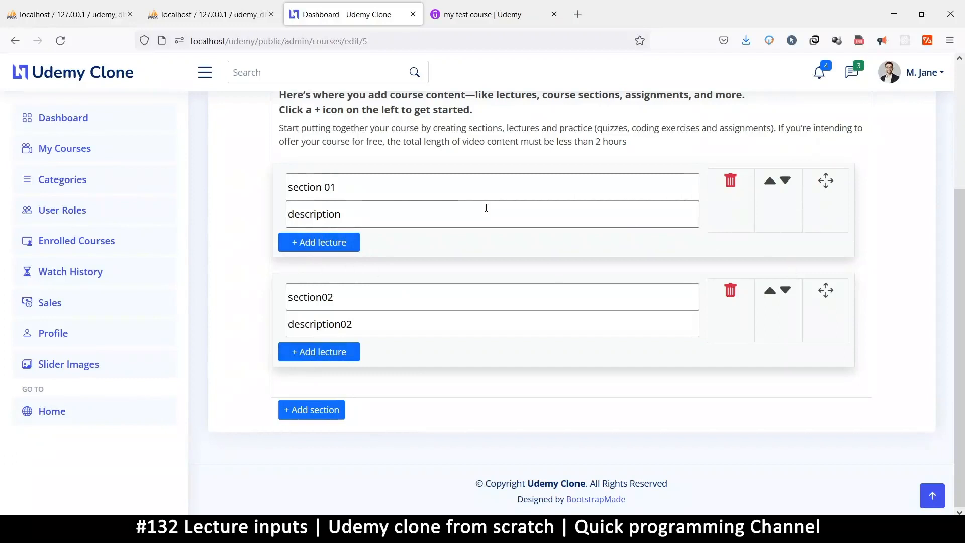
{"action": "mouse_move", "coordinate": [843, 295]}
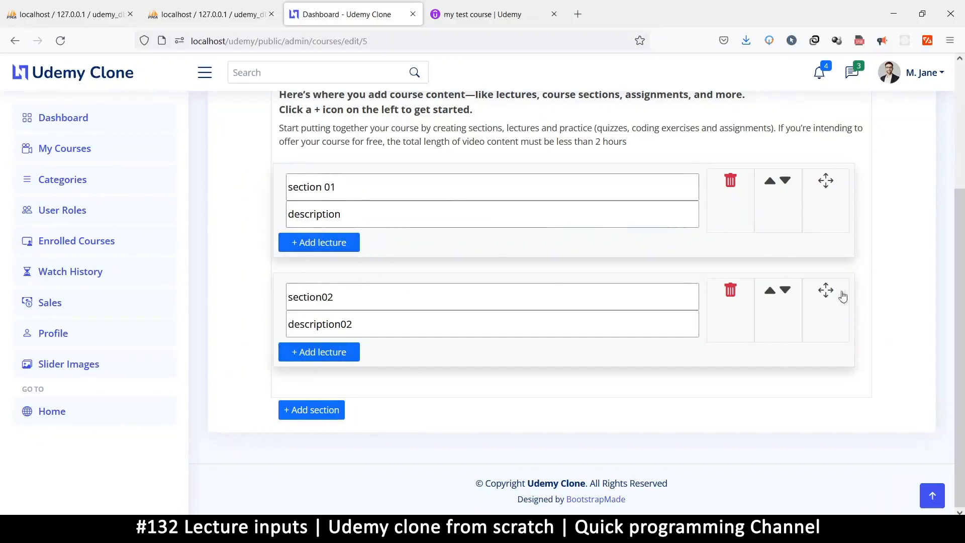
{"action": "mouse_move", "coordinate": [842, 296]}
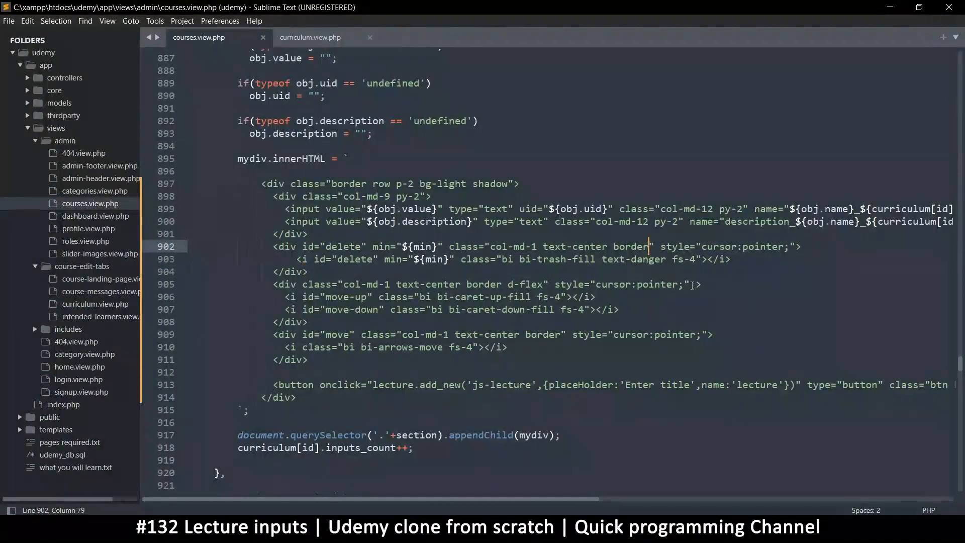
Add align-items-center d-flex to the delete and reorder icon columns and reload to check.
{"action": "type", "text": "align-item"}
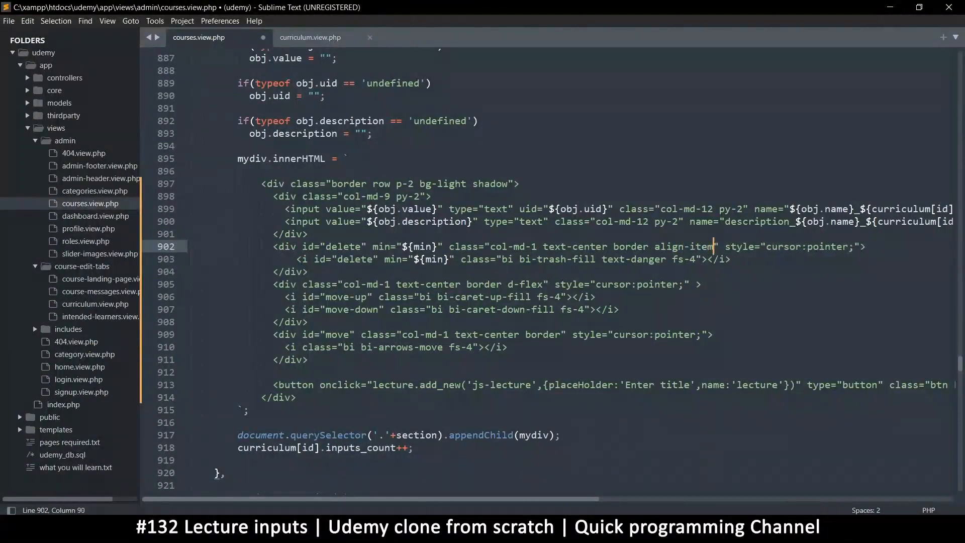
{"action": "type", "text": "s-center"}
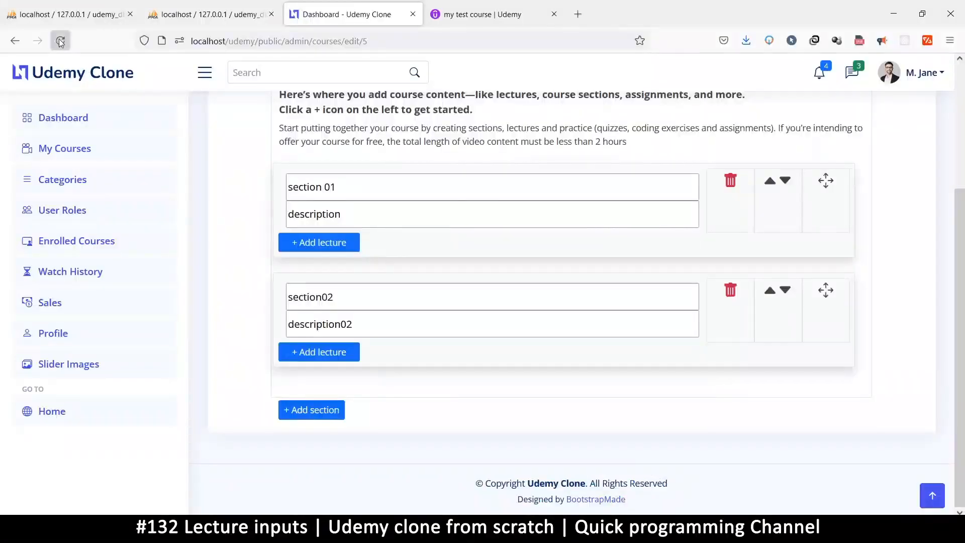
{"action": "left_click", "coordinate": [60, 41]}
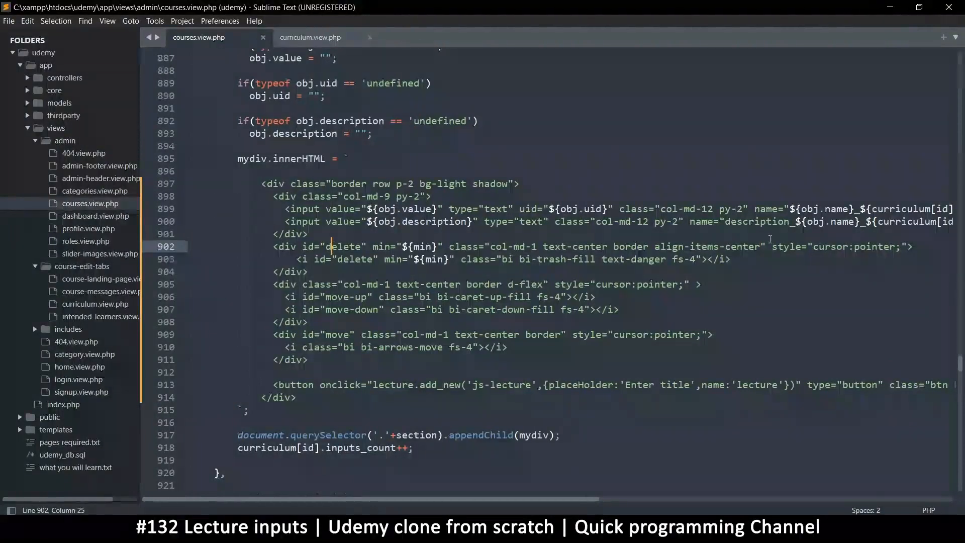
{"action": "type", "text": "d-flex"}
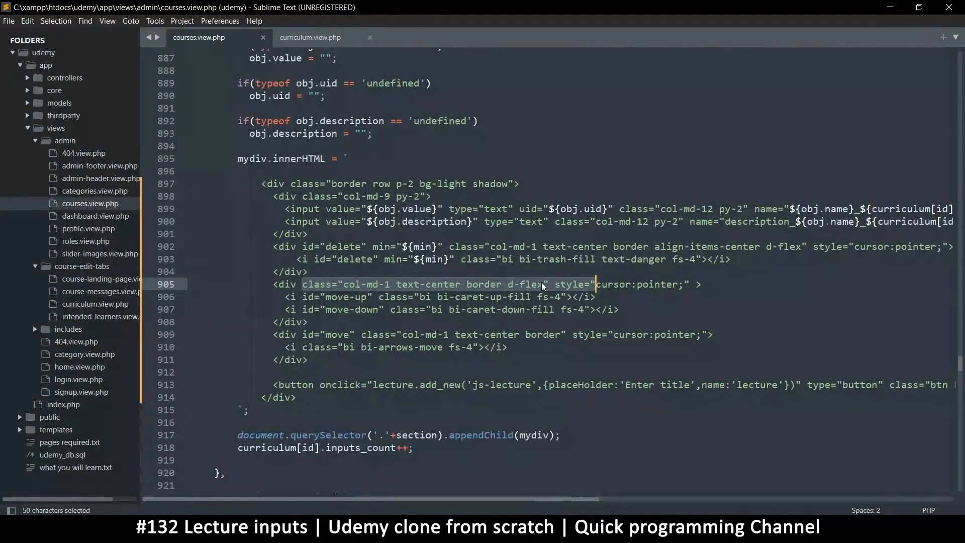
Add align-items-center d-flex to the move icon column as well and reload to verify centered icons.
{"action": "left_click", "coordinate": [561, 334]}
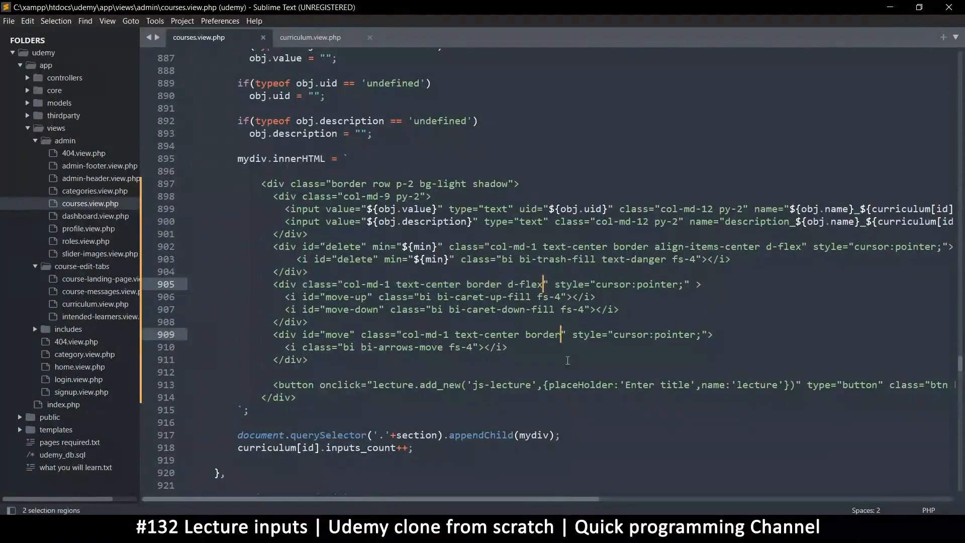
{"action": "type", "text": "align-items-center d-flex"}
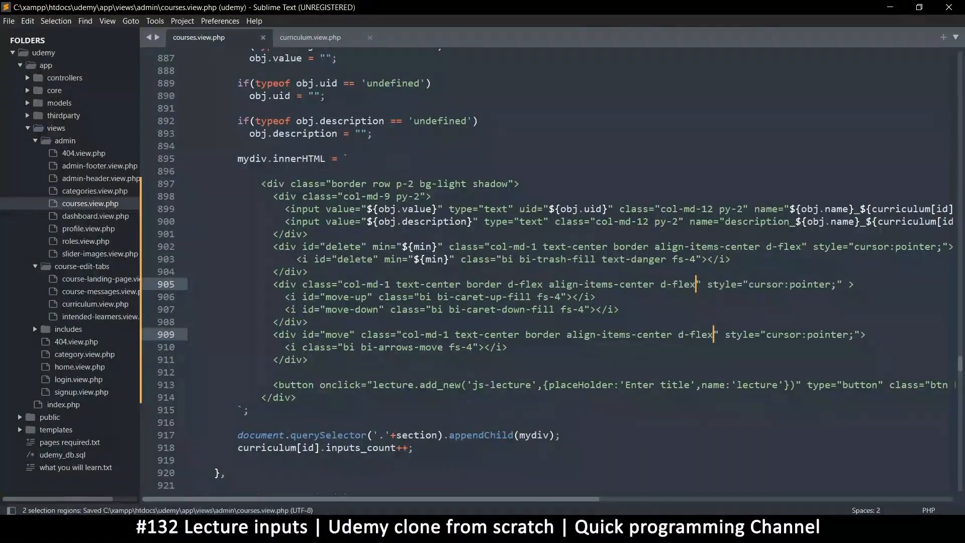
{"action": "left_click", "coordinate": [60, 40]}
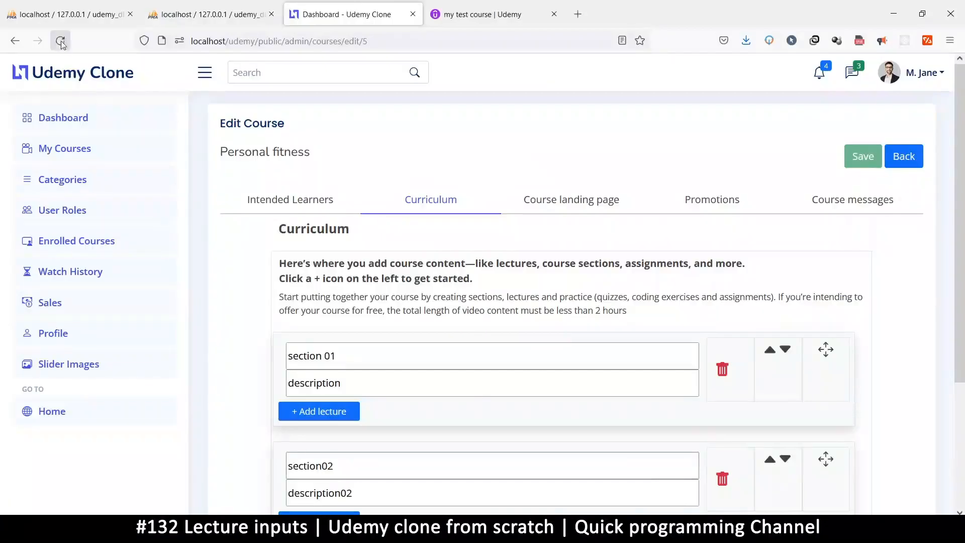
Try justify-content-center on the icon columns, revert it, and save with only vertical flex centering kept.
{"action": "scroll", "scroll_direction": "down", "scroll_amount": 3}
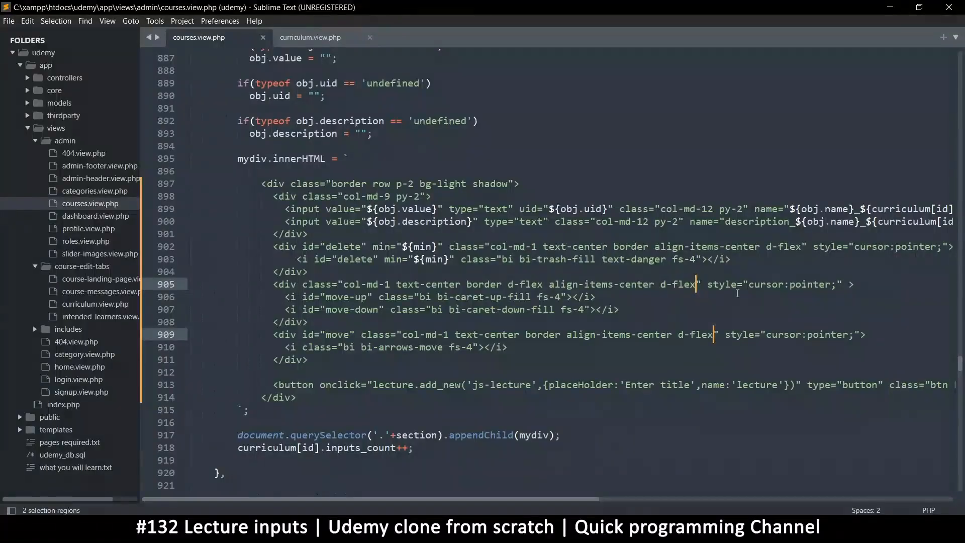
{"action": "type", "text": "justify-conte"}
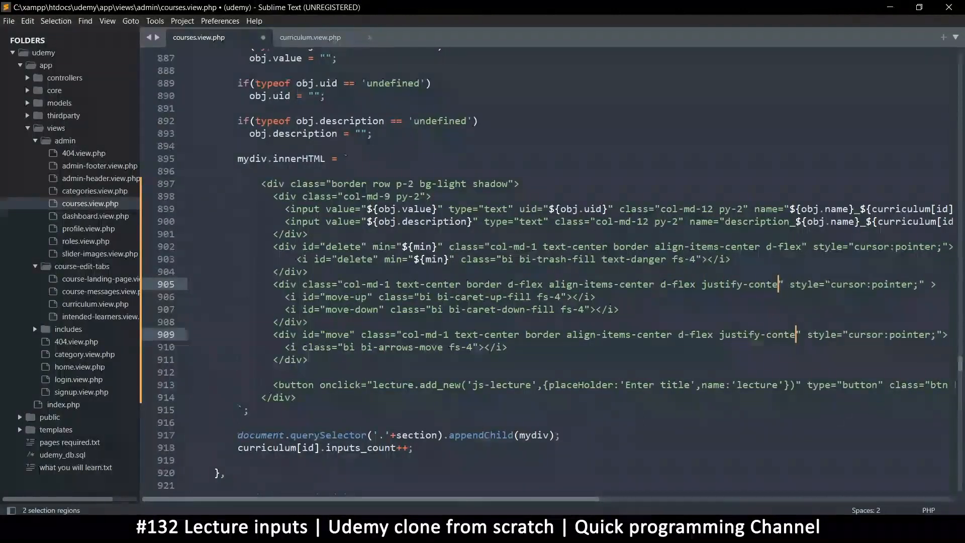
{"action": "type", "text": "nt-center"}
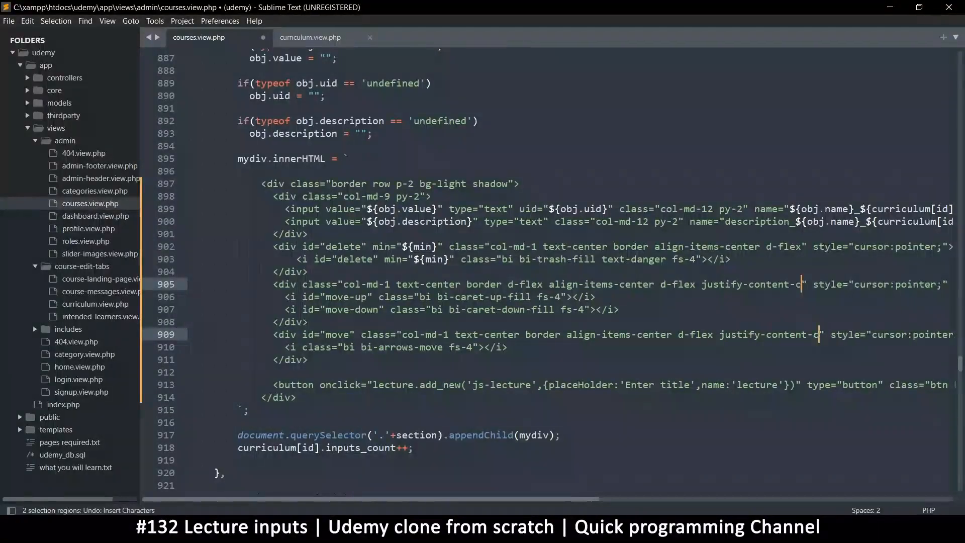
{"action": "type", "text": "tex"}
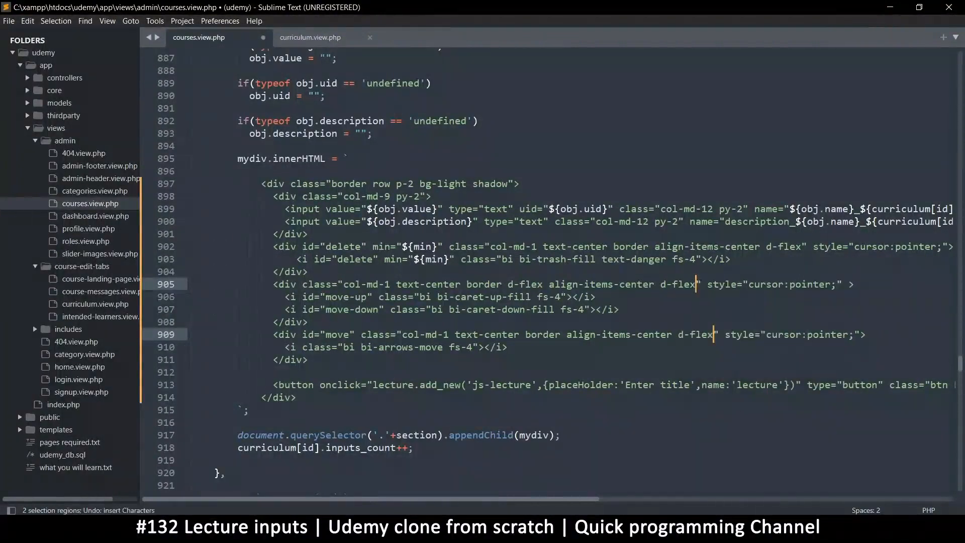
{"action": "key", "text": "ctrl+s"}
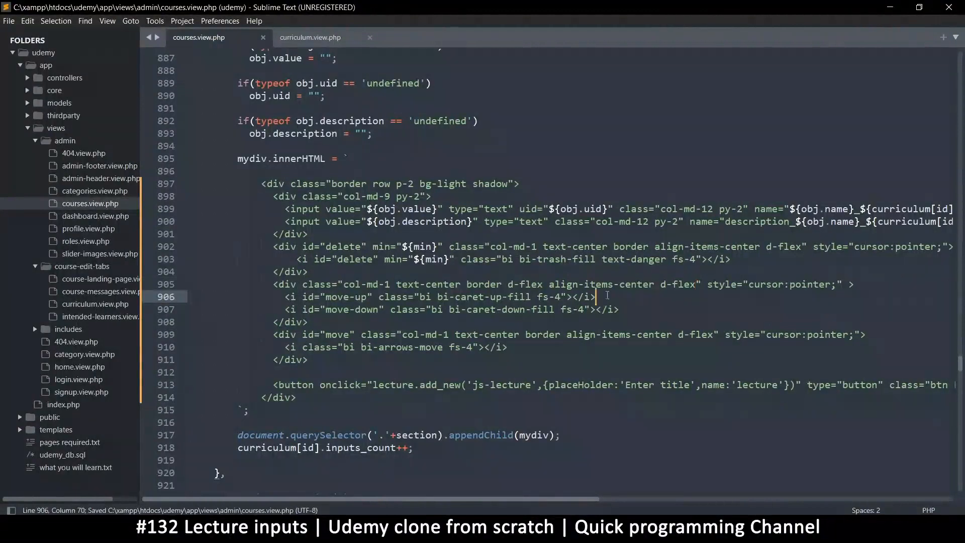
{"action": "mouse_move", "coordinate": [640, 312]}
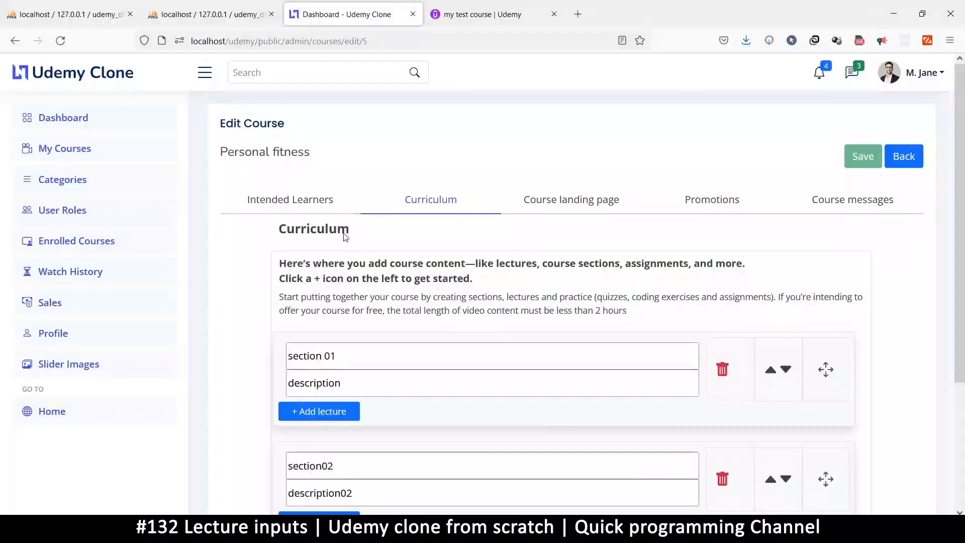
{"action": "scroll", "scroll_direction": "down", "scroll_amount": 3}
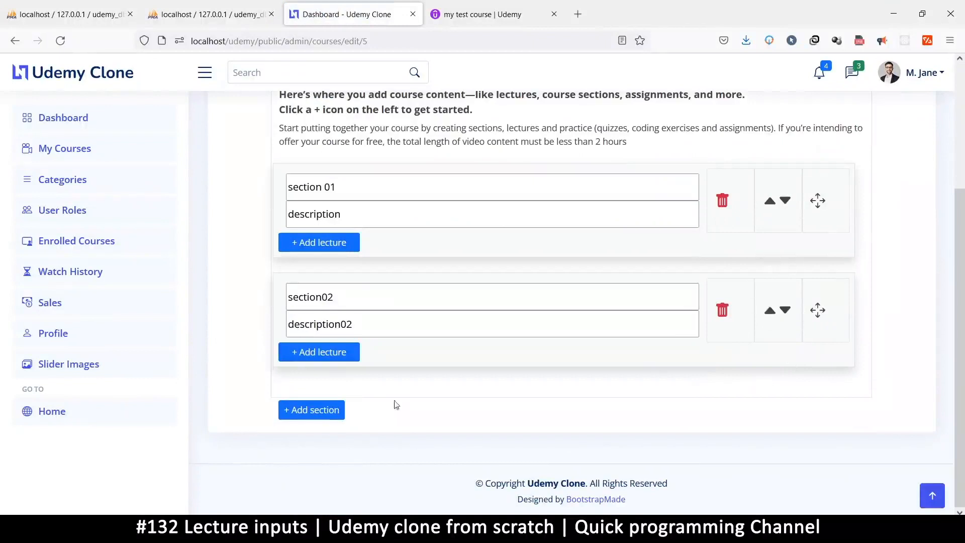
{"action": "mouse_move", "coordinate": [319, 242]}
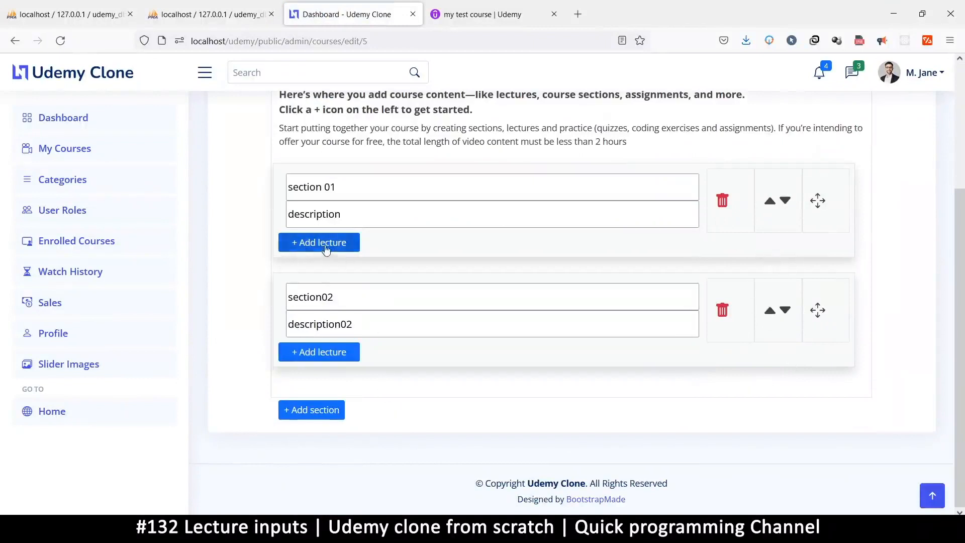